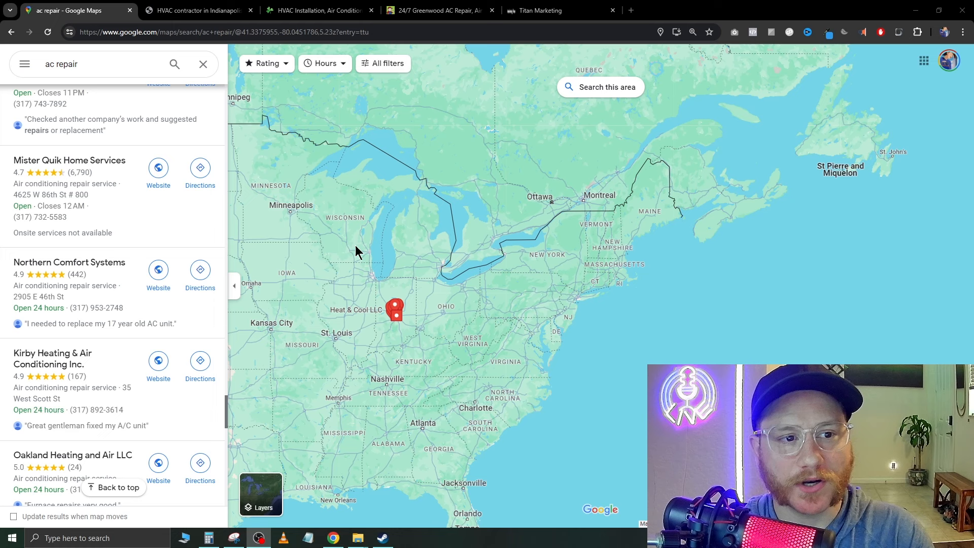
# Step: Search Google Maps for 'Ac repair' around Indianapolis and browse the listed HVAC businesses
pyautogui.write('Ac re')
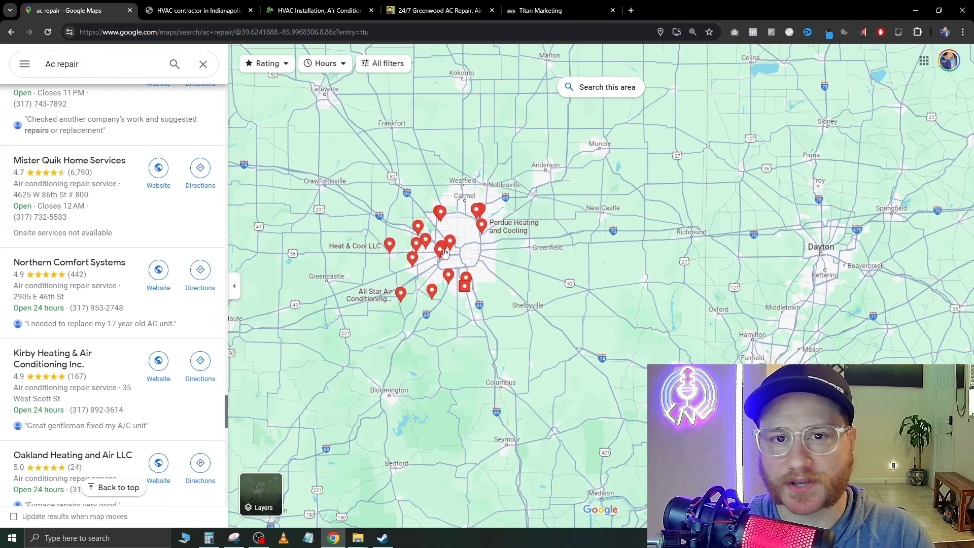
pyautogui.moveTo(441, 234)
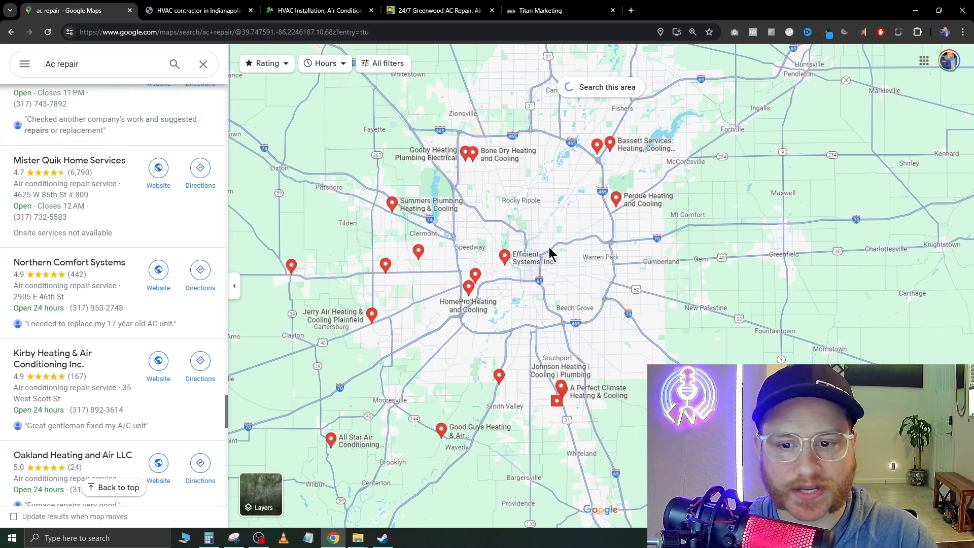
pyautogui.scroll(-3)
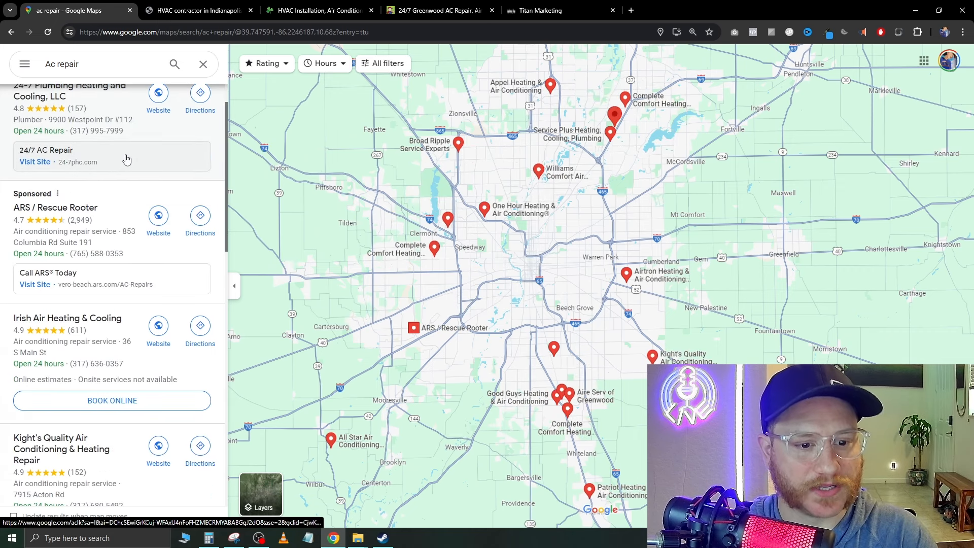
pyautogui.scroll(-3)
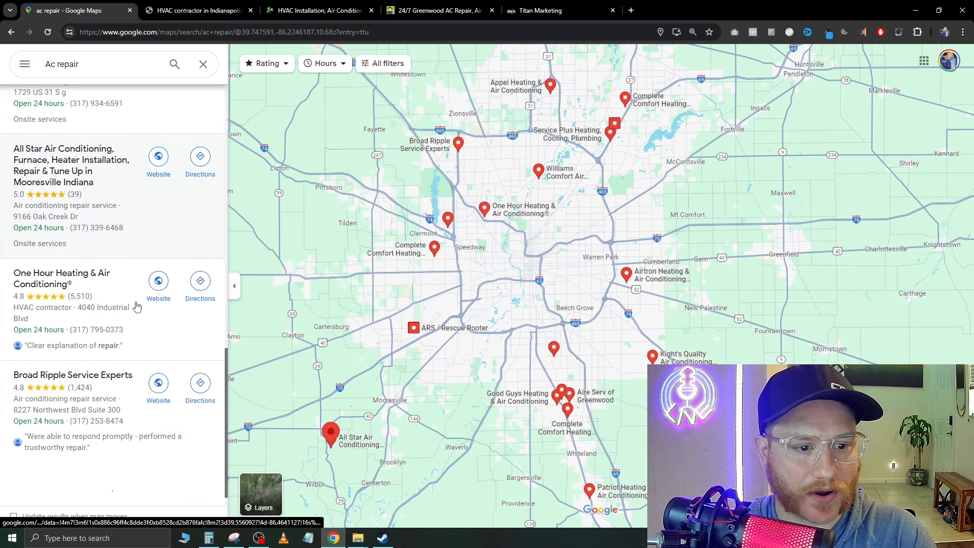
pyautogui.scroll(-3)
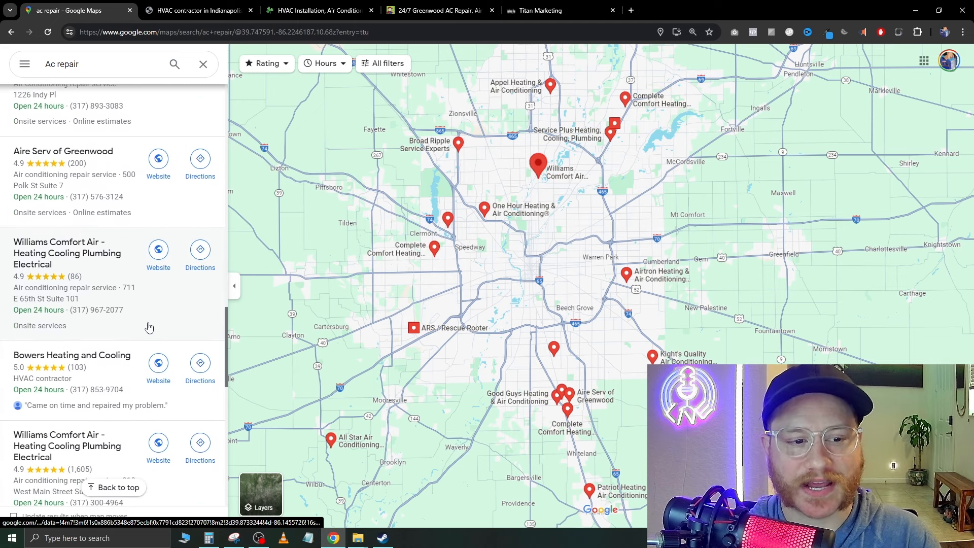
# Step: Review Mark Olis HVAC's dated homepage down to its February 26, 2024 footer date
pyautogui.click(195, 10)
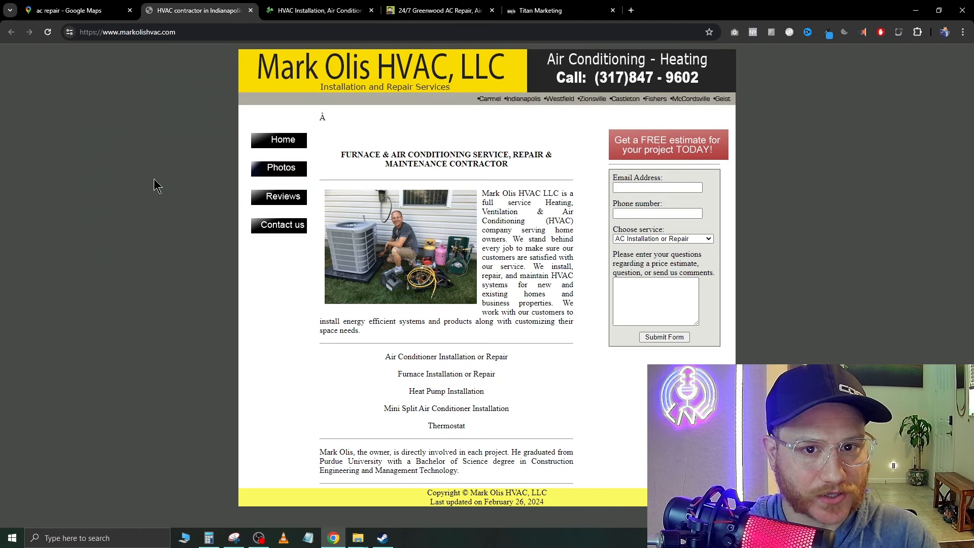
pyautogui.moveTo(70, 329)
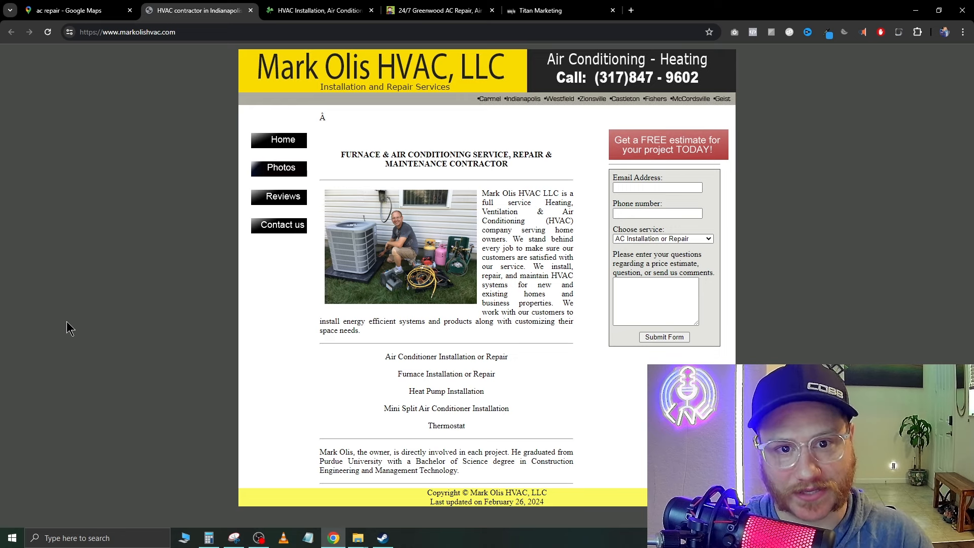
pyautogui.moveTo(452, 74)
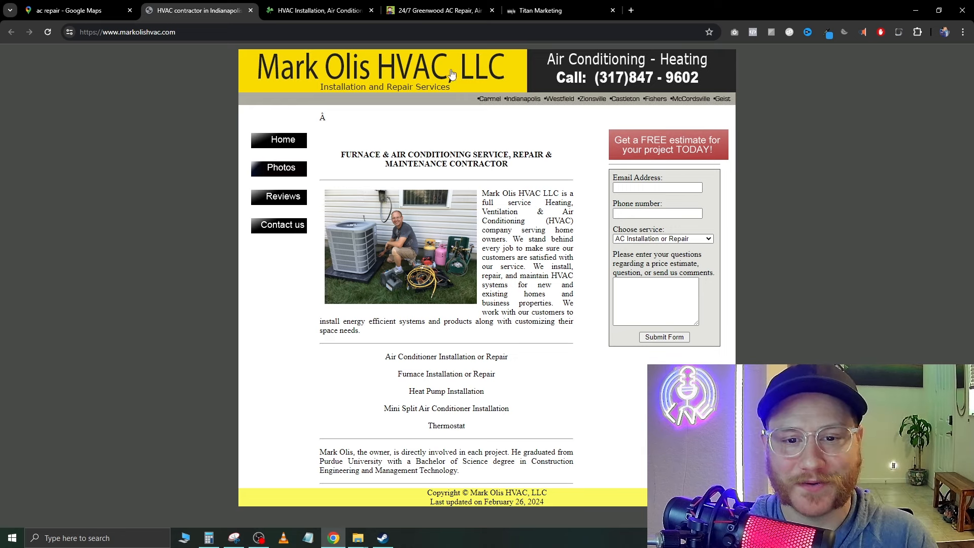
pyautogui.moveTo(466, 274)
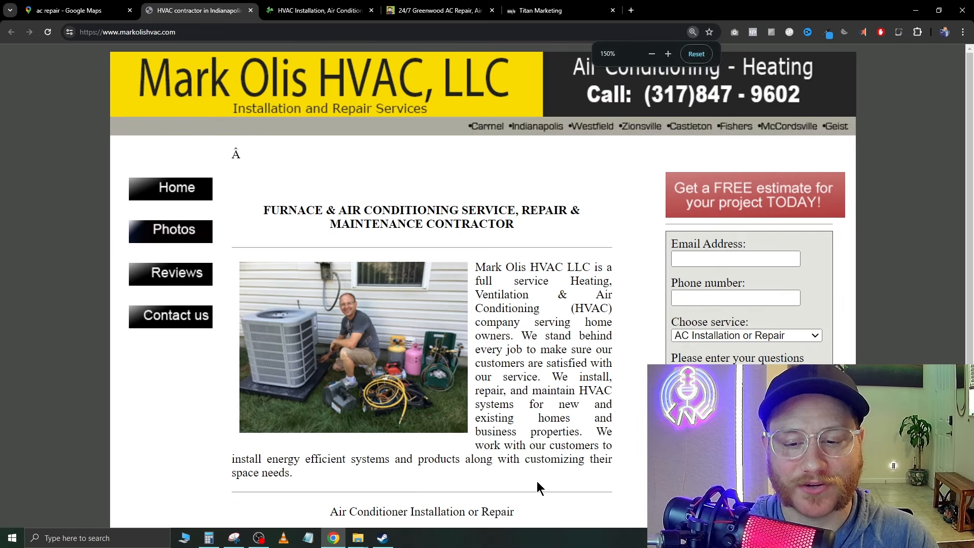
pyautogui.scroll(-3)
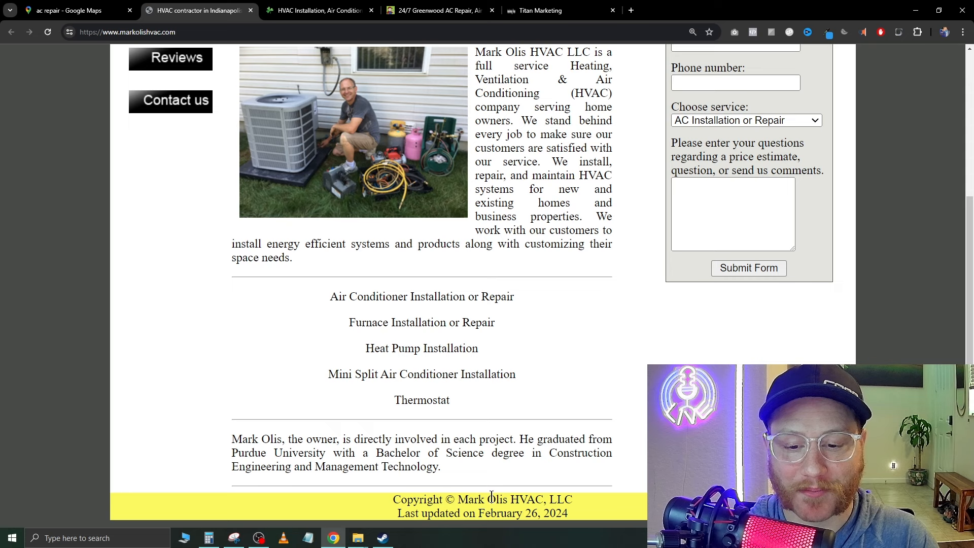
pyautogui.moveTo(398, 521)
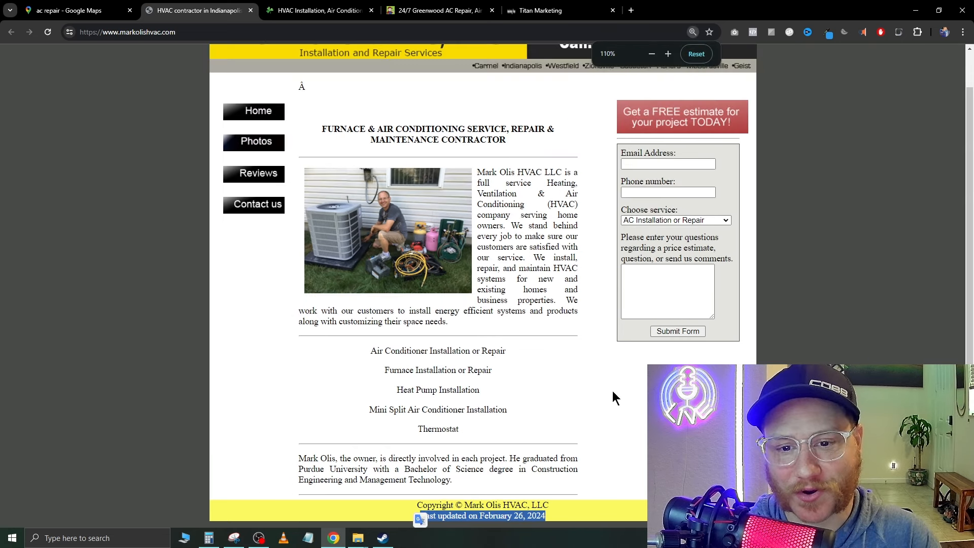
pyautogui.click(651, 54)
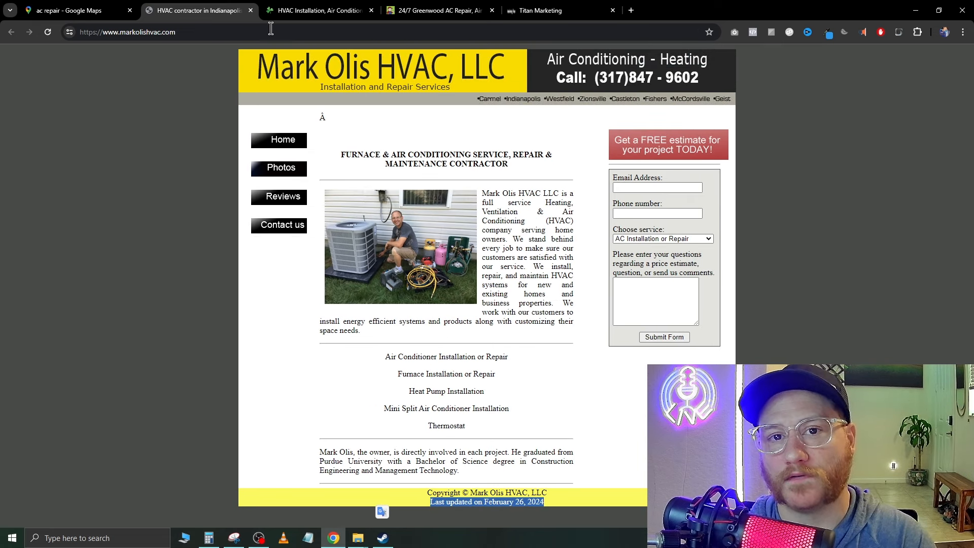
pyautogui.moveTo(632, 202)
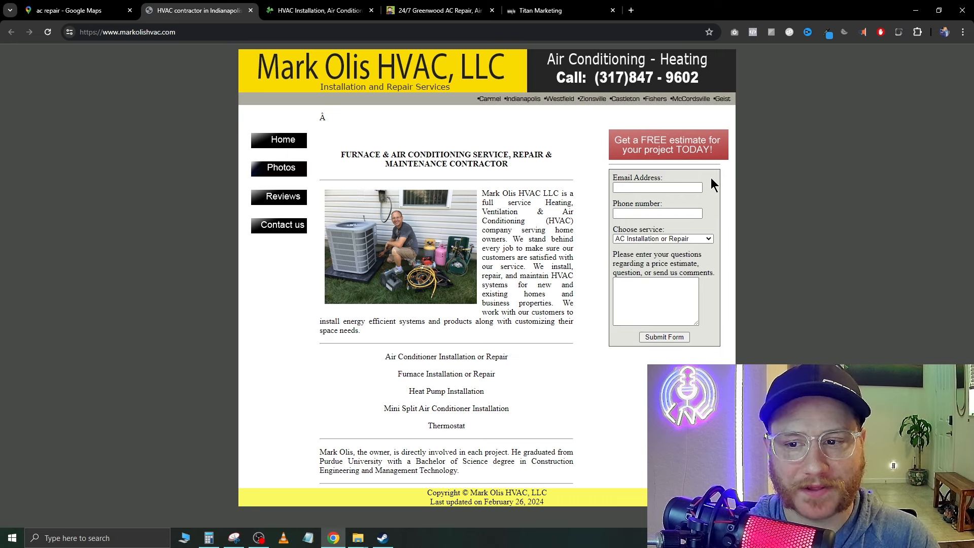
pyautogui.moveTo(695, 180)
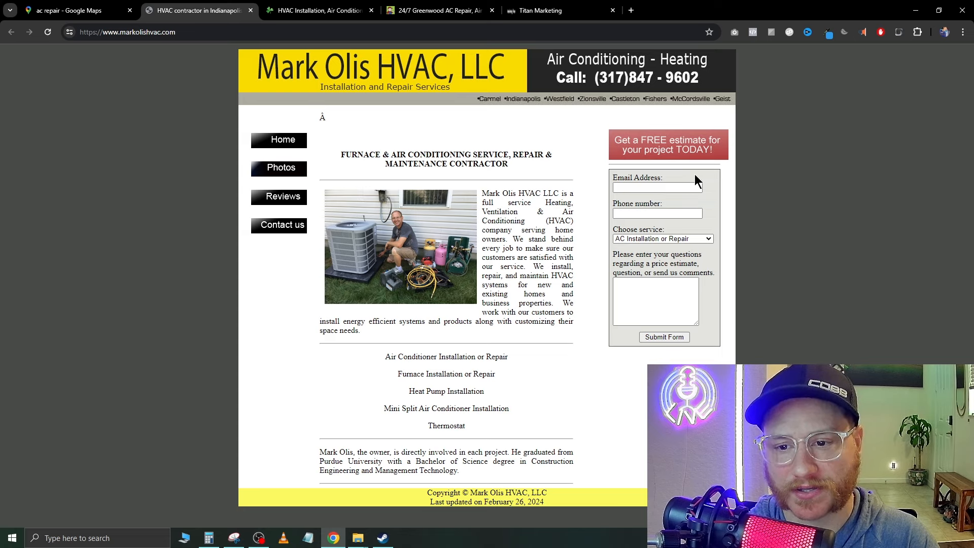
pyautogui.moveTo(717, 324)
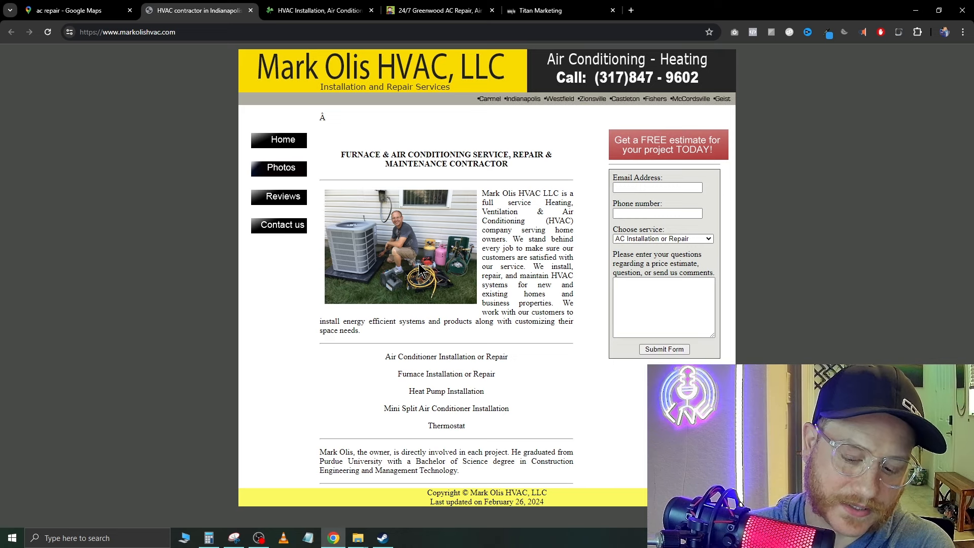
pyautogui.moveTo(399, 296)
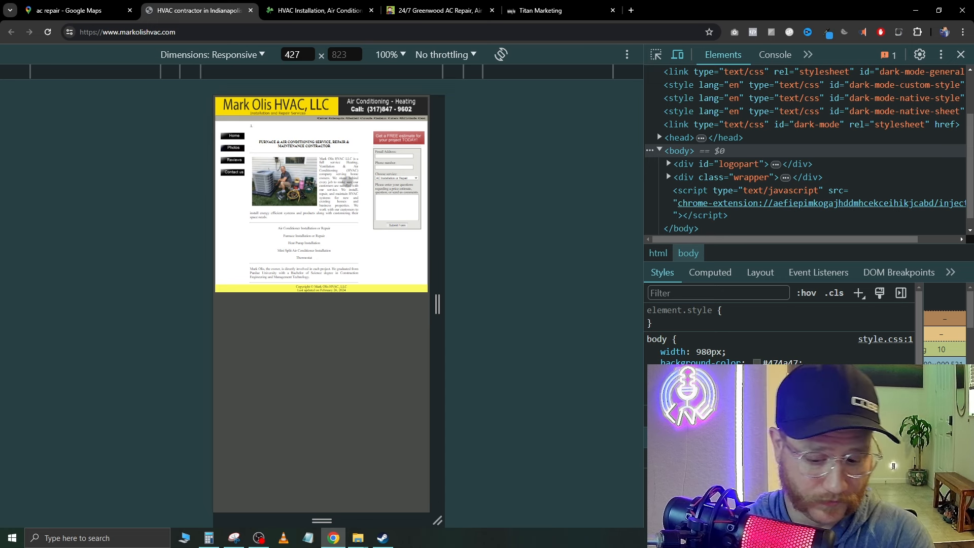
pyautogui.click(327, 11)
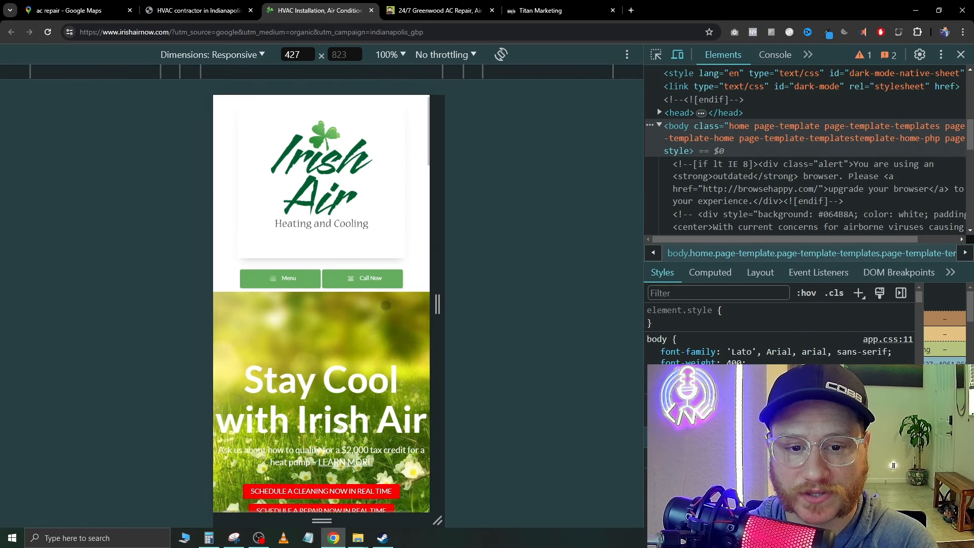
pyautogui.scroll(-3)
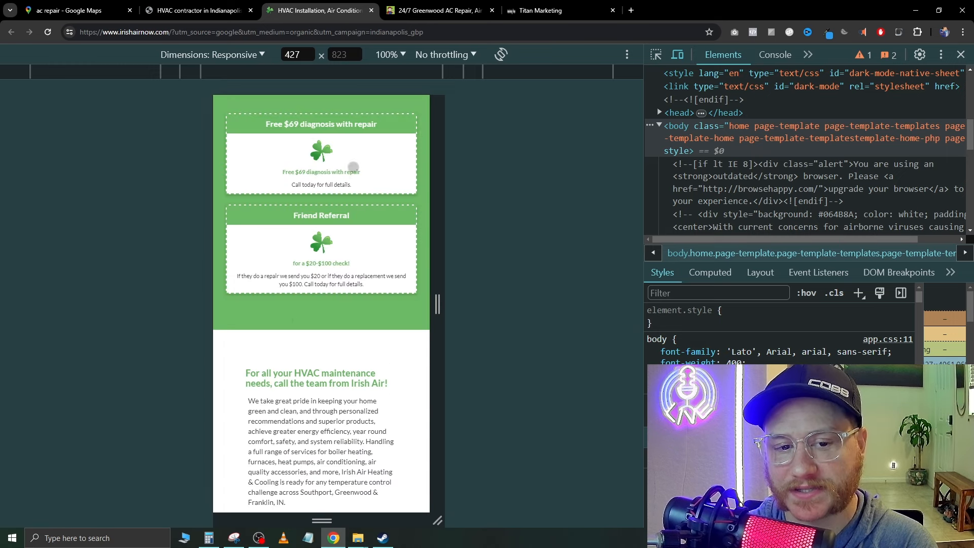
pyautogui.click(196, 10)
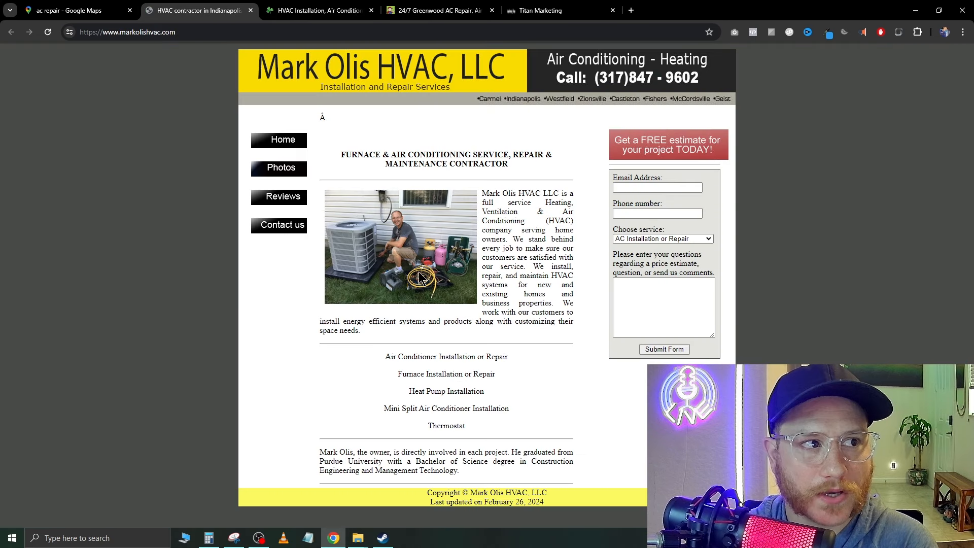
pyautogui.moveTo(469, 324)
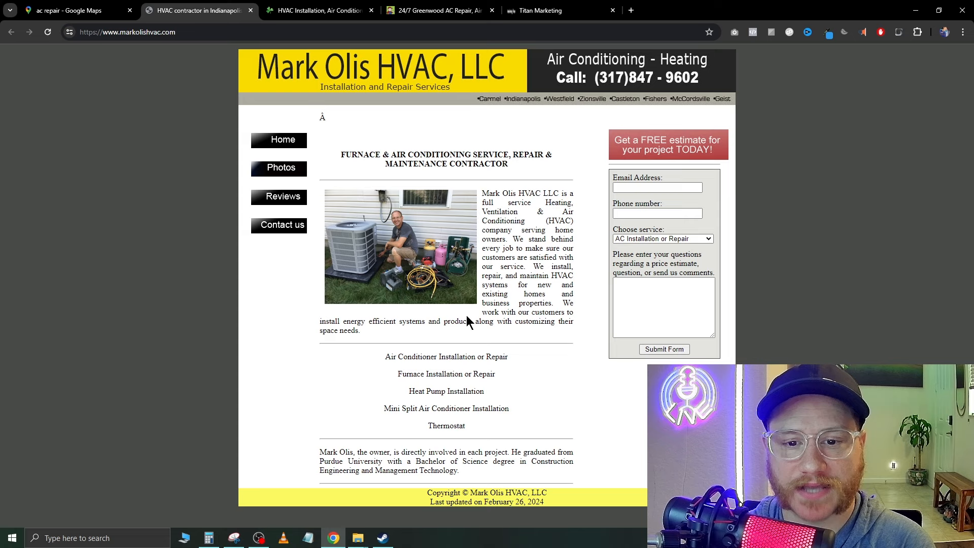
pyautogui.moveTo(425, 290)
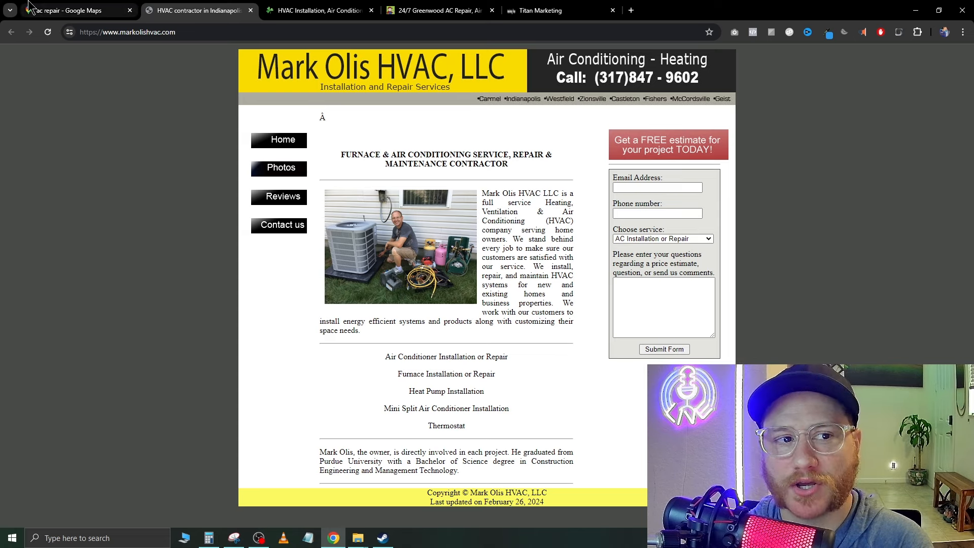
pyautogui.click(71, 10)
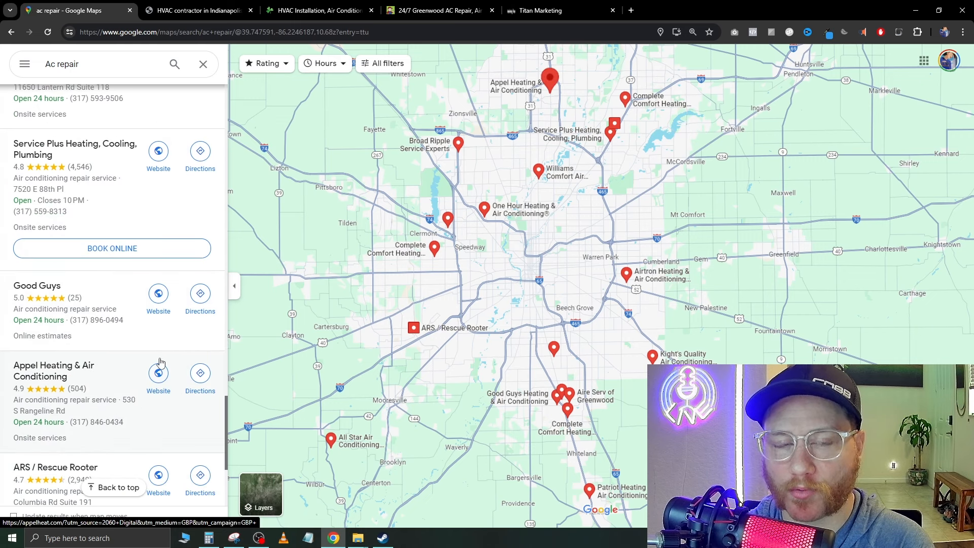
pyautogui.click(200, 10)
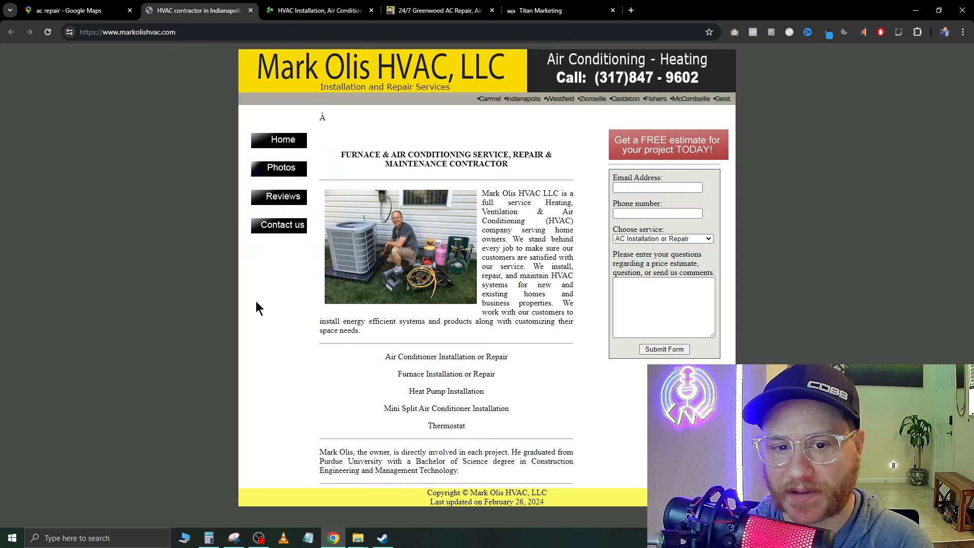
pyautogui.moveTo(489, 385)
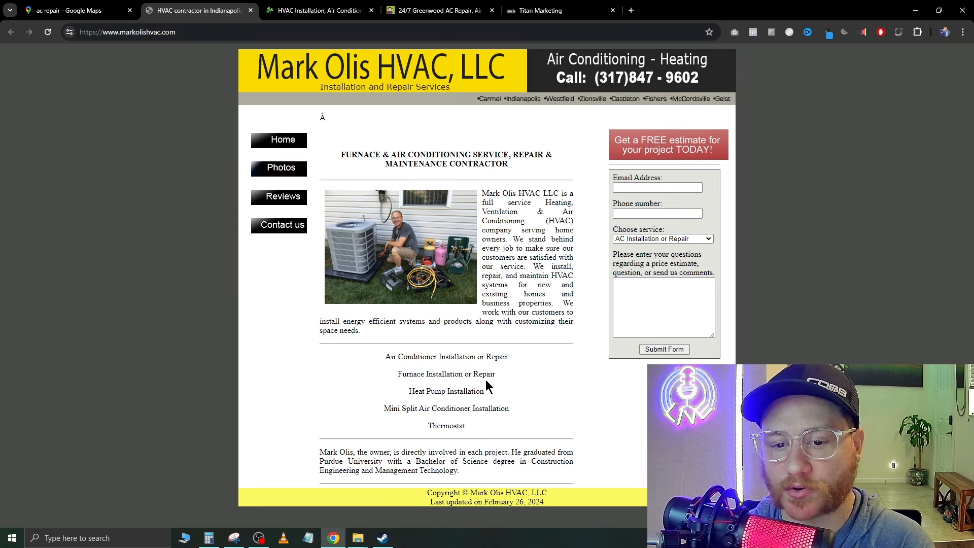
pyautogui.moveTo(367, 341)
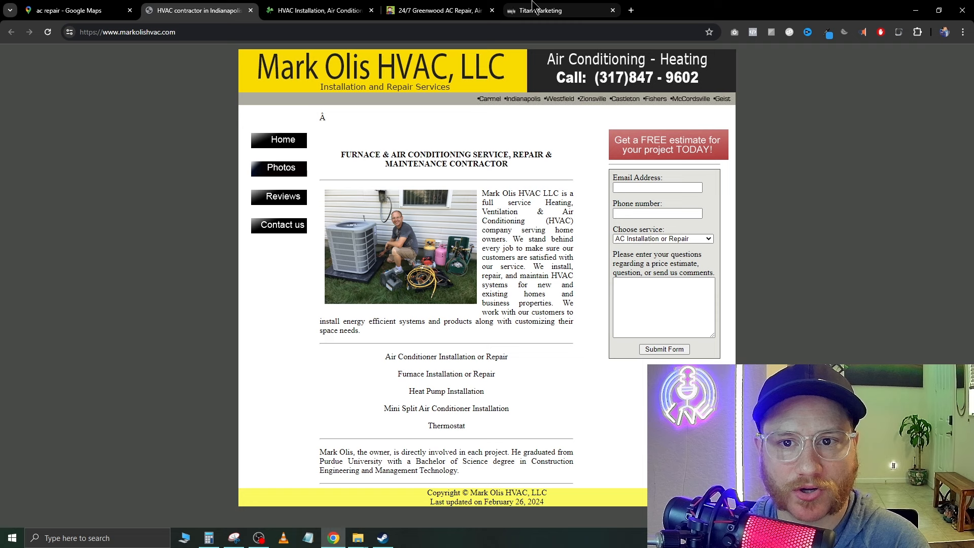
# Step: Start a new funnel, search templates for 'hvac', and preview HVAC Repair and Installation
pyautogui.click(553, 9)
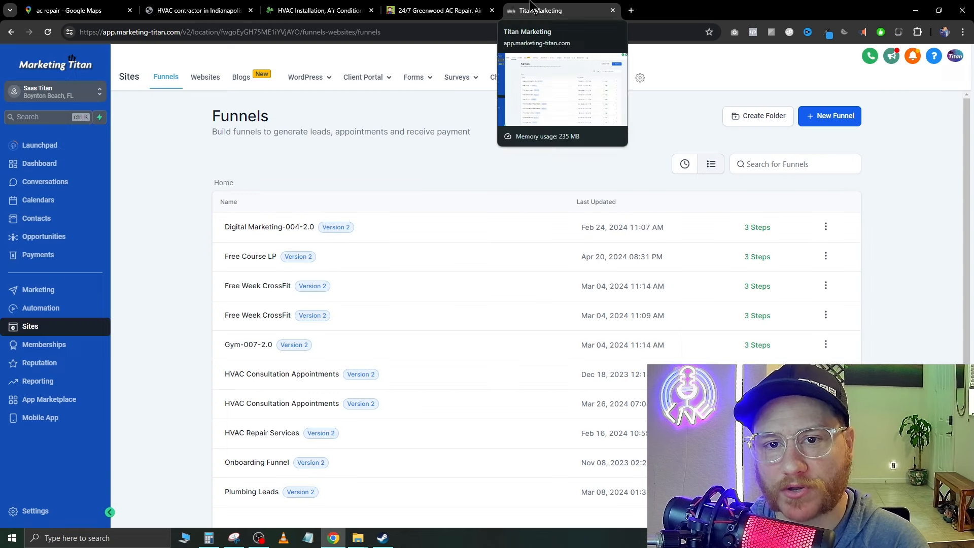
pyautogui.moveTo(143, 331)
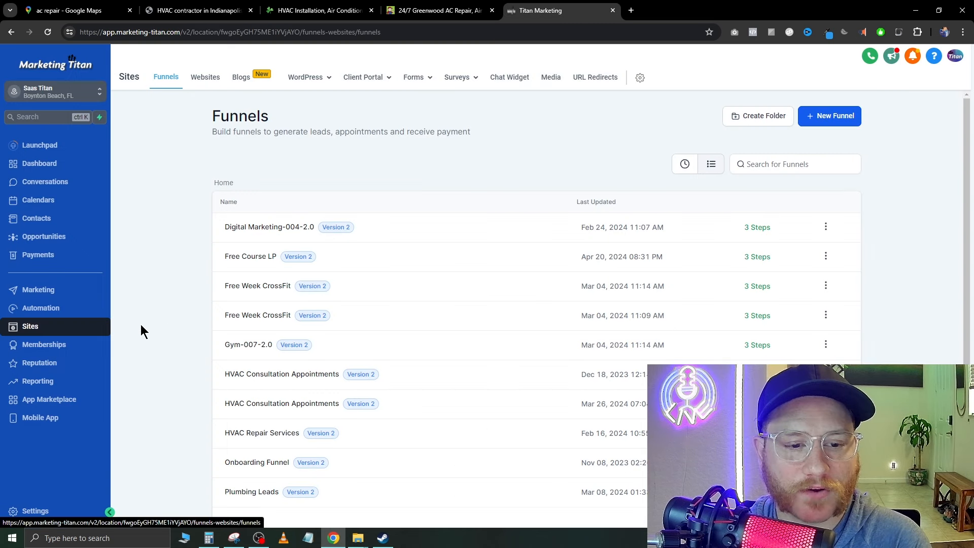
pyautogui.moveTo(814, 126)
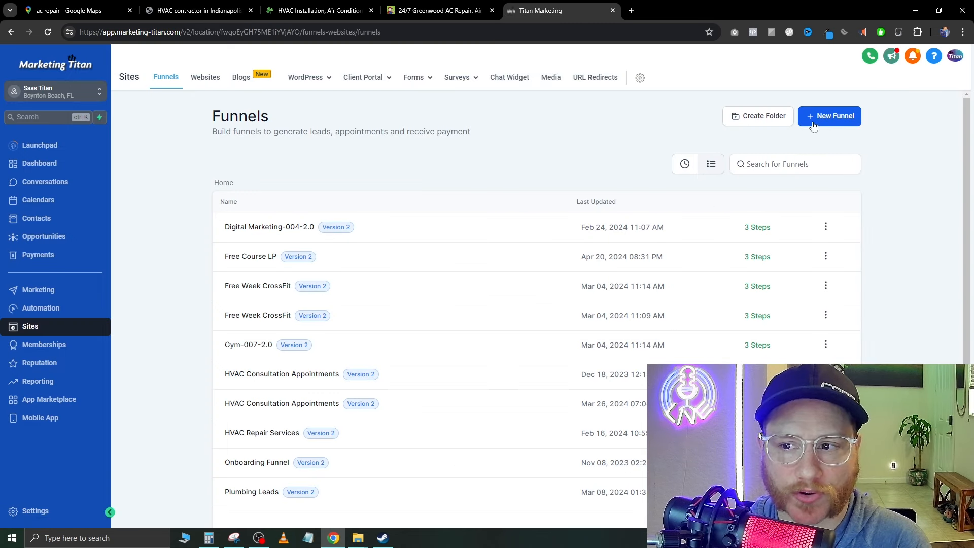
pyautogui.click(829, 116)
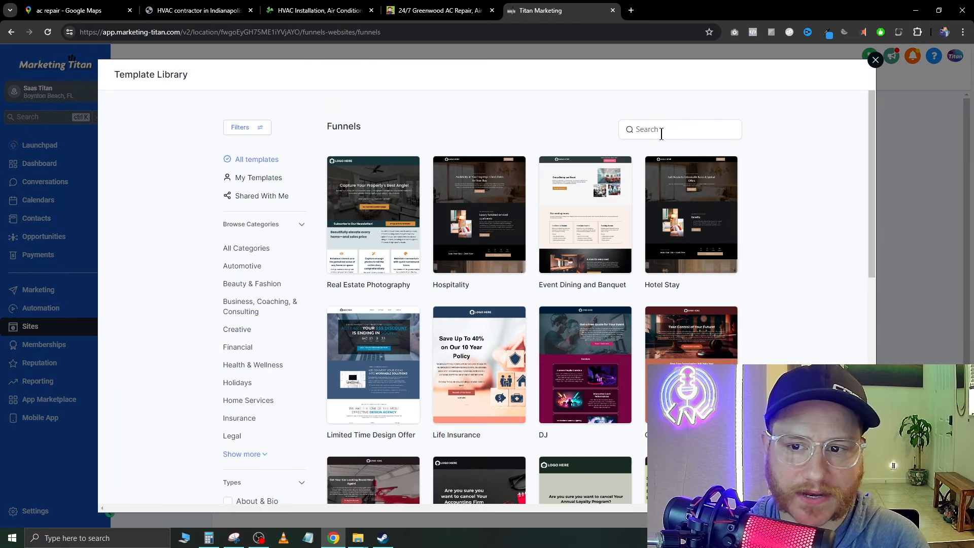
pyautogui.write('hvac')
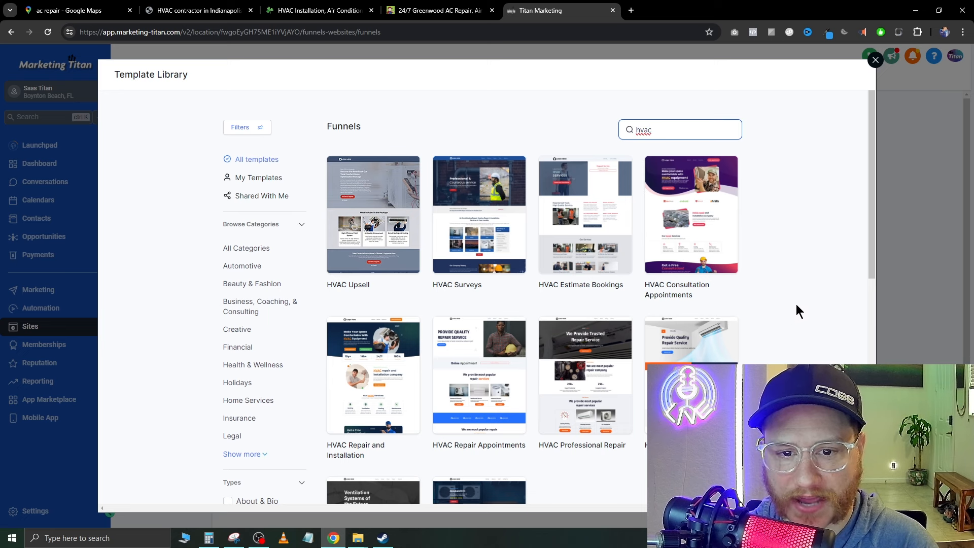
pyautogui.moveTo(380, 387)
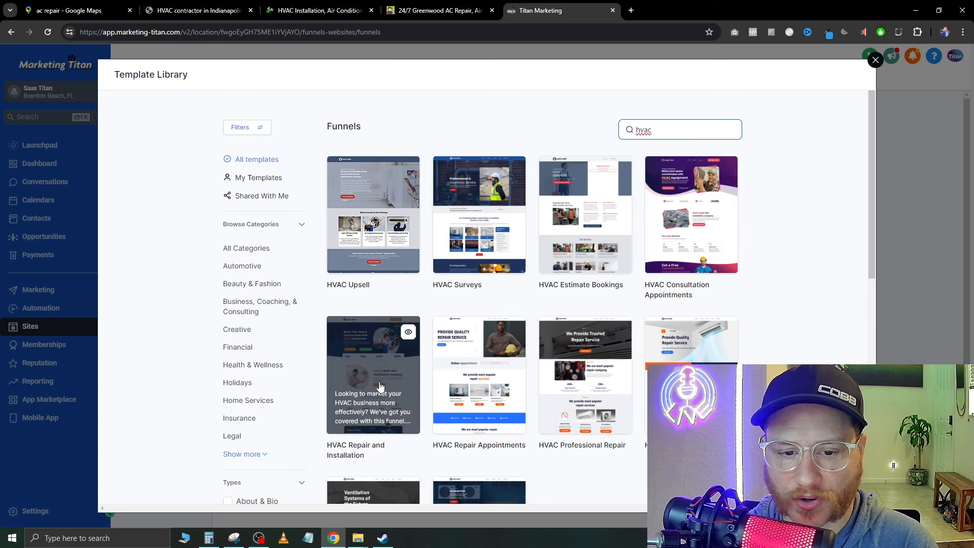
pyautogui.click(374, 375)
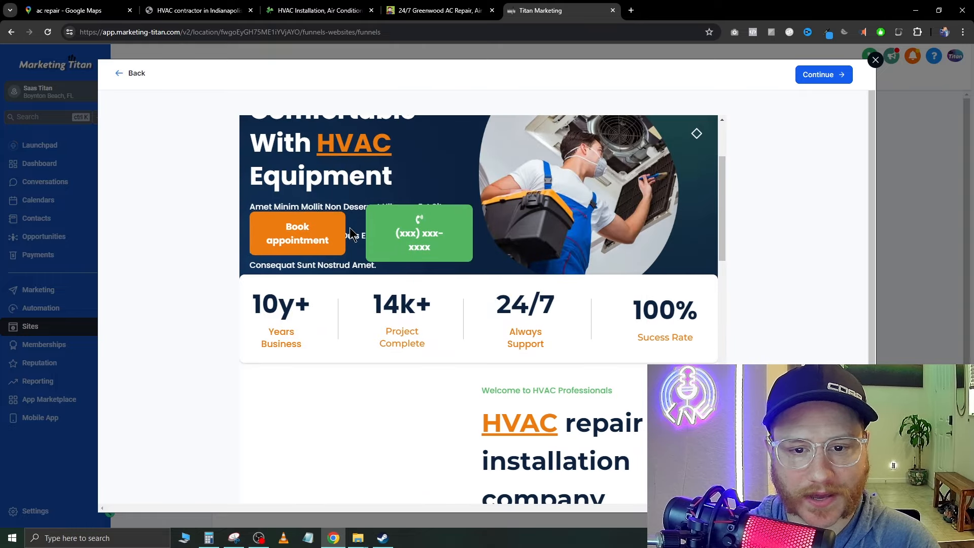
pyautogui.scroll(-3)
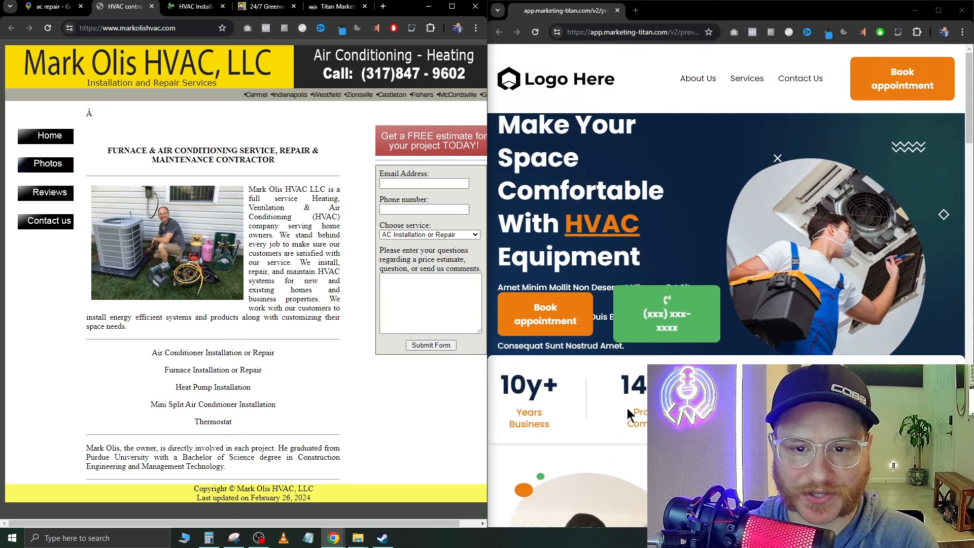
# Step: Scroll the template preview's services and free-quote form, then close the preview window
pyautogui.scroll(-3)
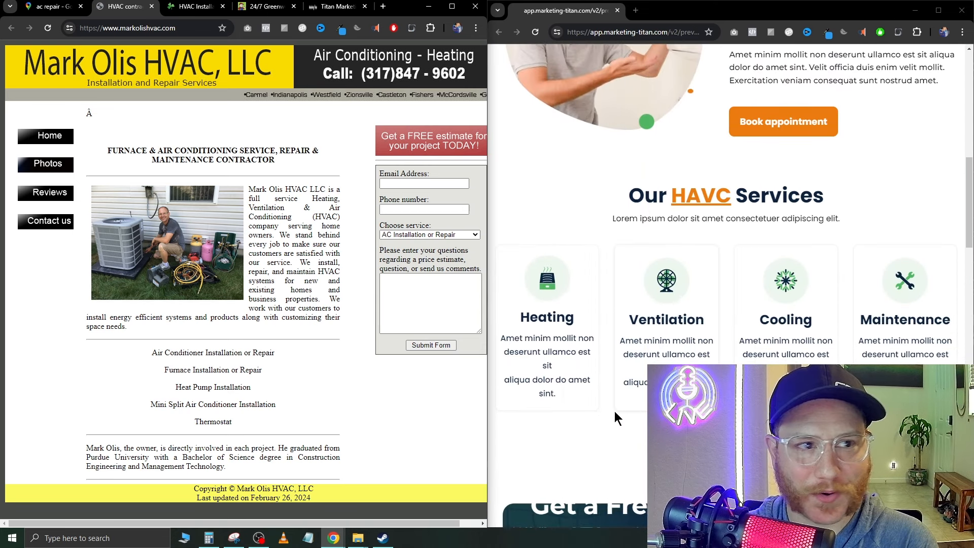
pyautogui.scroll(-3)
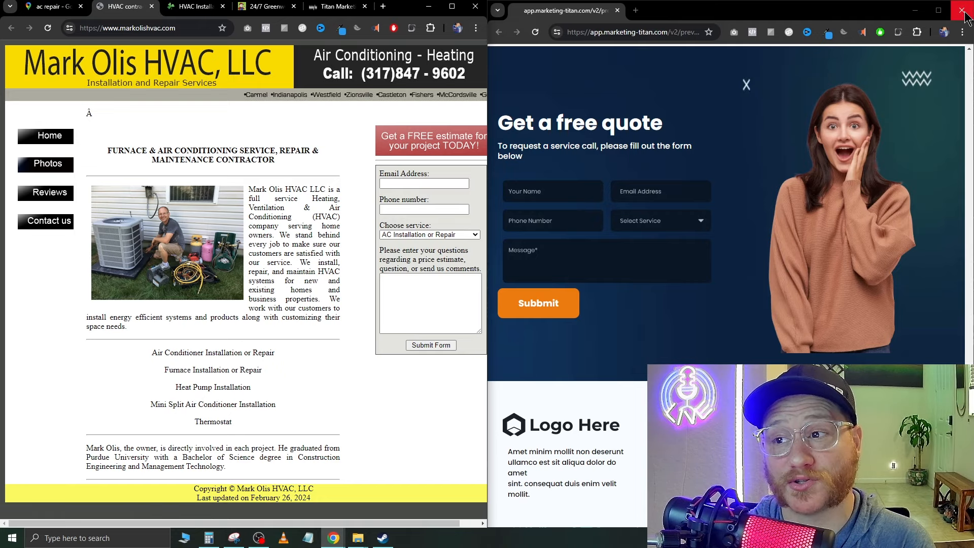
pyautogui.click(962, 9)
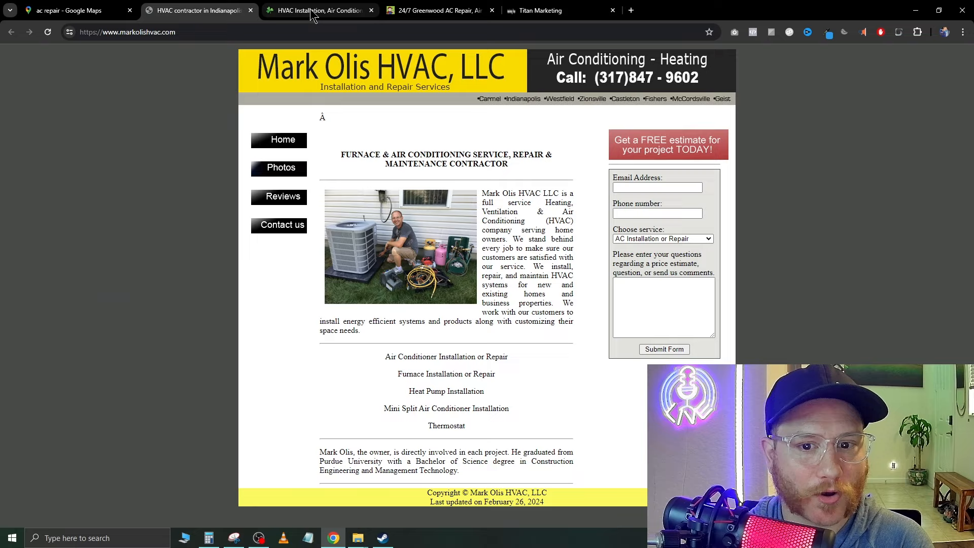
# Step: Open the Irish Air site, try its online cleaning scheduler, and return home
pyautogui.click(318, 11)
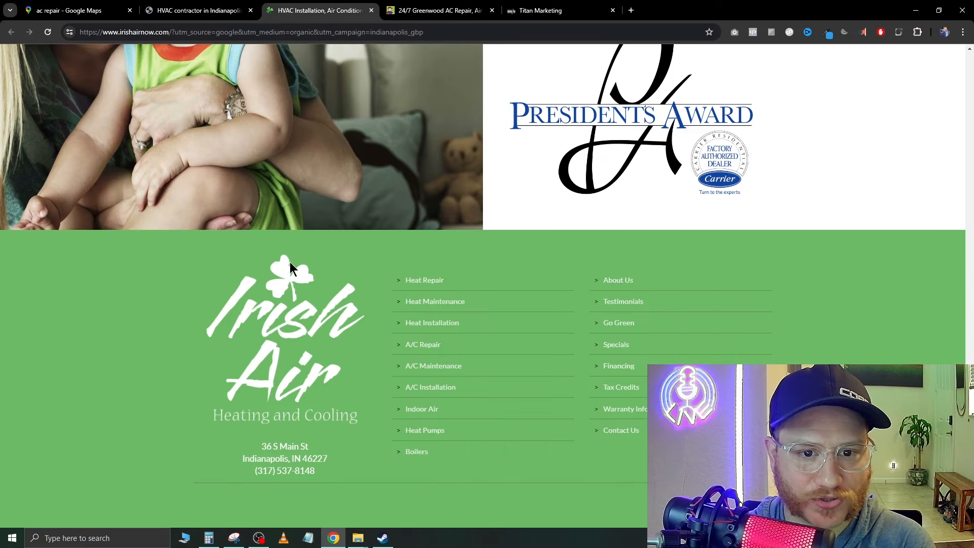
pyautogui.scroll(3)
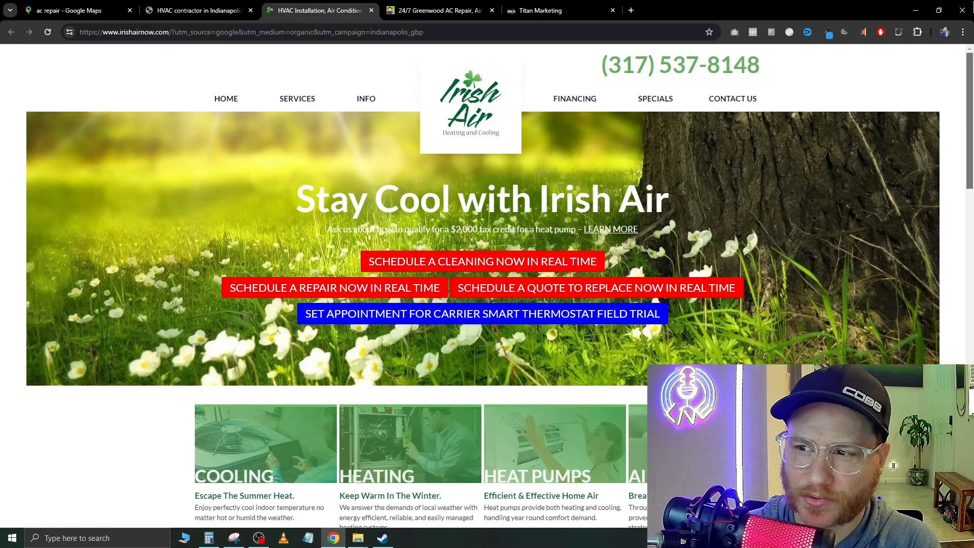
pyautogui.moveTo(169, 87)
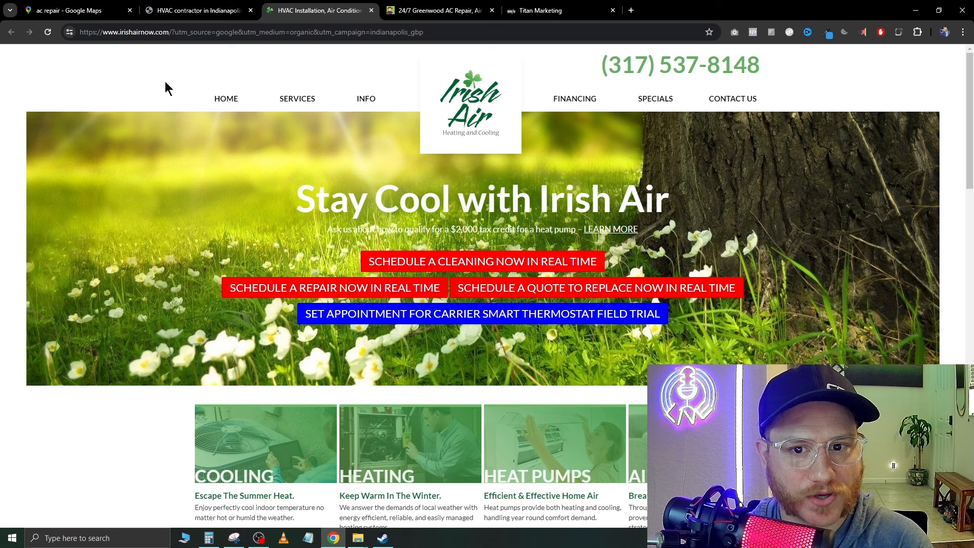
pyautogui.moveTo(530, 79)
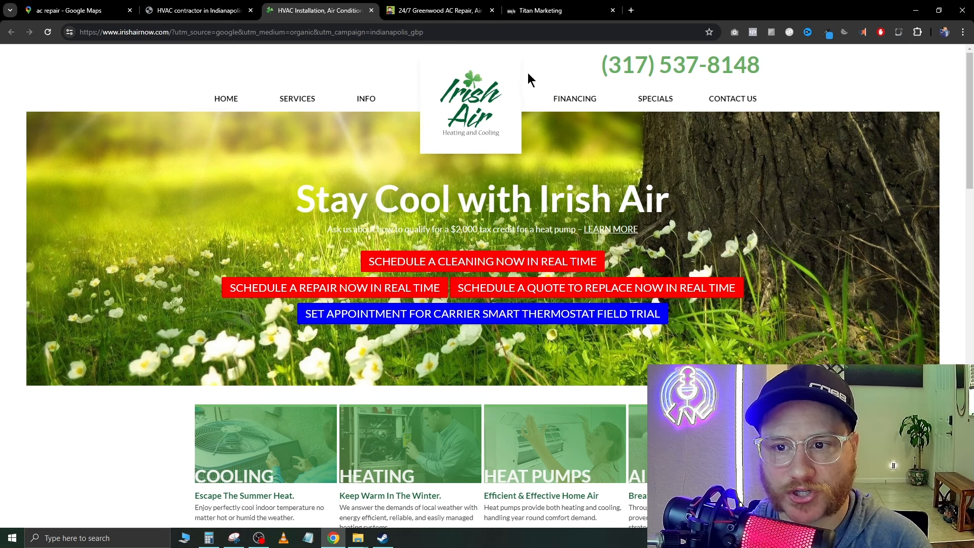
pyautogui.moveTo(186, 122)
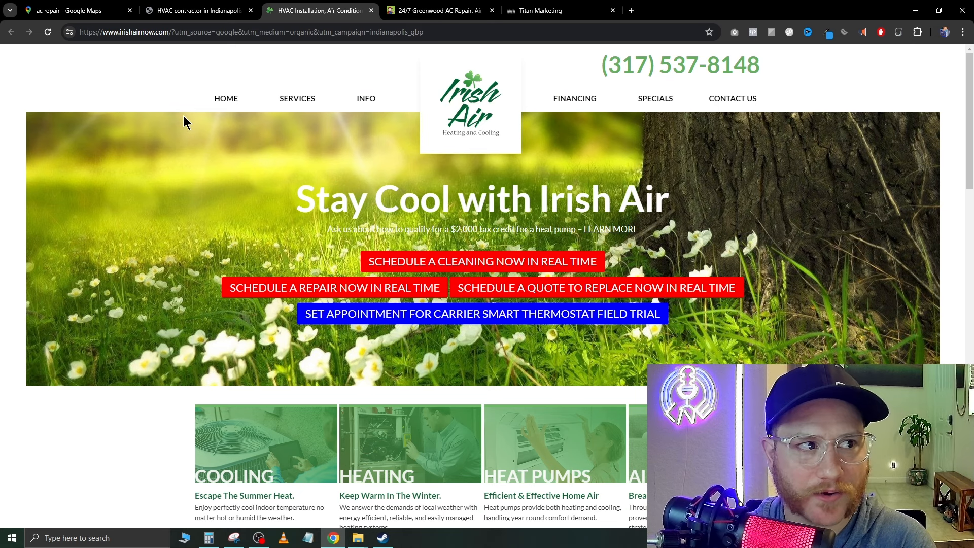
pyautogui.moveTo(329, 236)
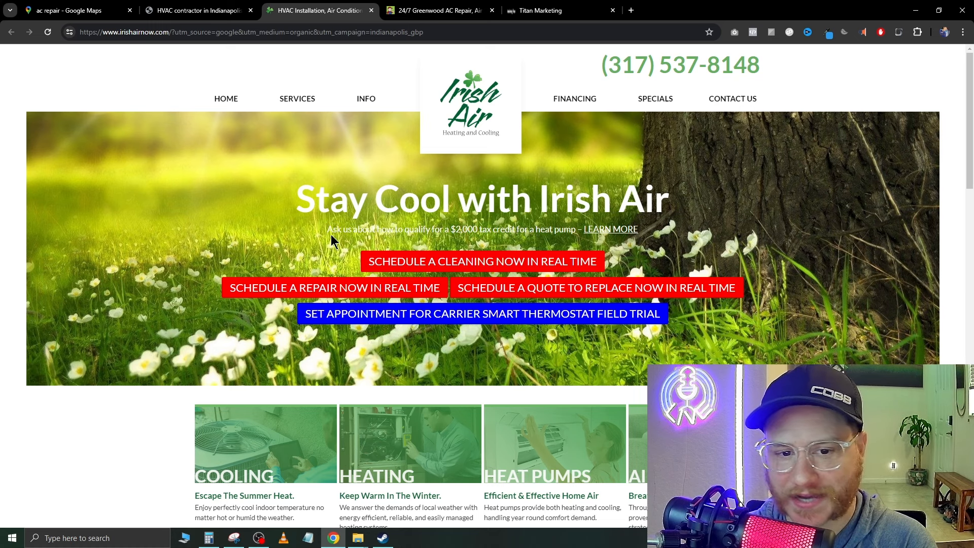
pyautogui.moveTo(363, 265)
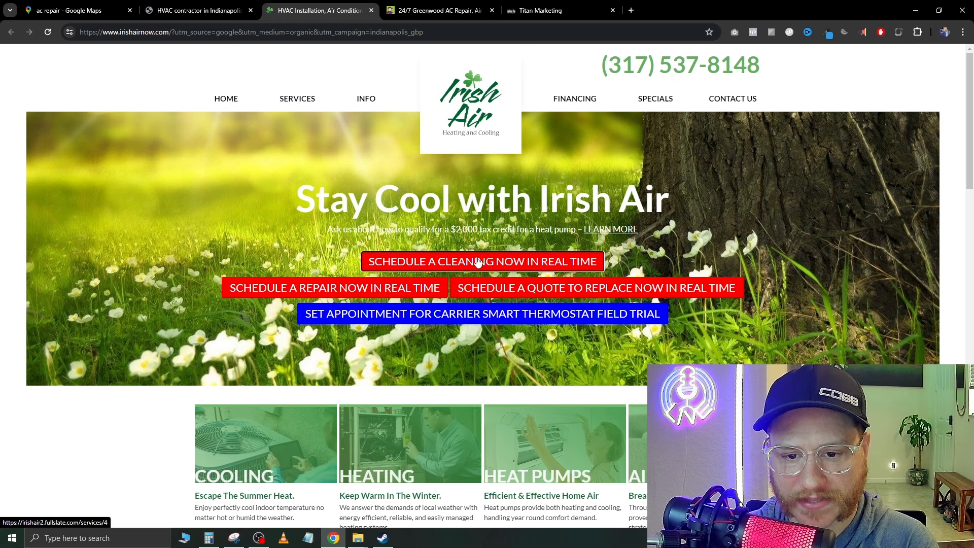
pyautogui.click(481, 261)
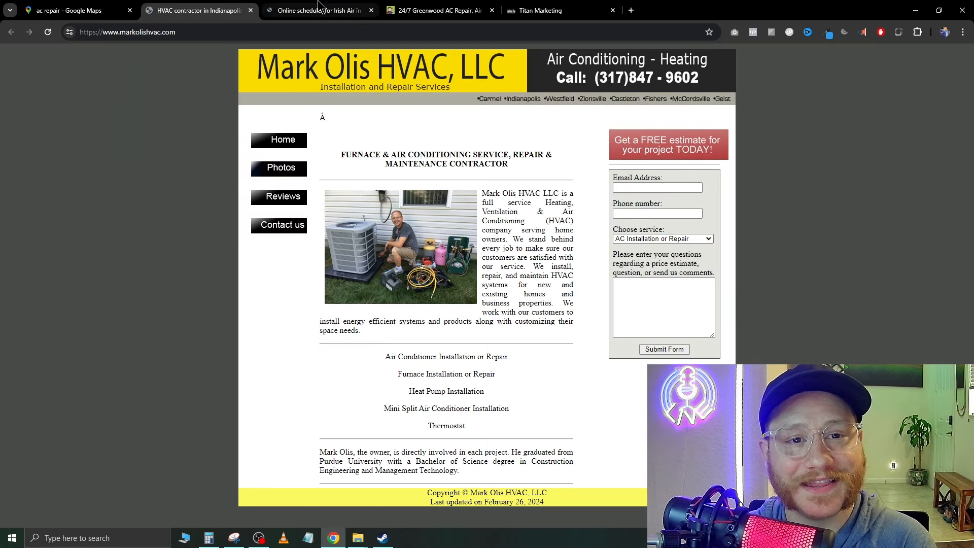
pyautogui.click(318, 11)
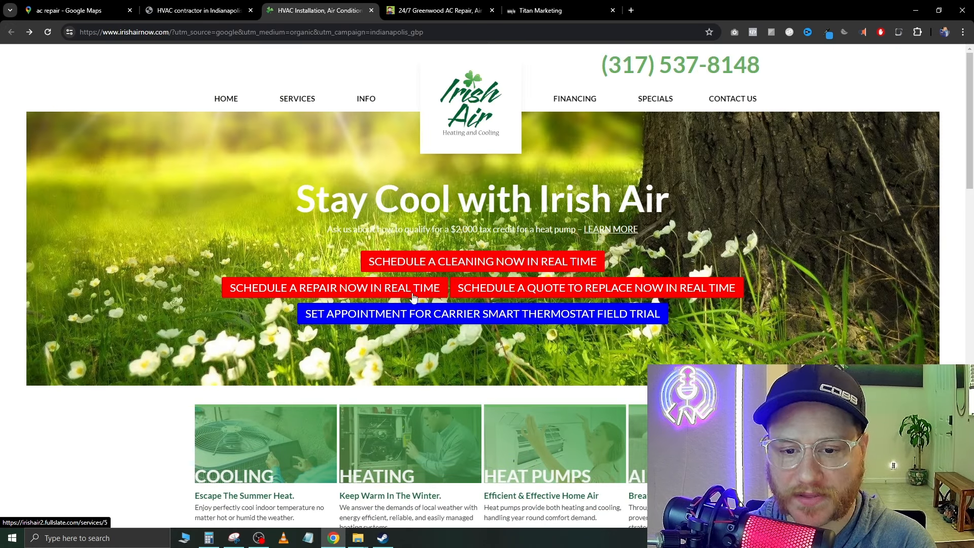
pyautogui.moveTo(569, 285)
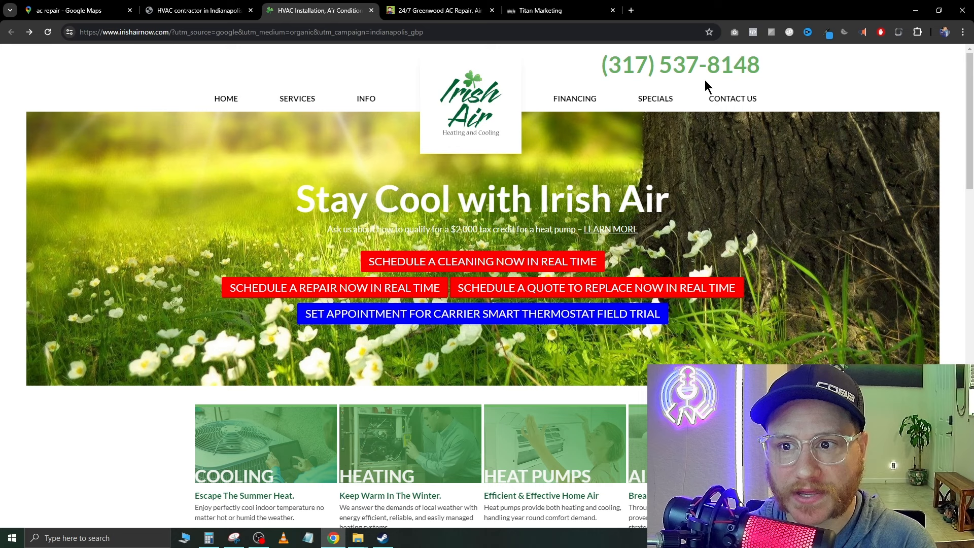
# Step: Scroll Irish Air's homepage to the cooling, heating, heat pump and air quality sections
pyautogui.scroll(-3)
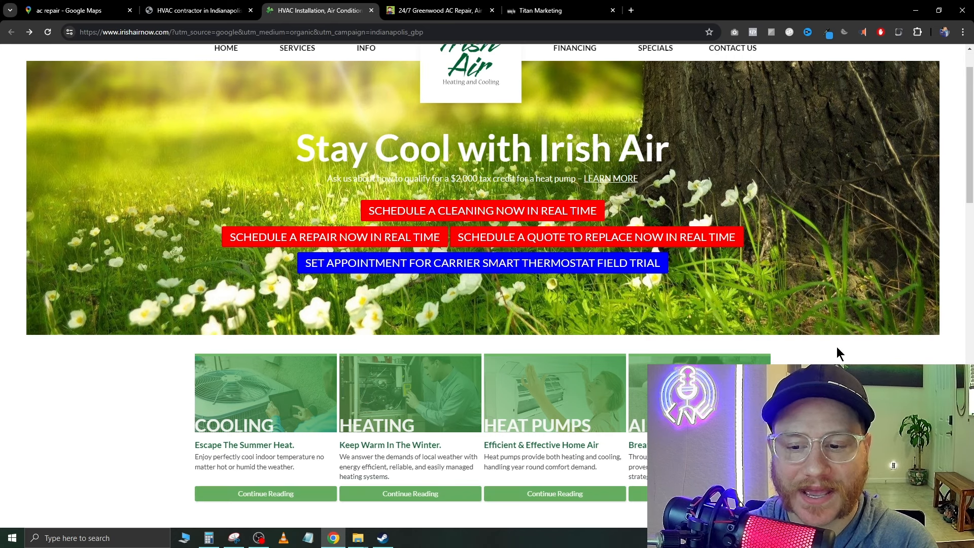
pyautogui.moveTo(674, 317)
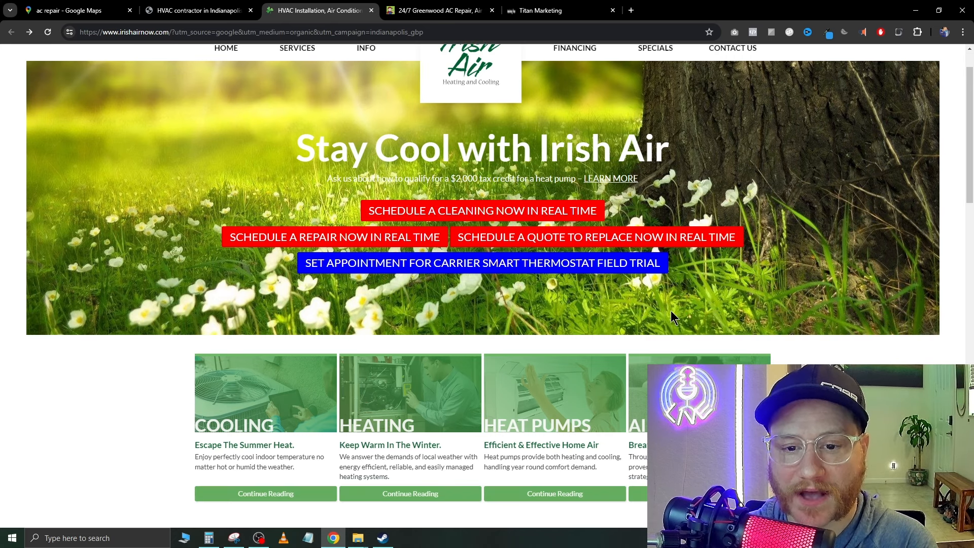
pyautogui.moveTo(714, 295)
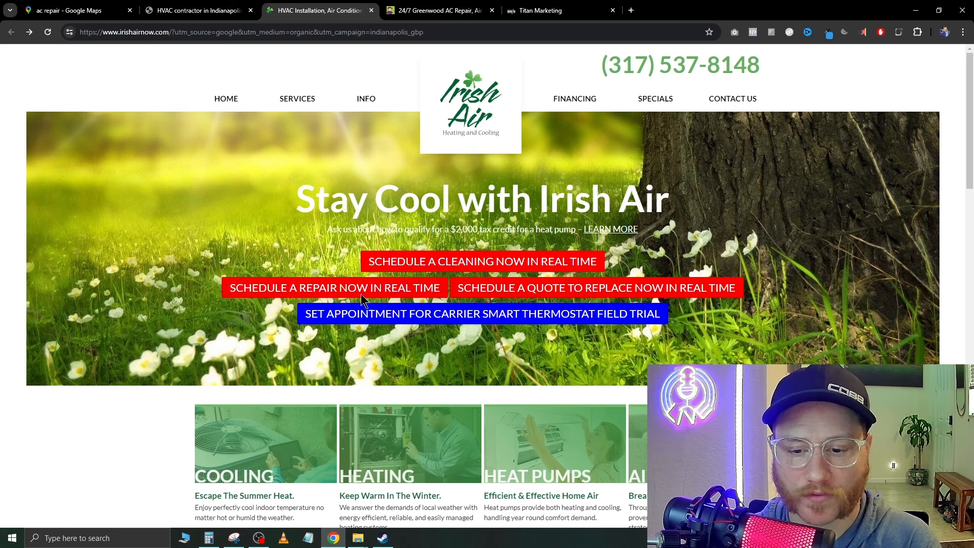
pyautogui.moveTo(550, 341)
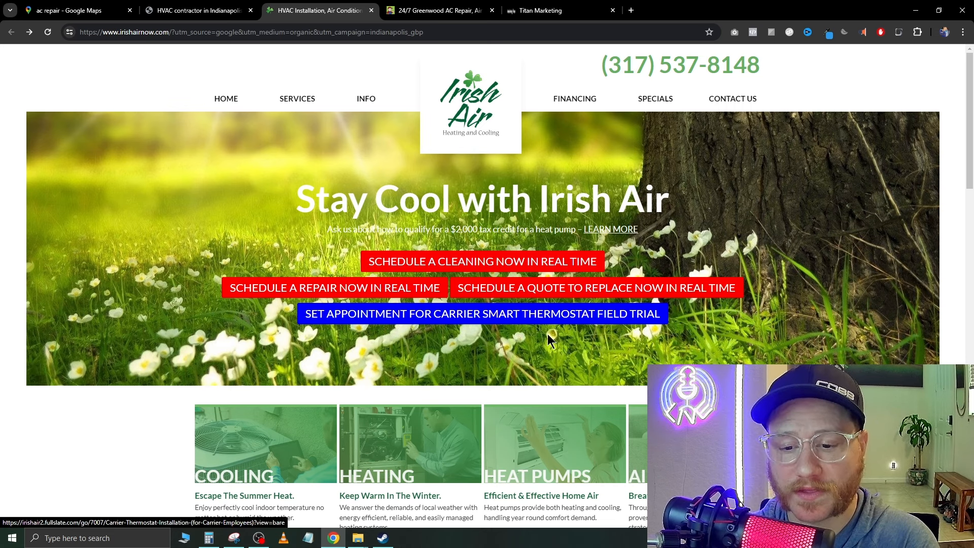
pyautogui.scroll(-3)
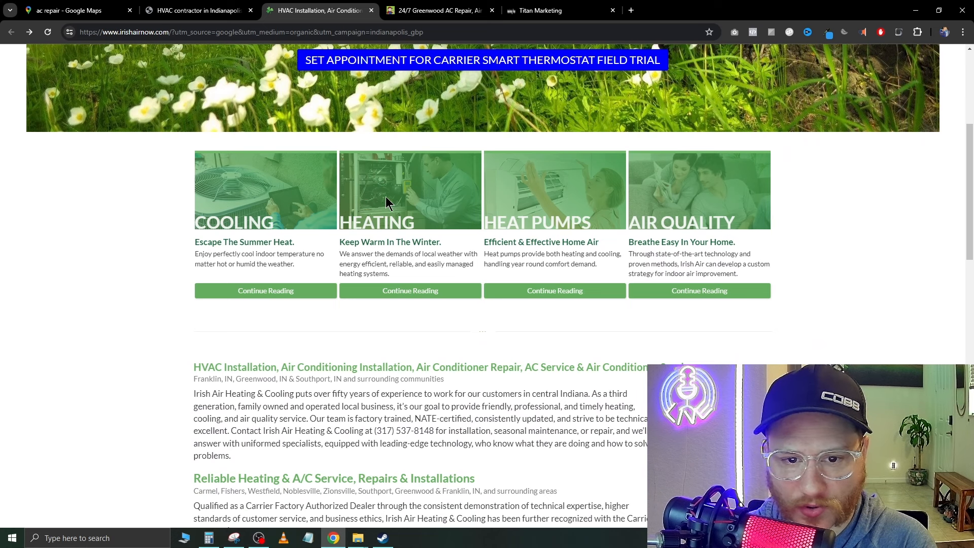
pyautogui.moveTo(663, 188)
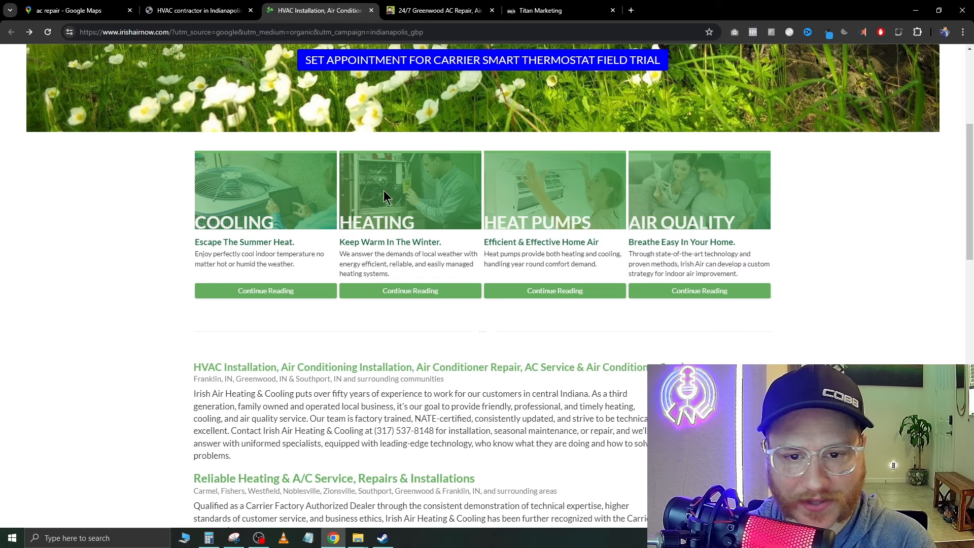
pyautogui.scroll(-3)
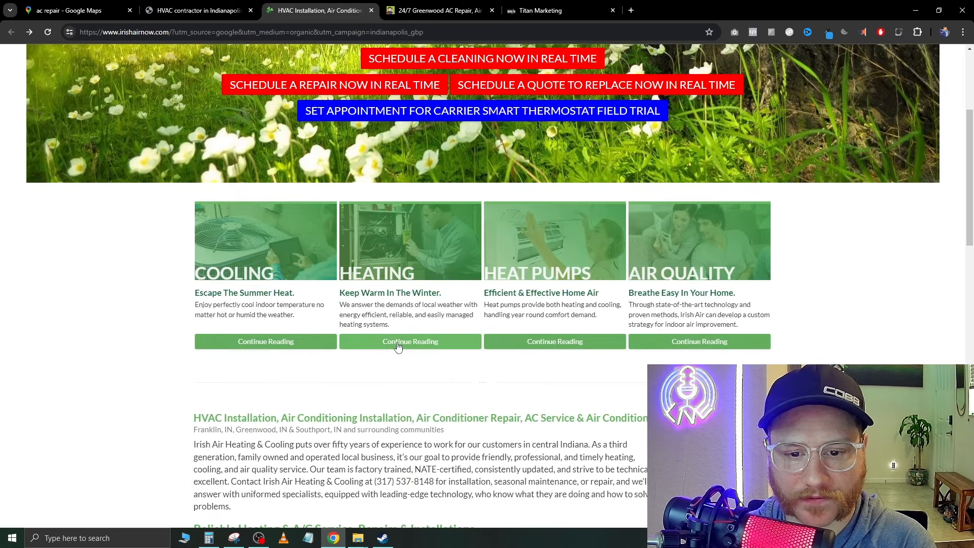
# Step: Go back to Irish Air's homepage and scroll through its services, offers and footer
pyautogui.click(410, 342)
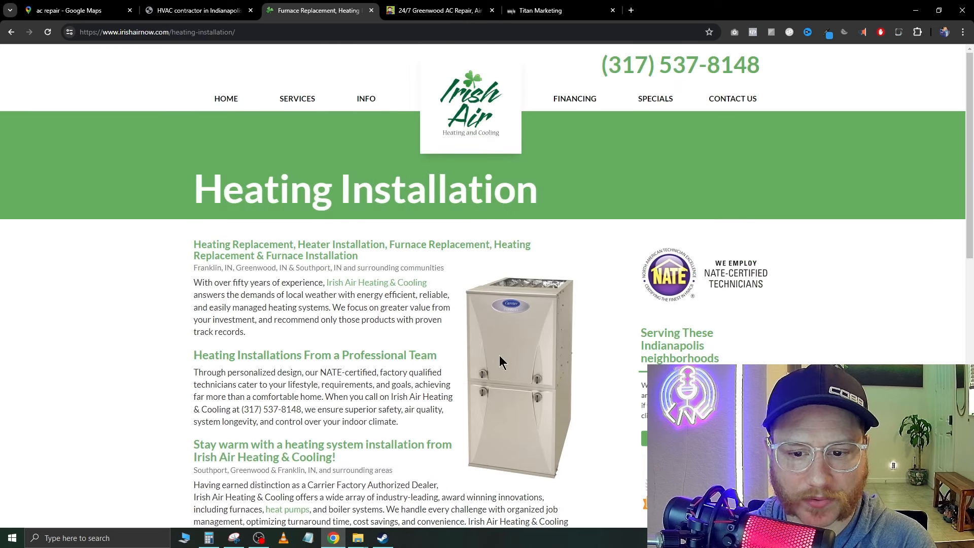
pyautogui.scroll(-3)
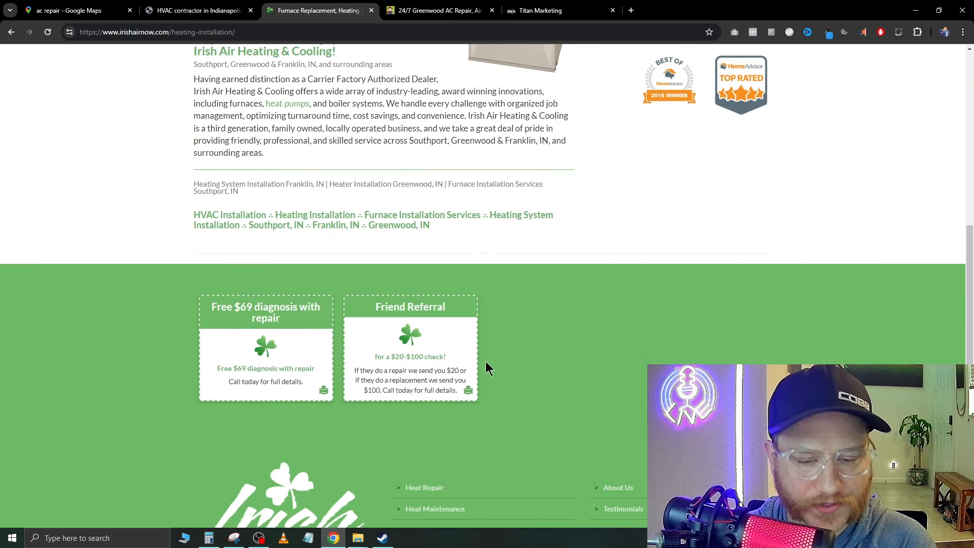
pyautogui.scroll(3)
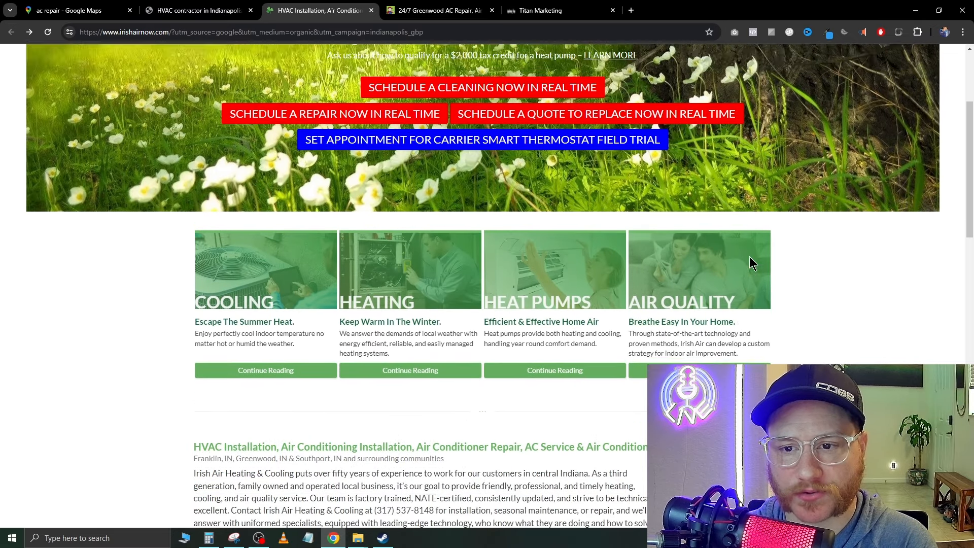
pyautogui.scroll(3)
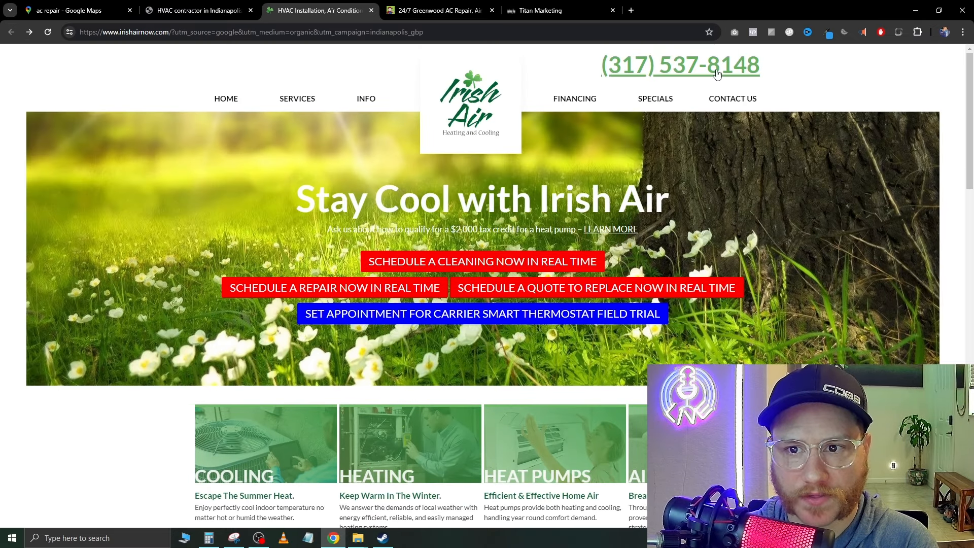
pyautogui.scroll(-3)
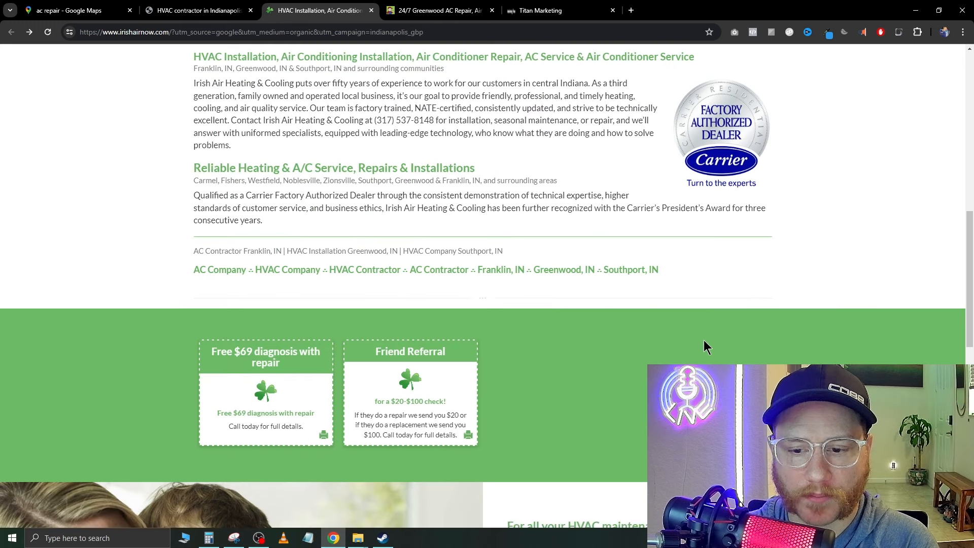
pyautogui.scroll(-3)
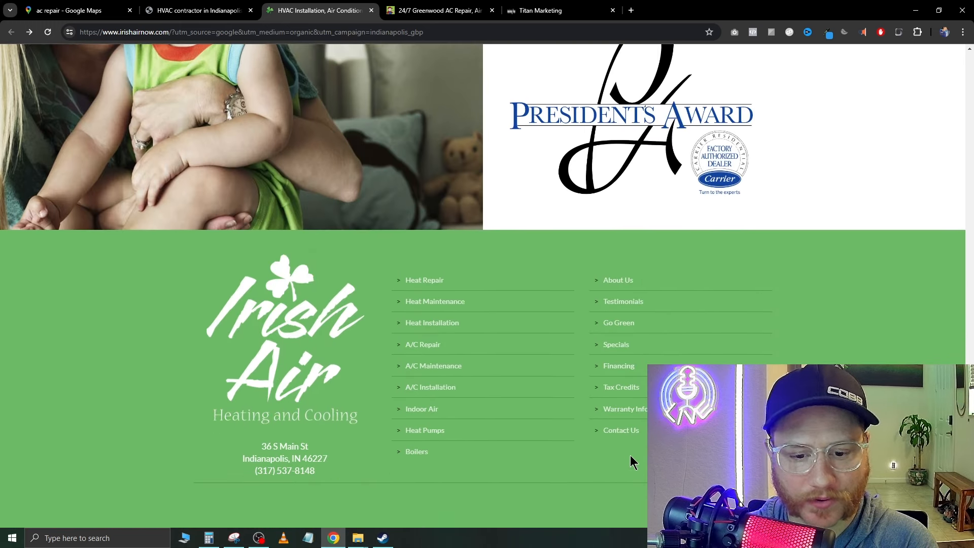
pyautogui.moveTo(691, 310)
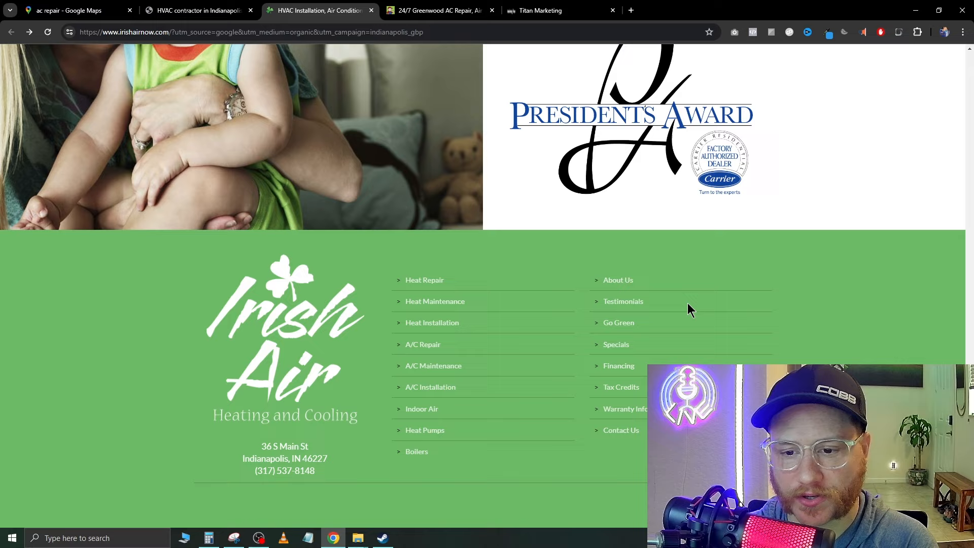
pyautogui.moveTo(624, 377)
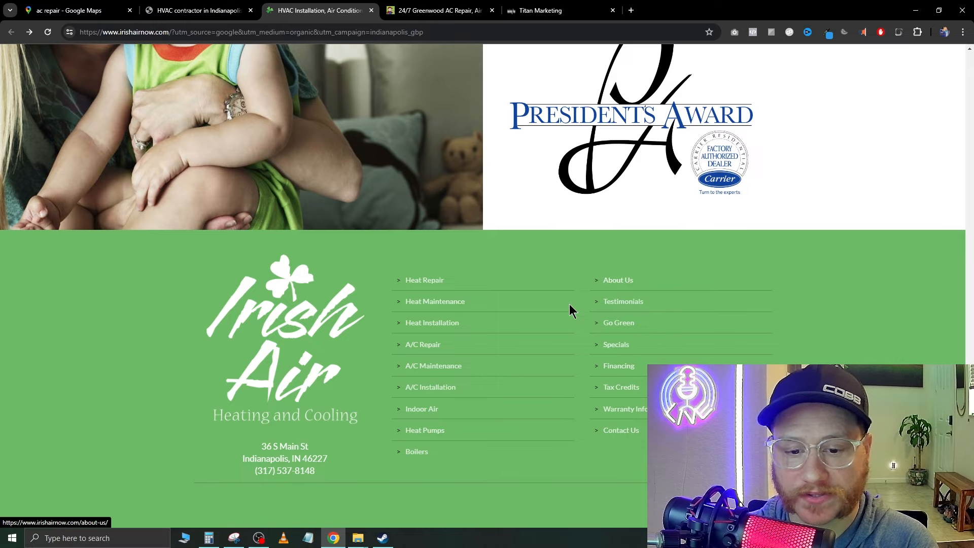
pyautogui.scroll(3)
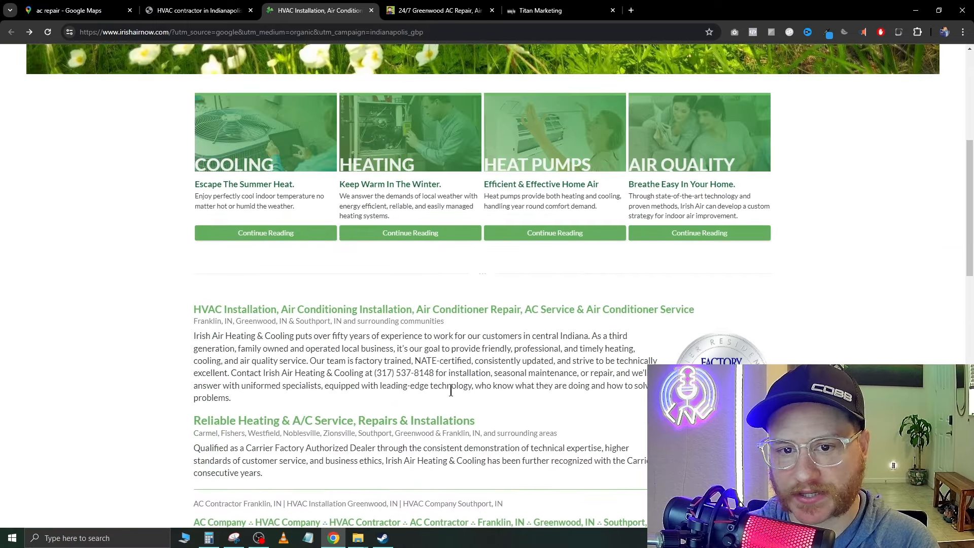
pyautogui.scroll(3)
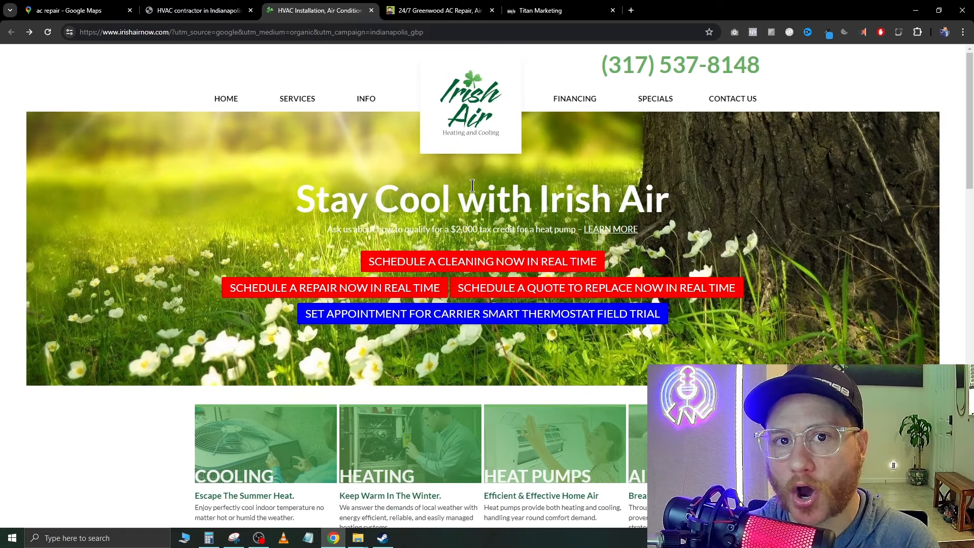
pyautogui.scroll(-3)
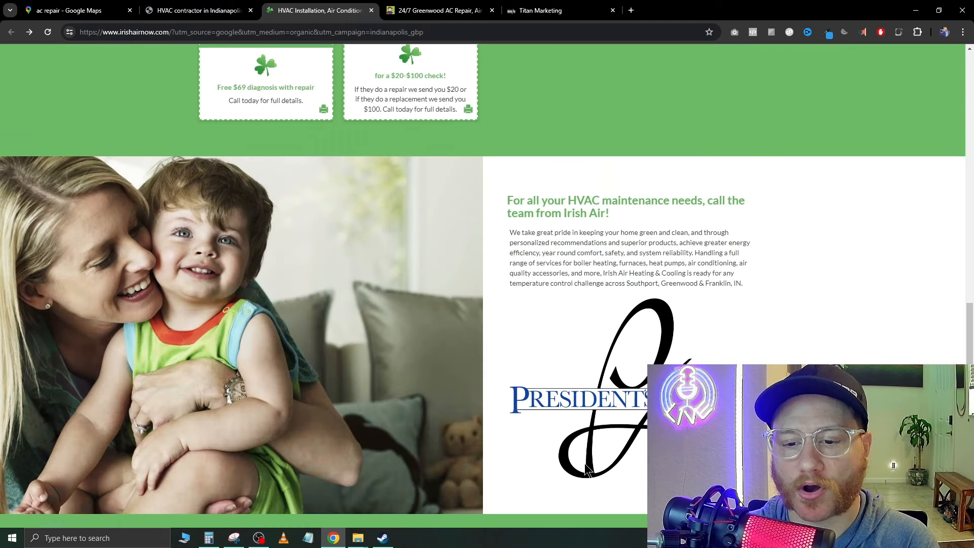
pyautogui.scroll(-3)
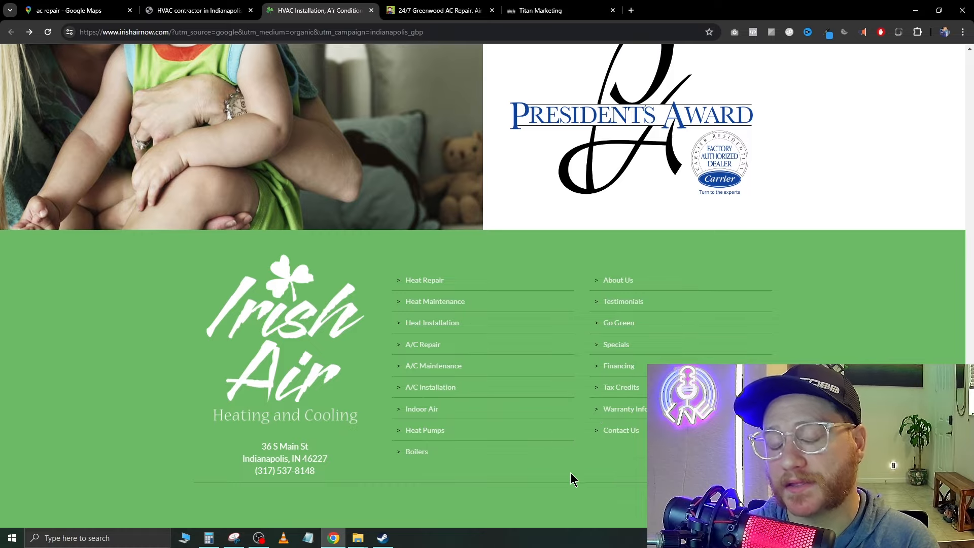
pyautogui.moveTo(504, 461)
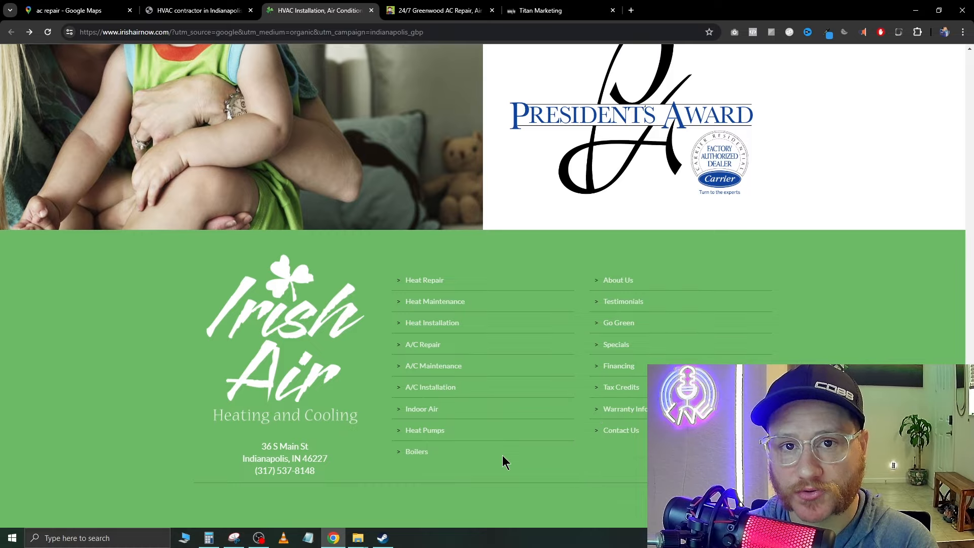
pyautogui.scroll(3)
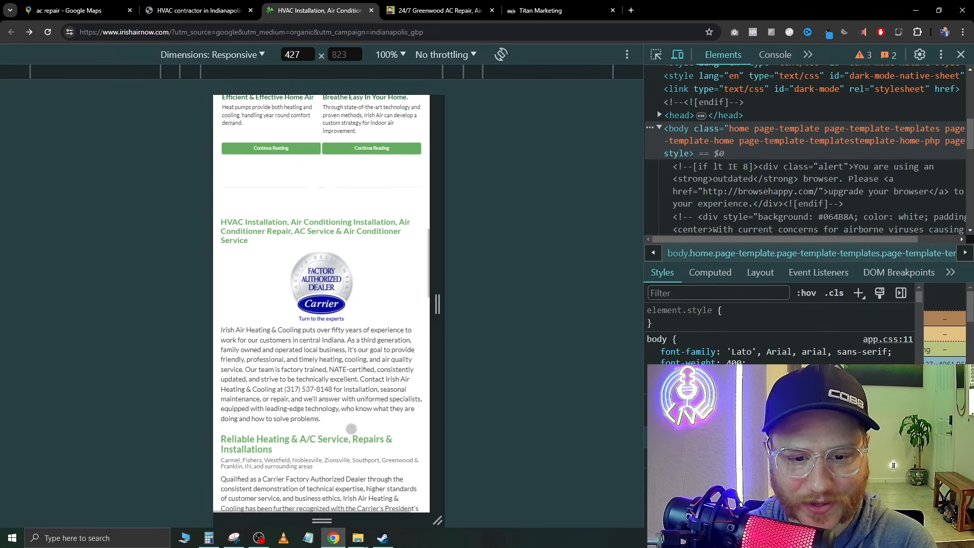
pyautogui.scroll(-3)
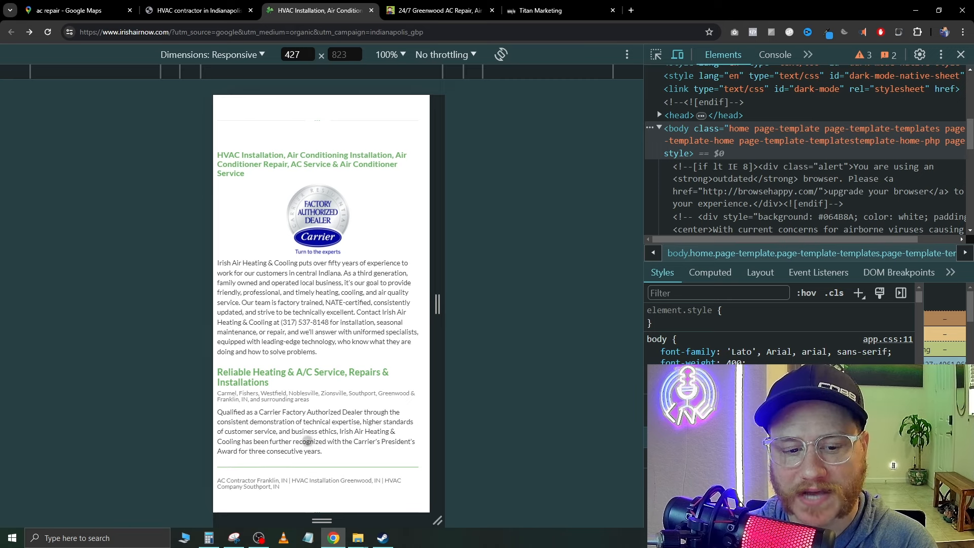
pyautogui.scroll(-3)
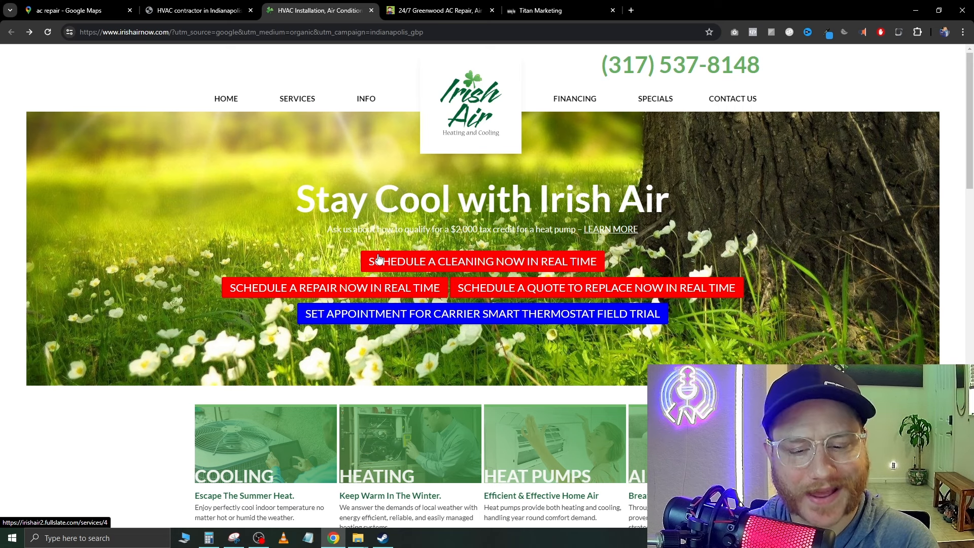
pyautogui.moveTo(407, 249)
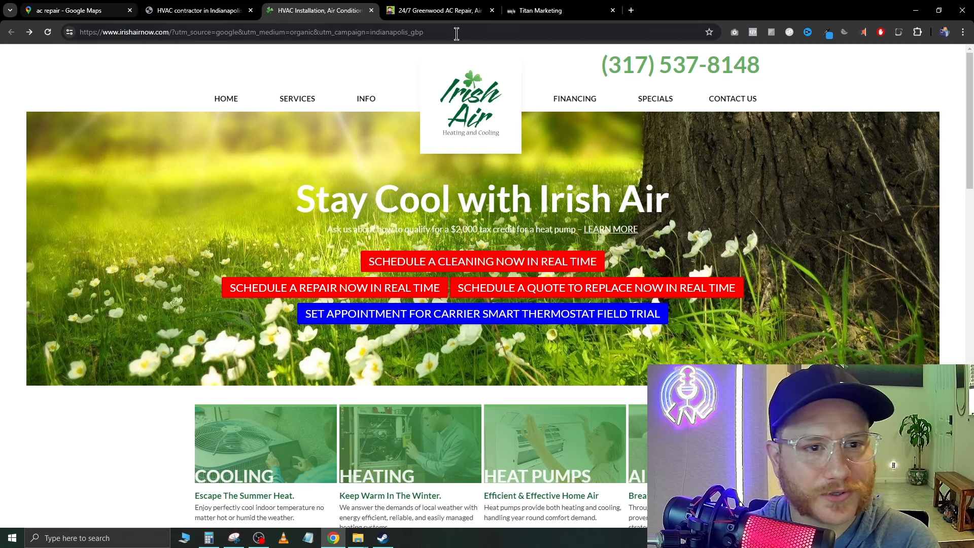
pyautogui.click(439, 10)
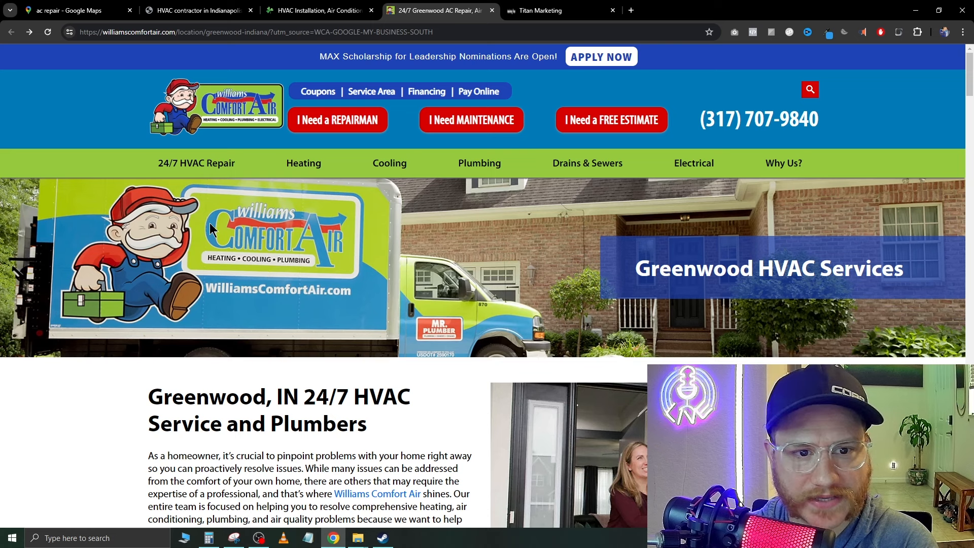
pyautogui.moveTo(364, 244)
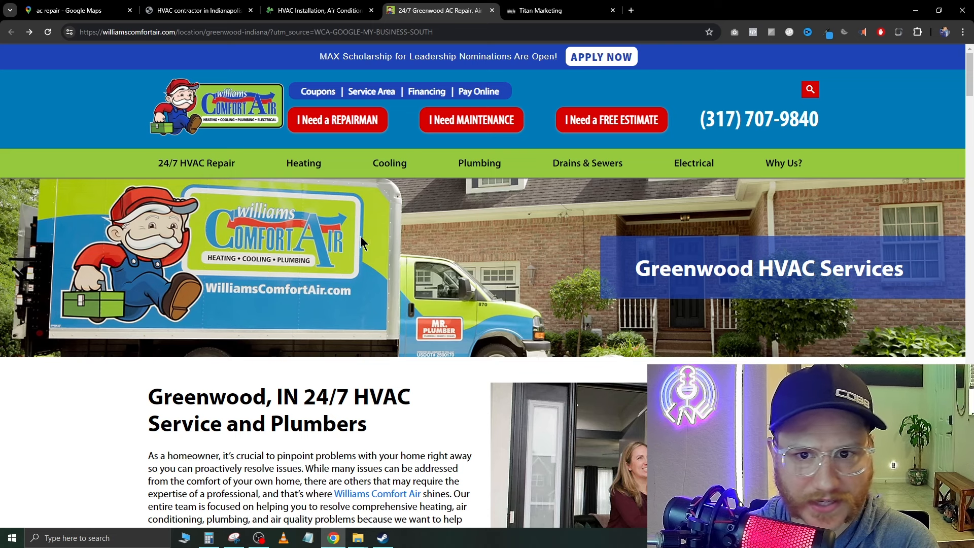
pyautogui.moveTo(686, 302)
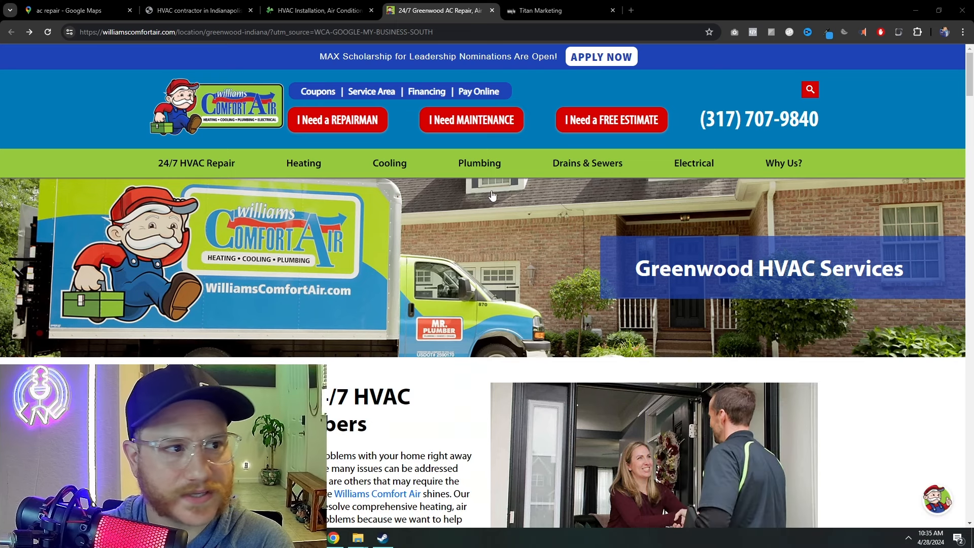
# Step: Open and then dismiss Williams Comfort Air's chat message form
pyautogui.click(937, 499)
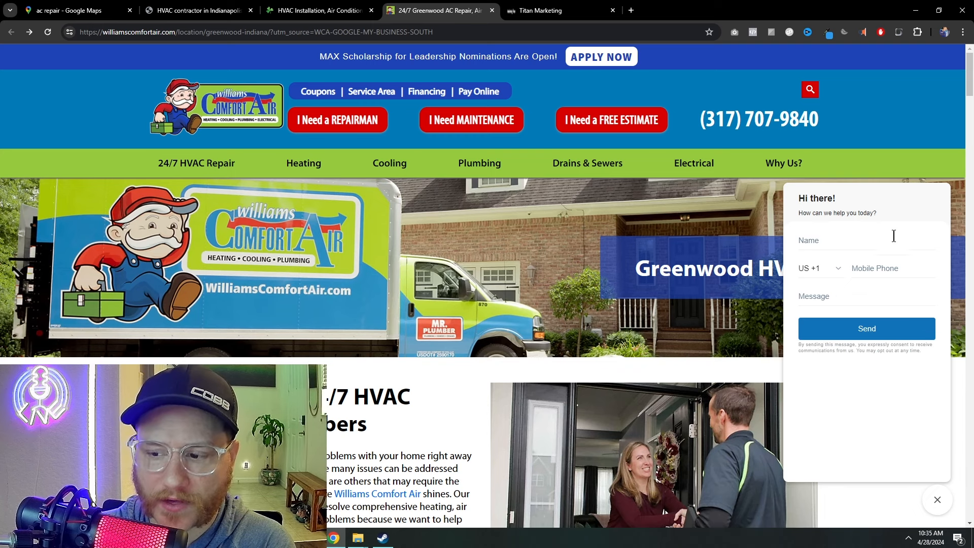
pyautogui.moveTo(934, 517)
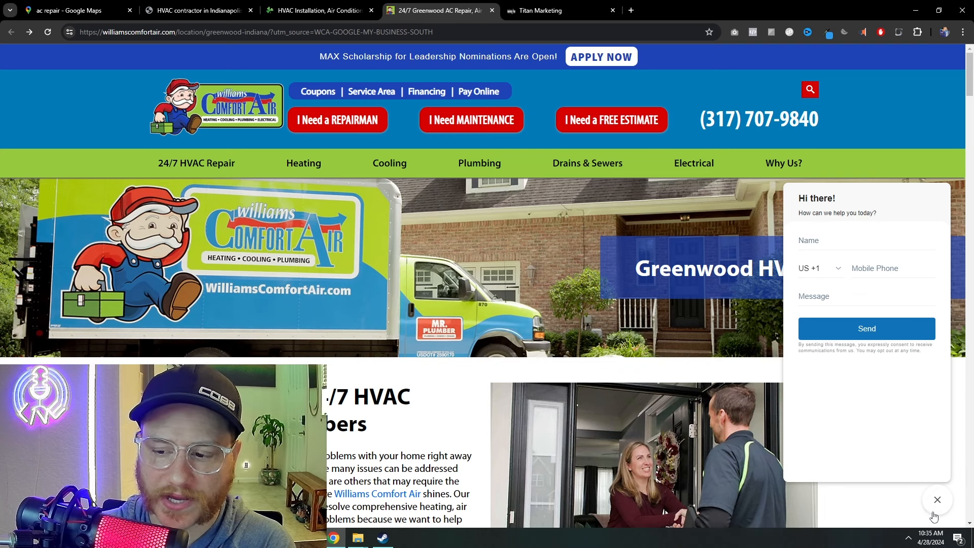
pyautogui.click(937, 499)
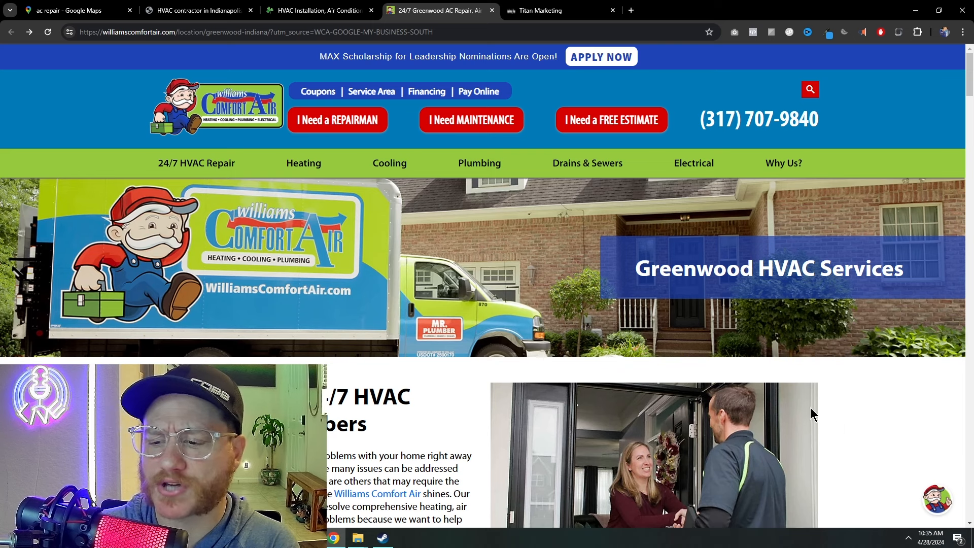
pyautogui.moveTo(910, 455)
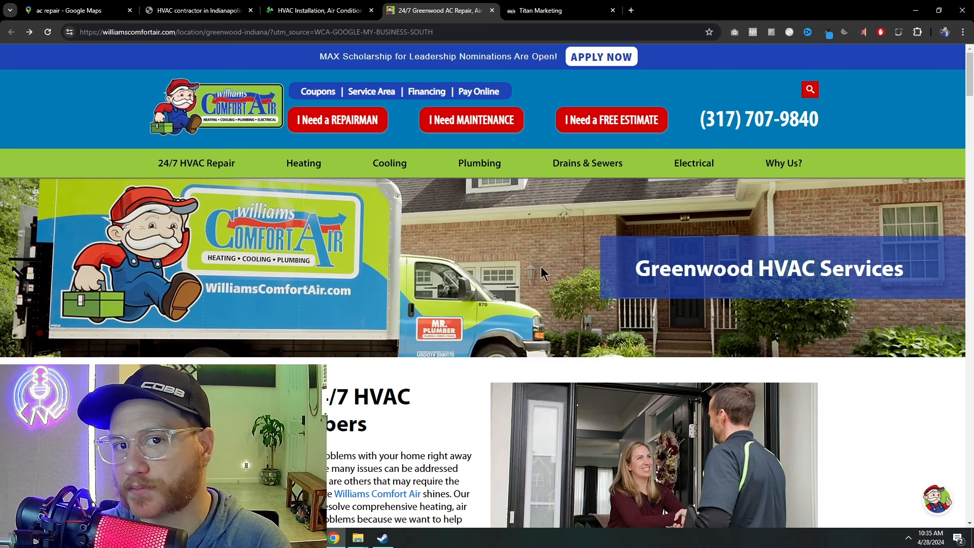
pyautogui.moveTo(465, 158)
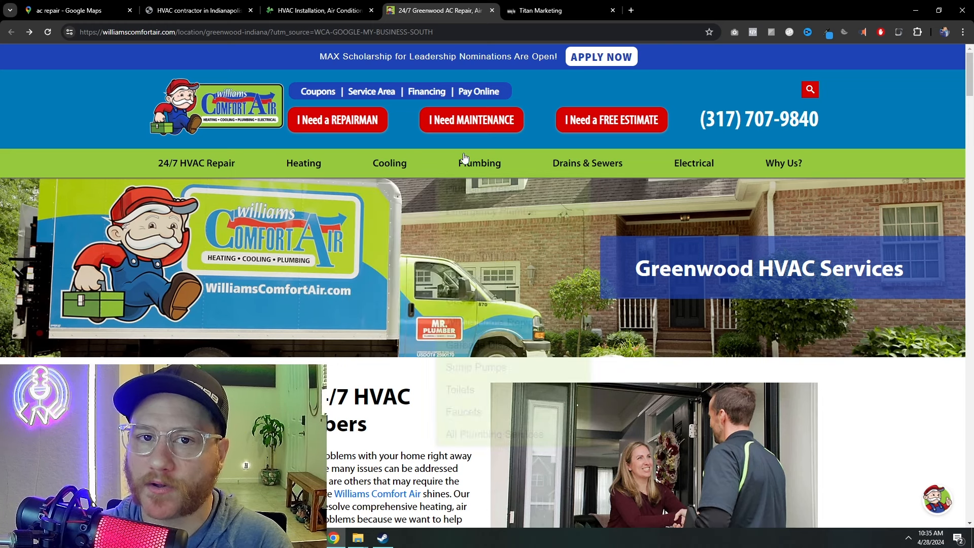
pyautogui.moveTo(315, 223)
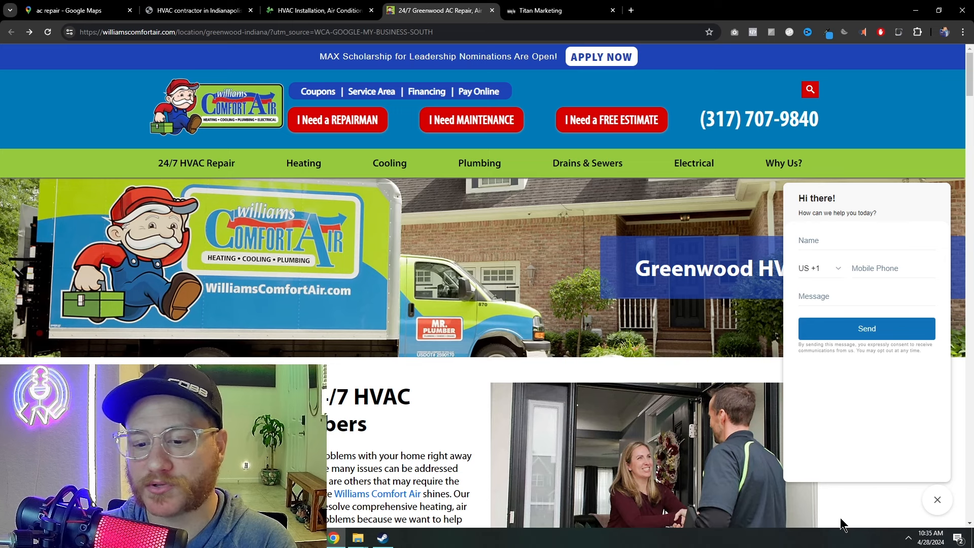
pyautogui.click(938, 500)
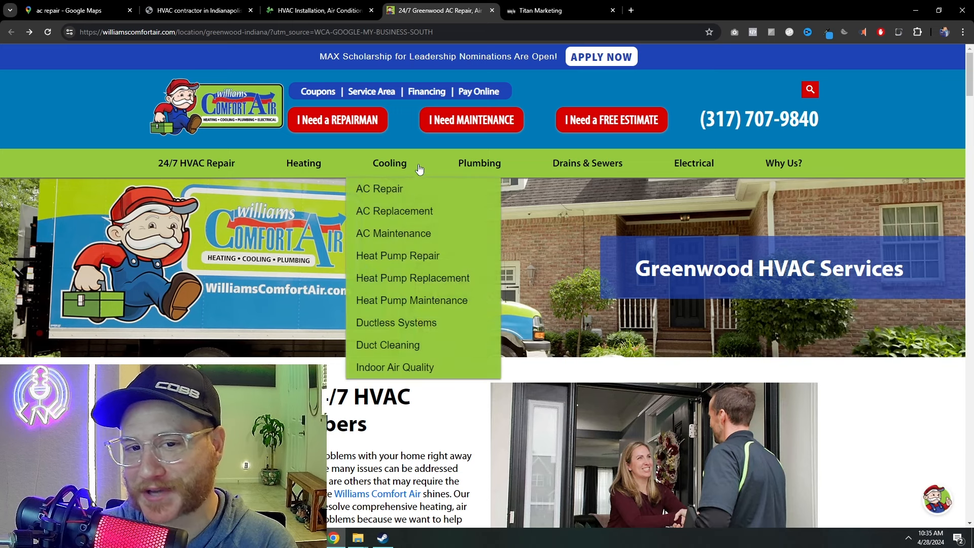
pyautogui.scroll(-3)
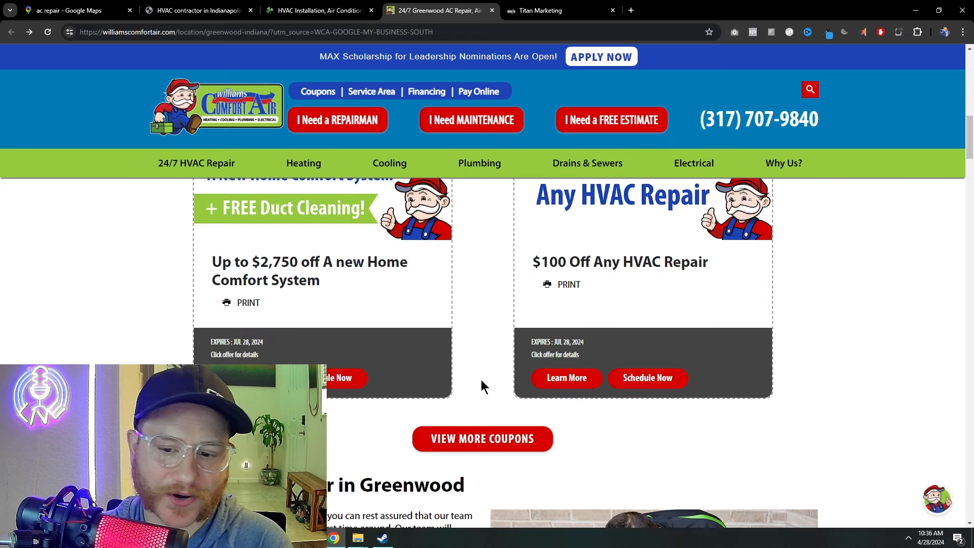
pyautogui.scroll(3)
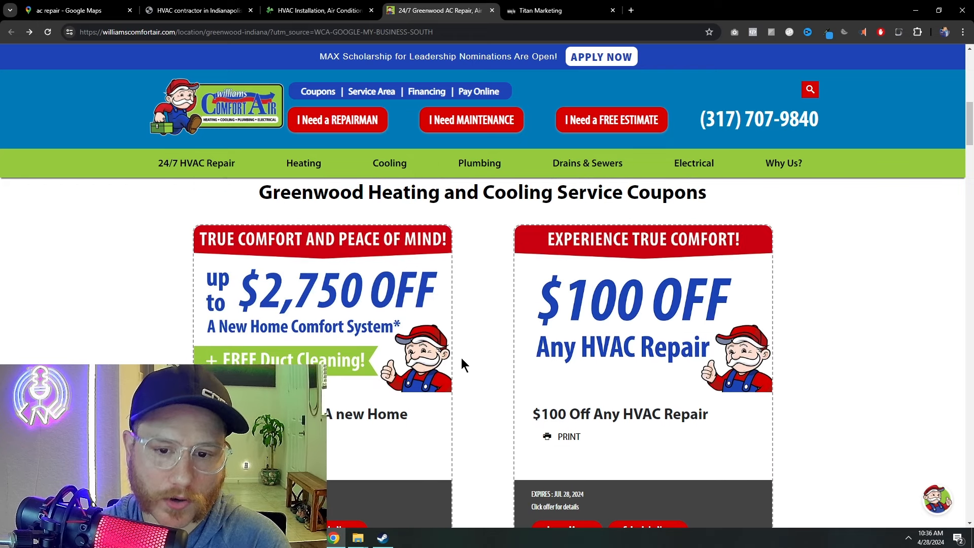
pyautogui.scroll(-3)
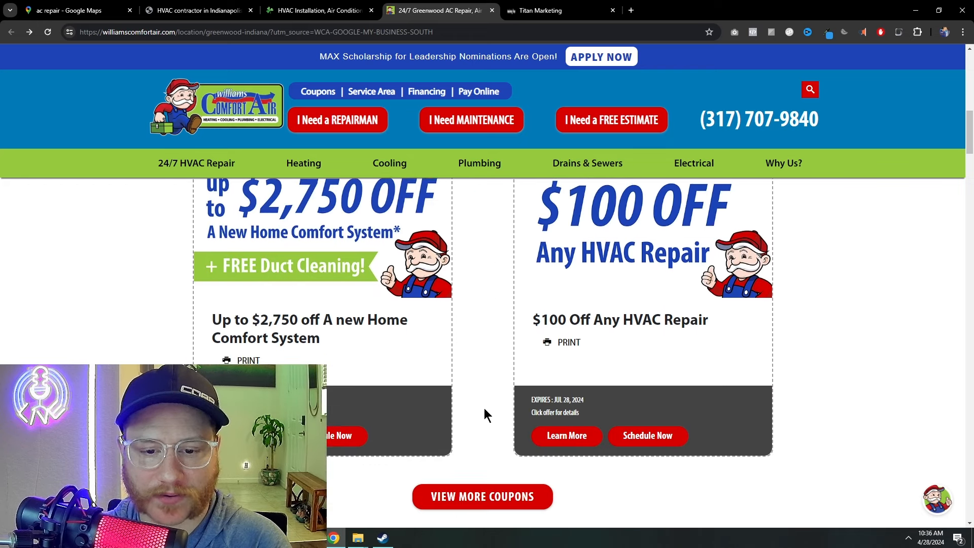
pyautogui.scroll(-3)
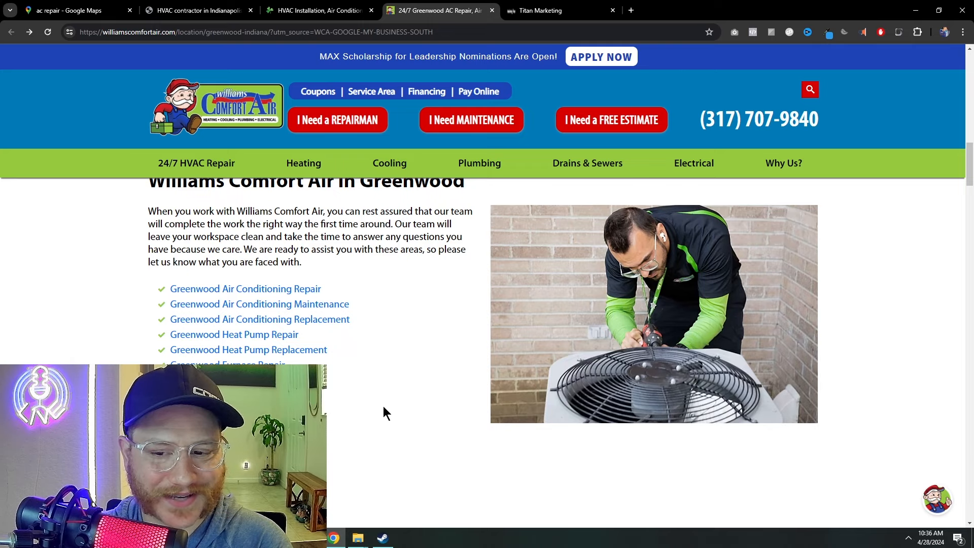
pyautogui.scroll(-3)
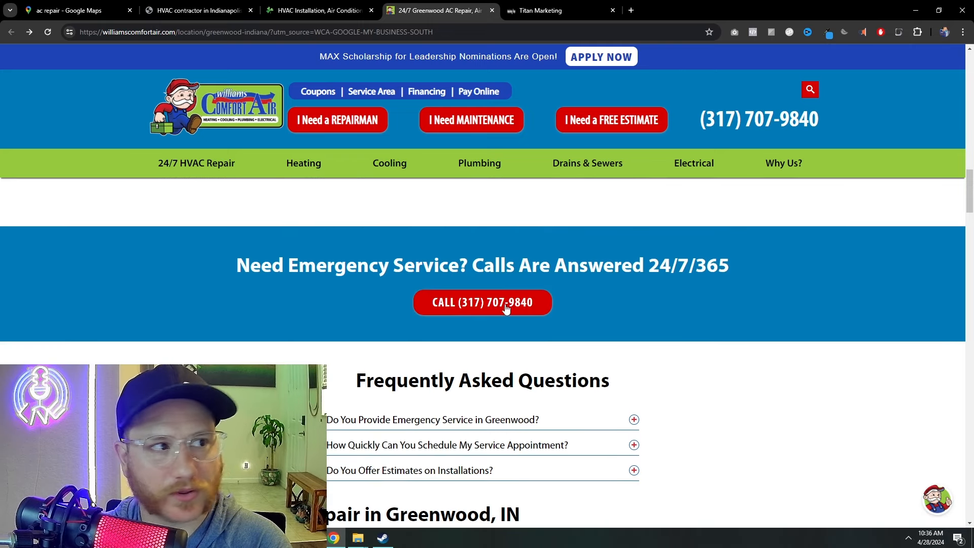
pyautogui.scroll(-3)
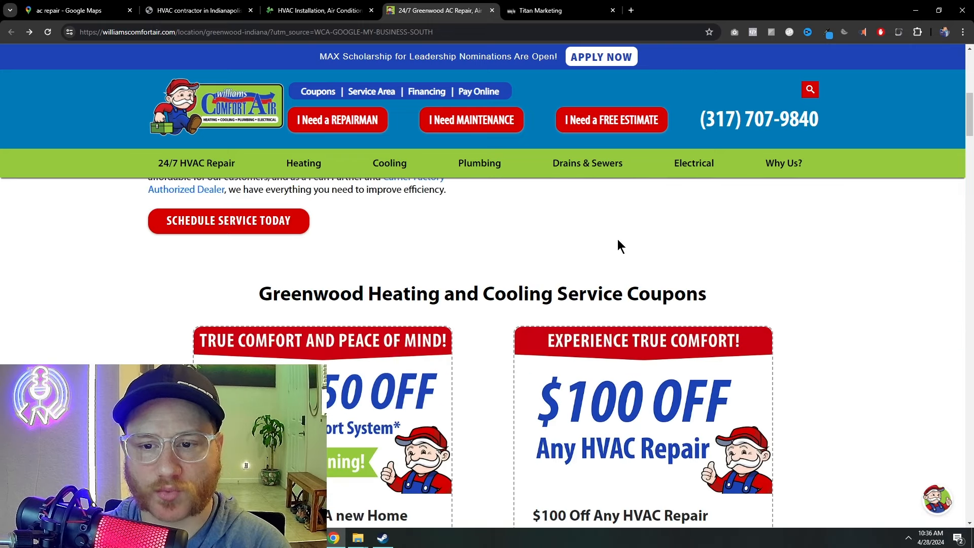
pyautogui.scroll(3)
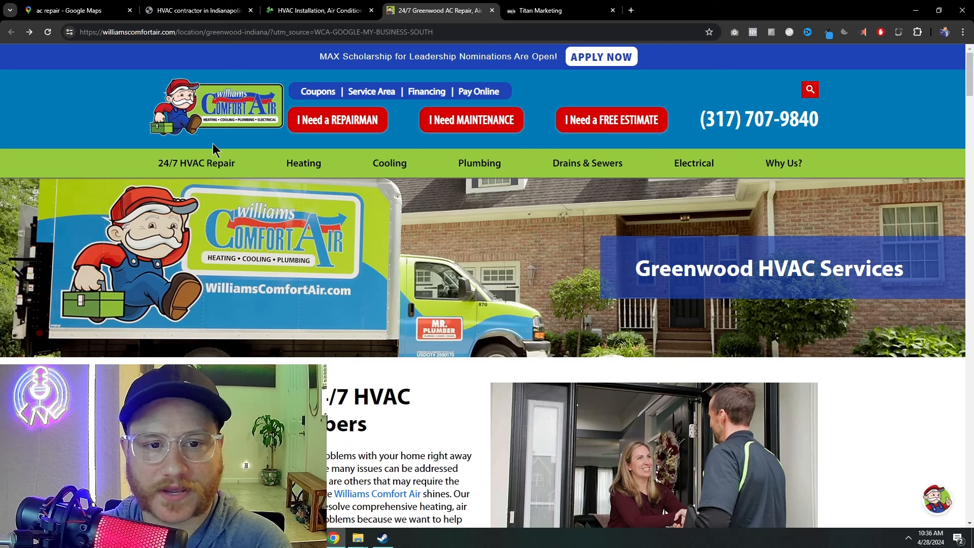
pyautogui.moveTo(191, 186)
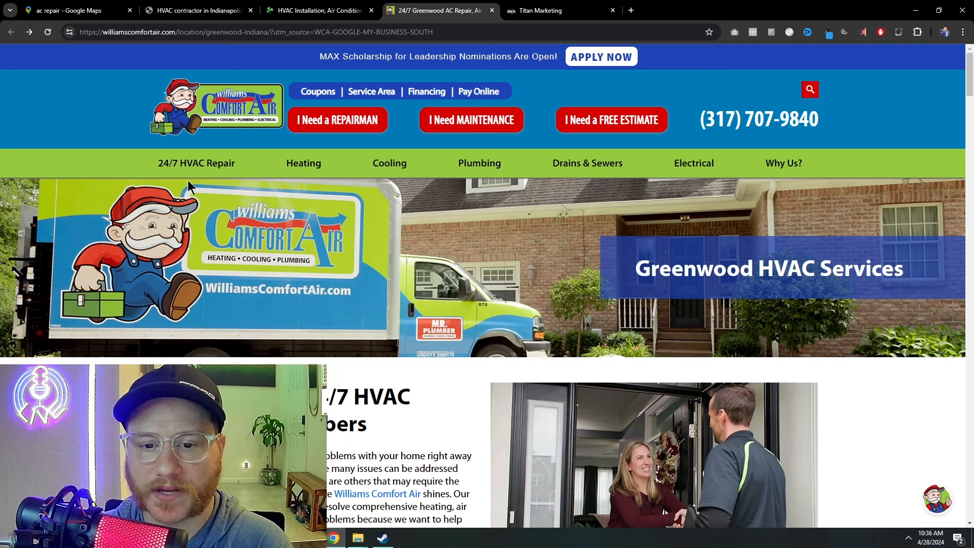
pyautogui.moveTo(555, 76)
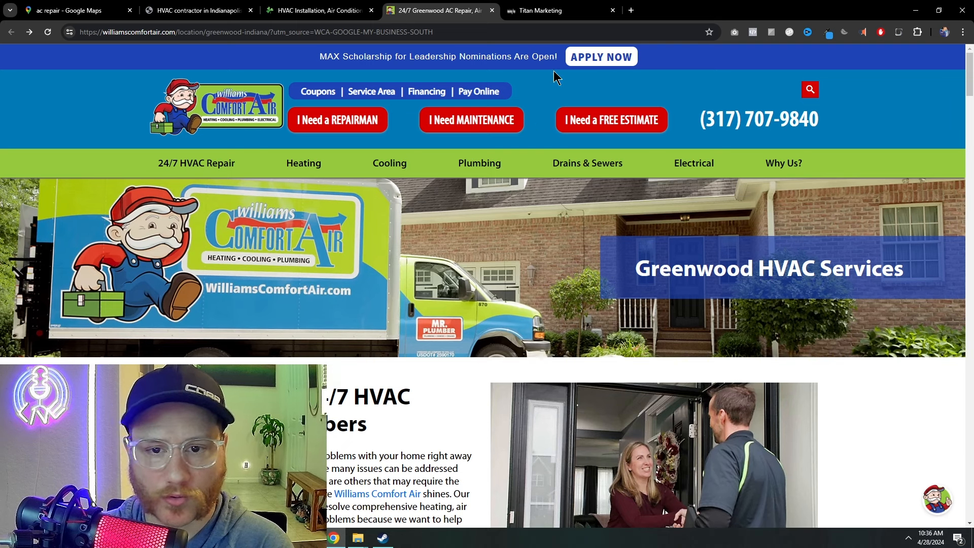
pyautogui.moveTo(770, 239)
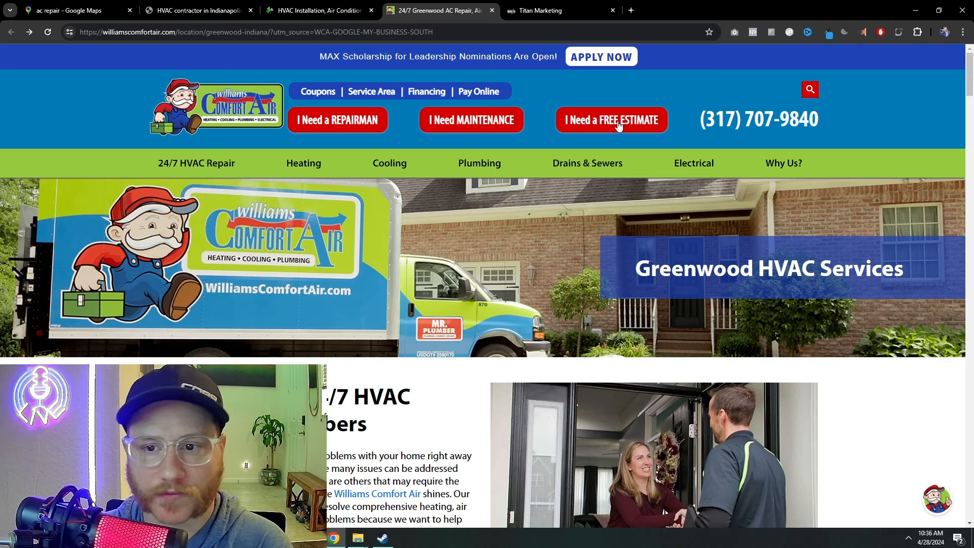
# Step: Open Williams Comfort Air's 'I Need a FREE ESTIMATE' page and scroll through its request form
pyautogui.click(611, 120)
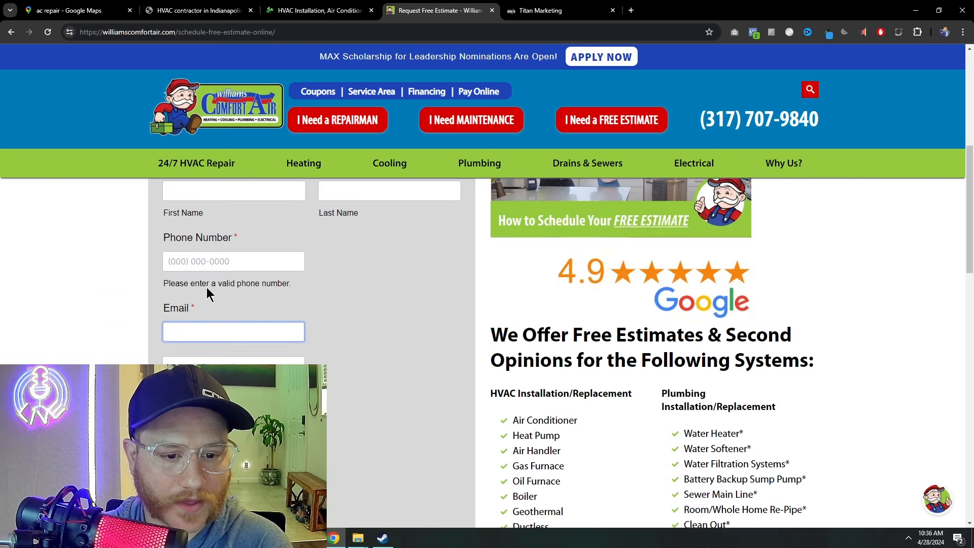
pyautogui.scroll(3)
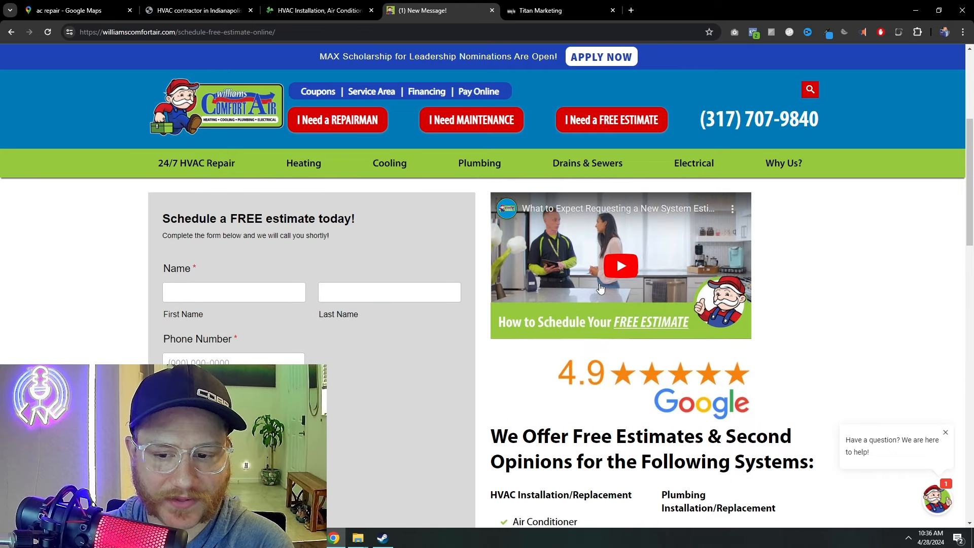
pyautogui.scroll(-3)
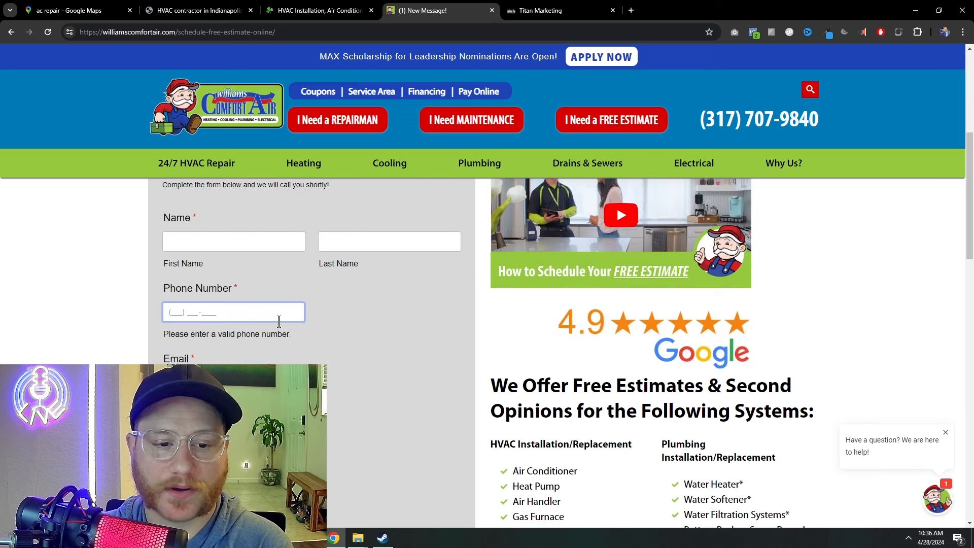
pyautogui.scroll(-3)
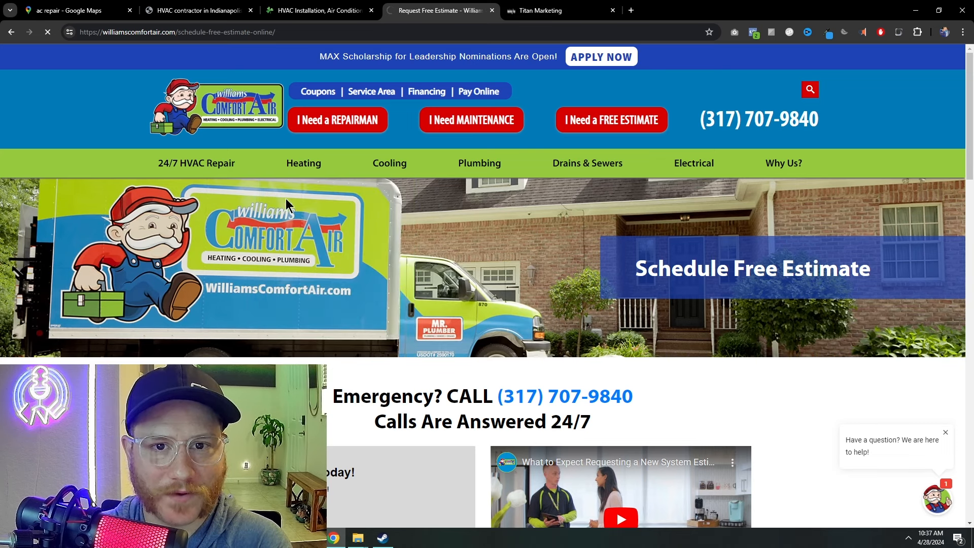
# Step: Edit the Landing Page step of the HVAC Consultation Appointments funnel in Marketing Titan
pyautogui.click(199, 10)
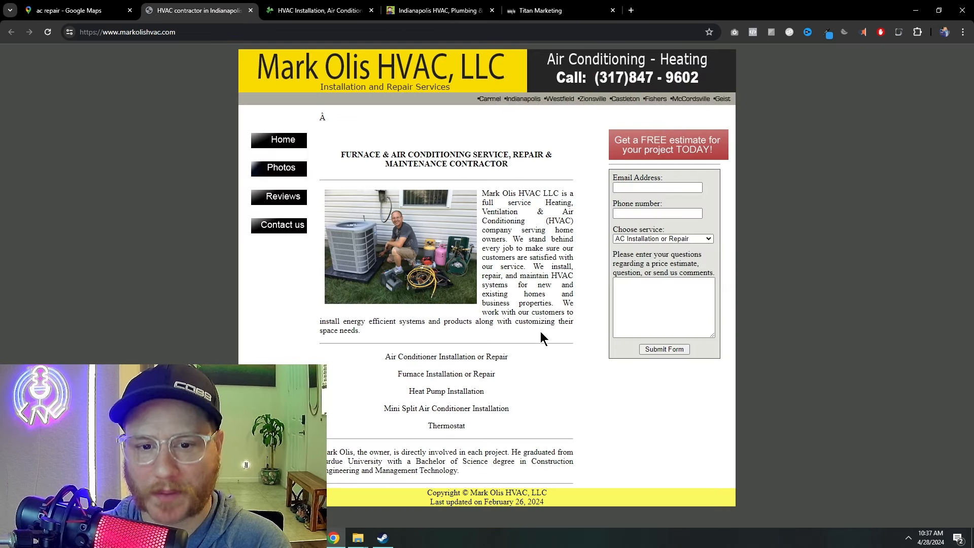
pyautogui.click(546, 10)
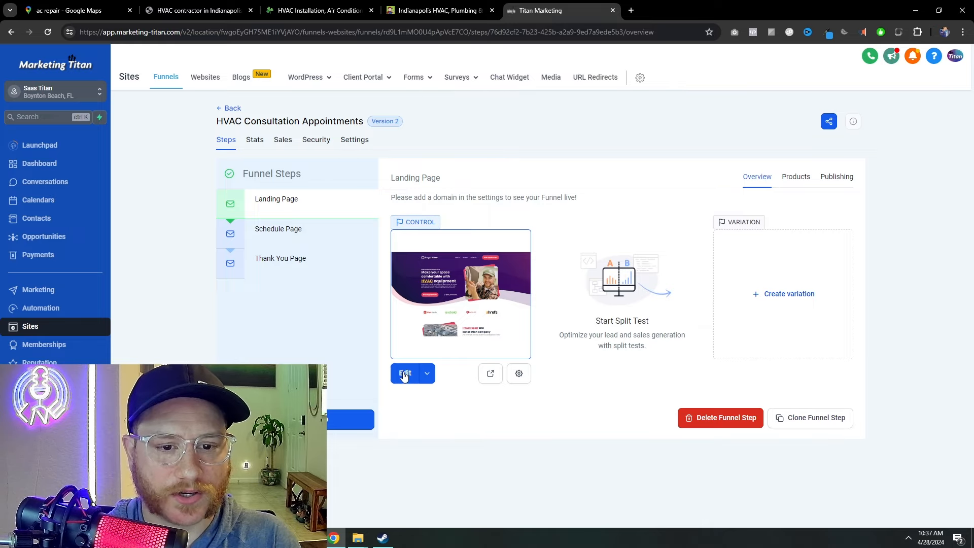
pyautogui.click(404, 373)
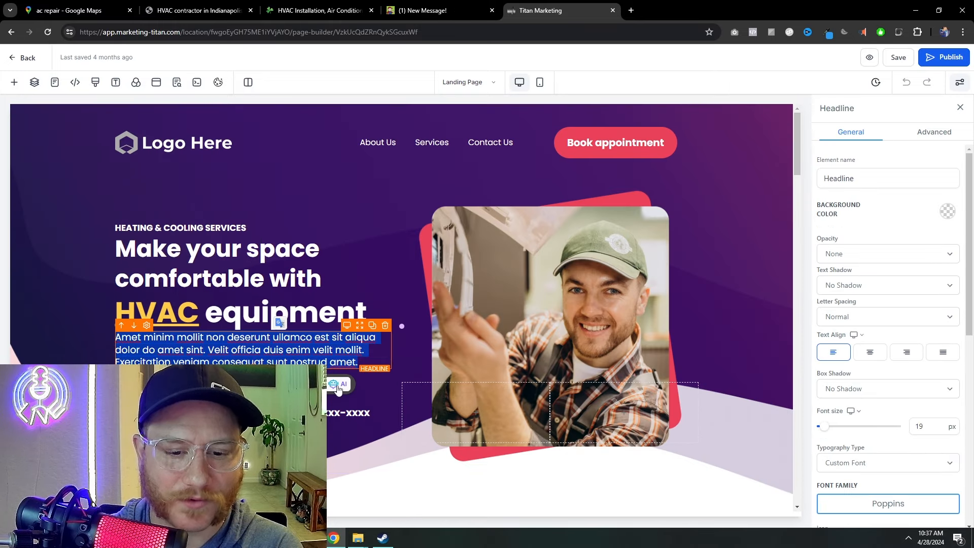
# Step: Generate AI copy from 'hvac copy' and apply variation 1 to the hero paragraph
pyautogui.click(333, 384)
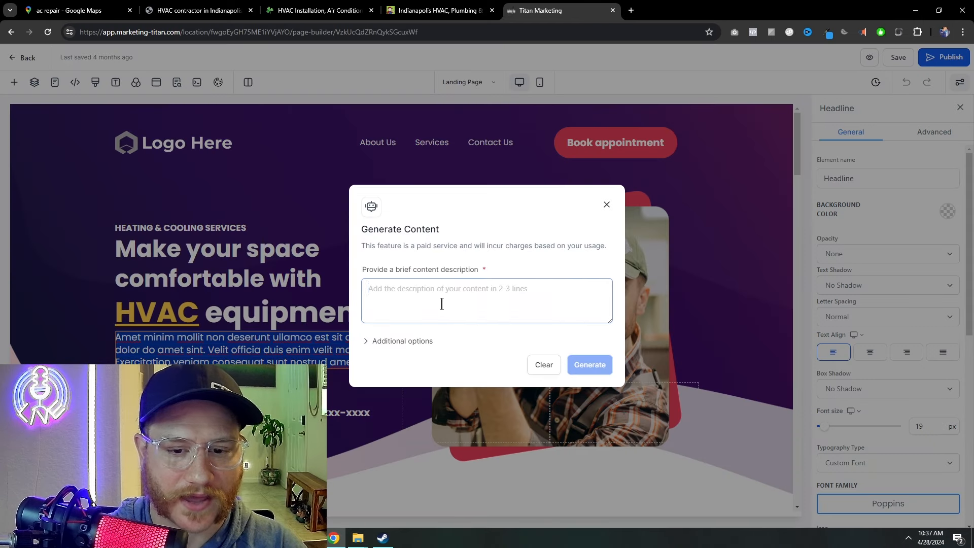
pyautogui.write('hvac copy')
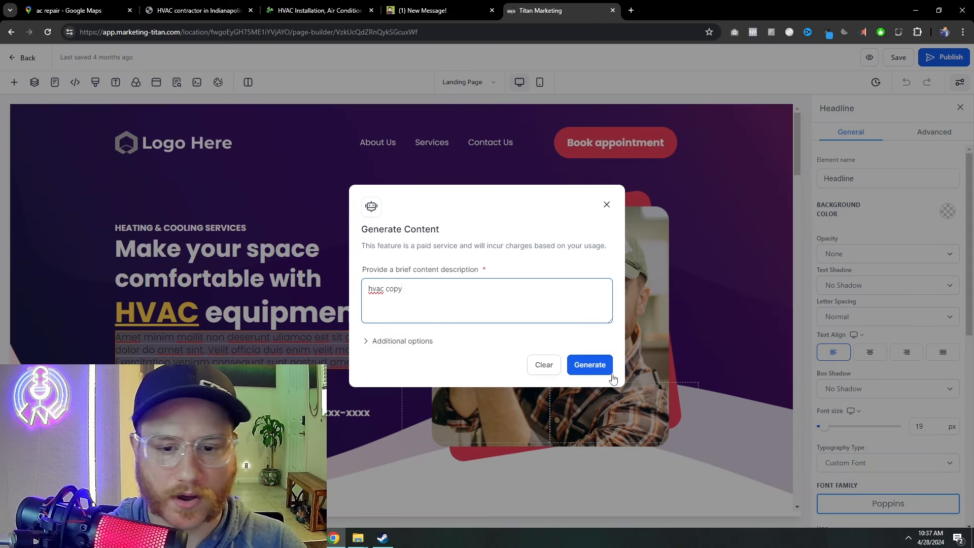
pyautogui.click(590, 365)
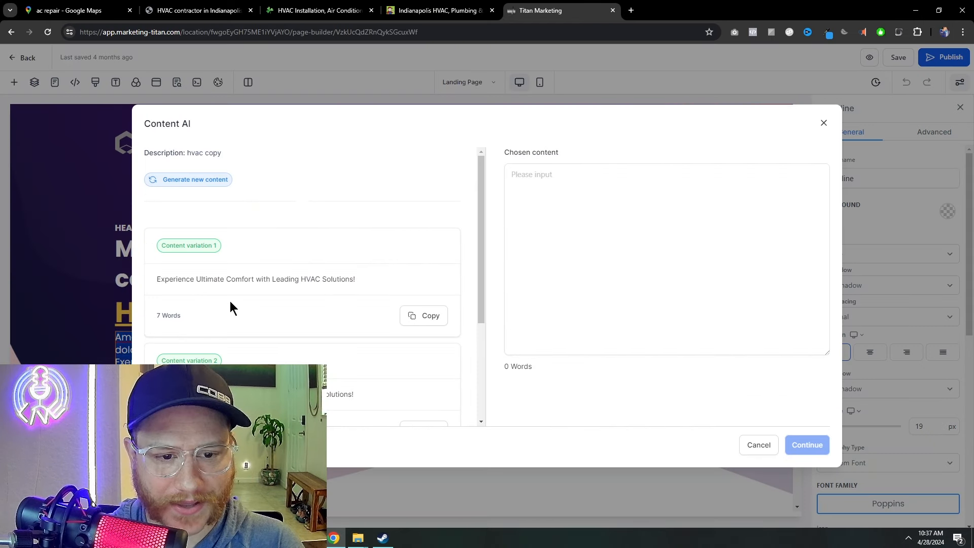
pyautogui.click(423, 316)
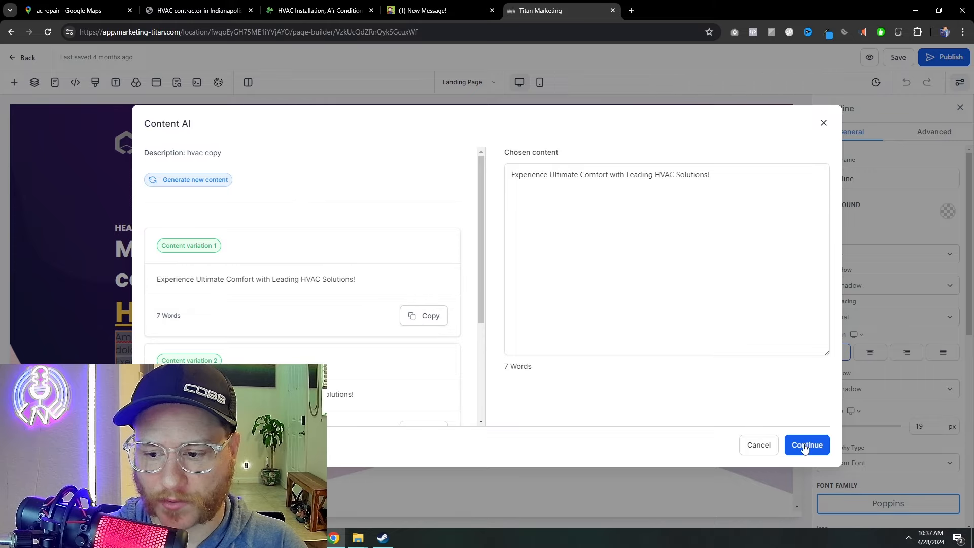
pyautogui.click(808, 445)
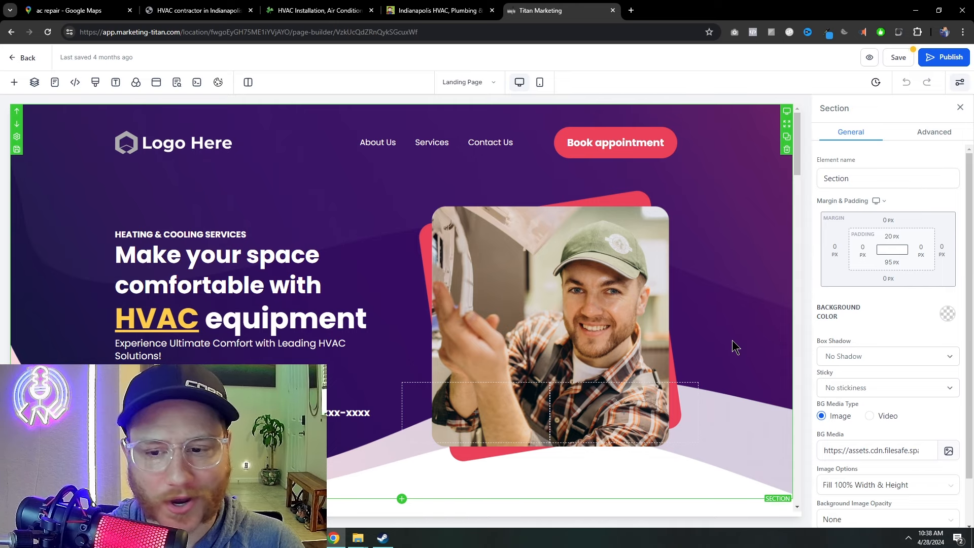
pyautogui.scroll(-3)
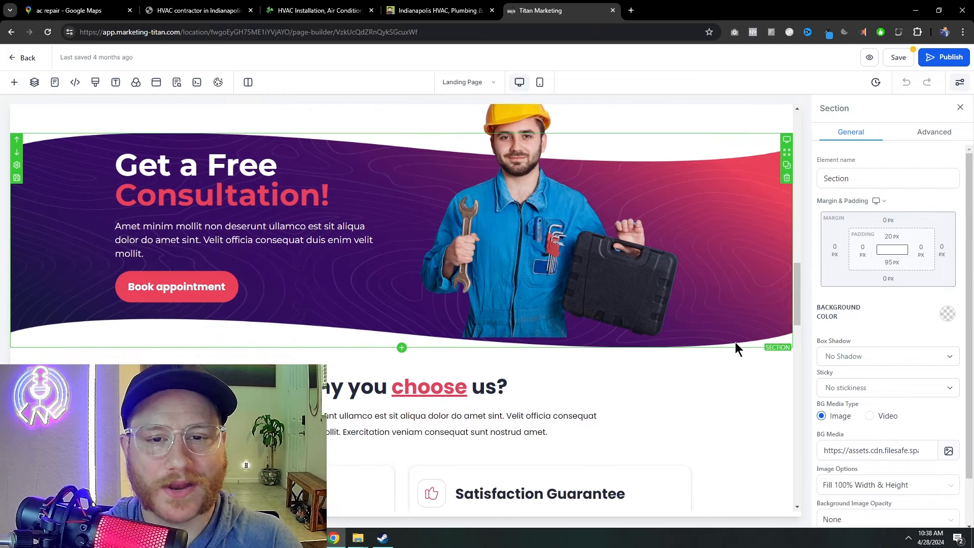
pyautogui.scroll(-3)
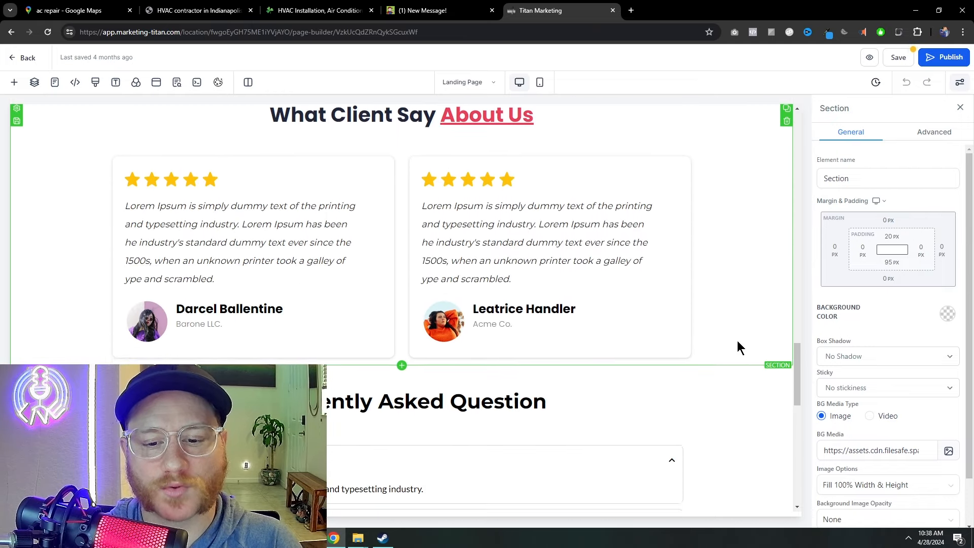
pyautogui.scroll(-3)
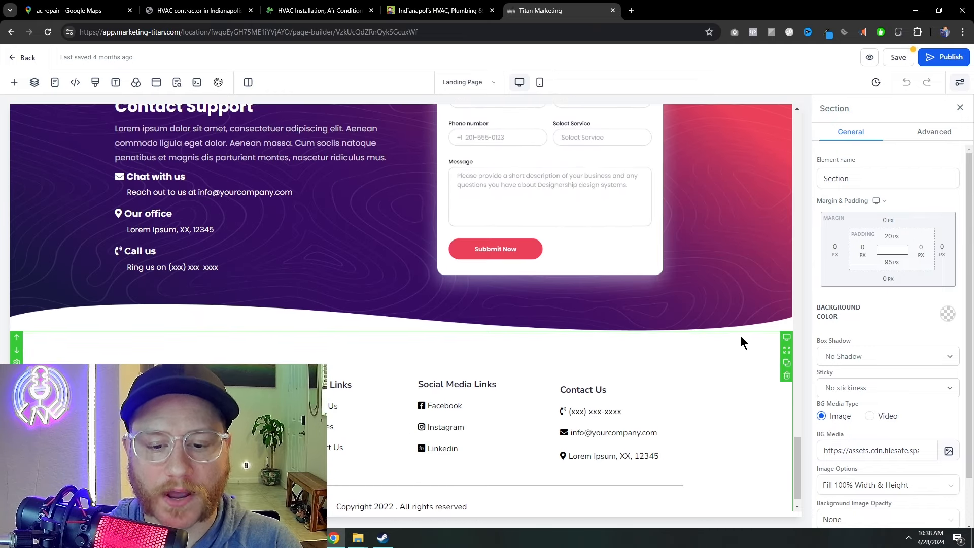
pyautogui.scroll(3)
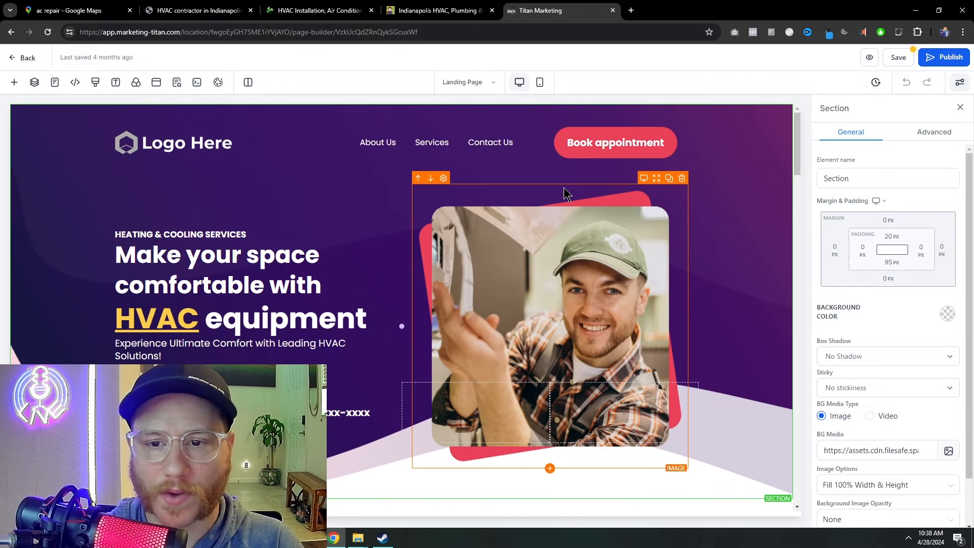
pyautogui.click(616, 143)
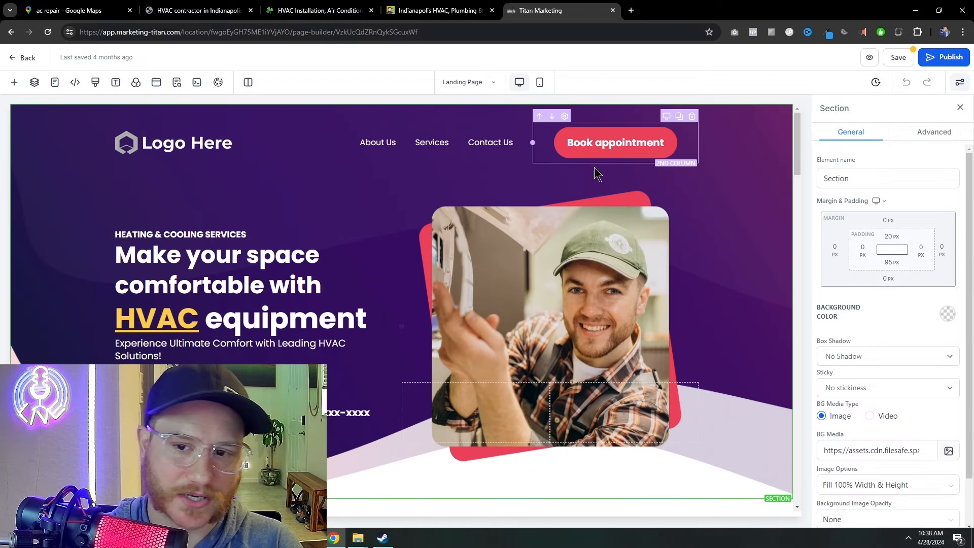
pyautogui.scroll(-3)
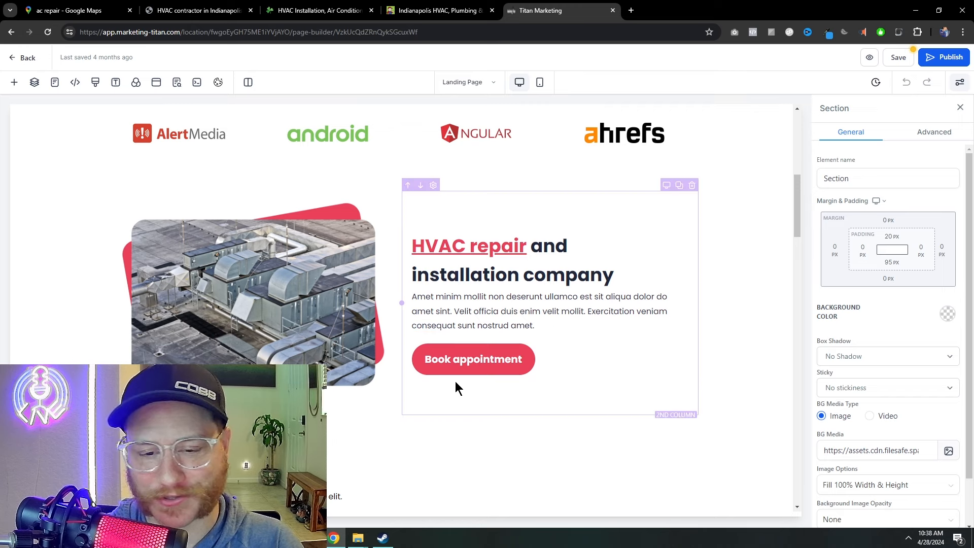
pyautogui.click(473, 359)
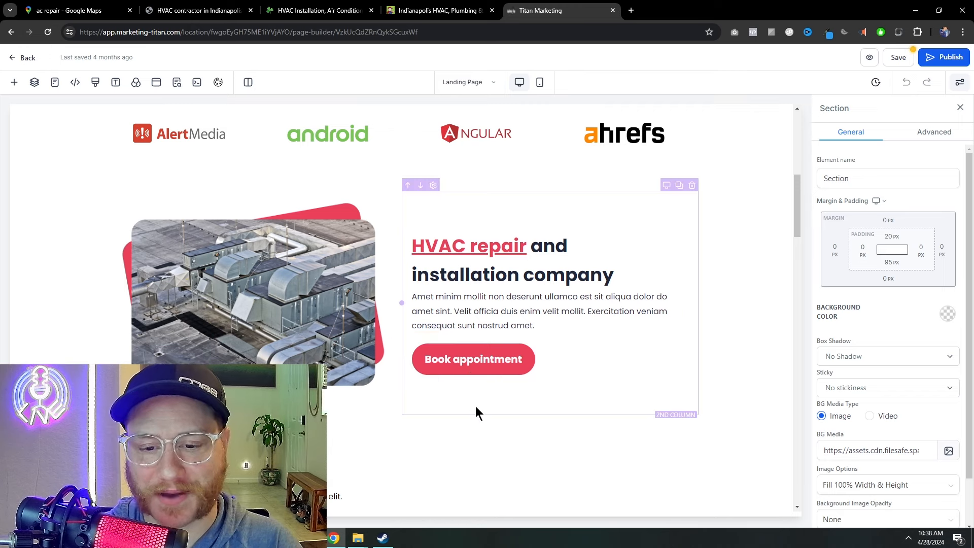
pyautogui.click(321, 10)
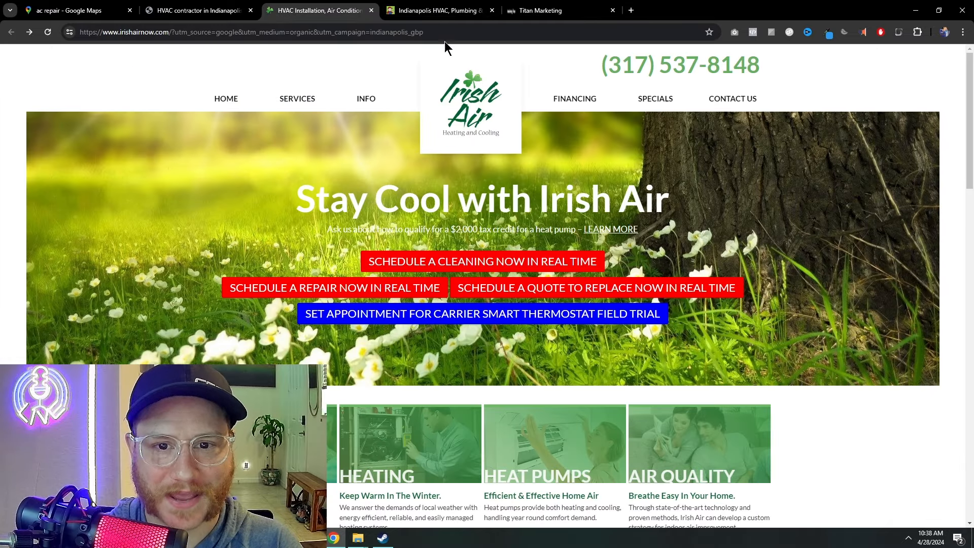
pyautogui.scroll(-3)
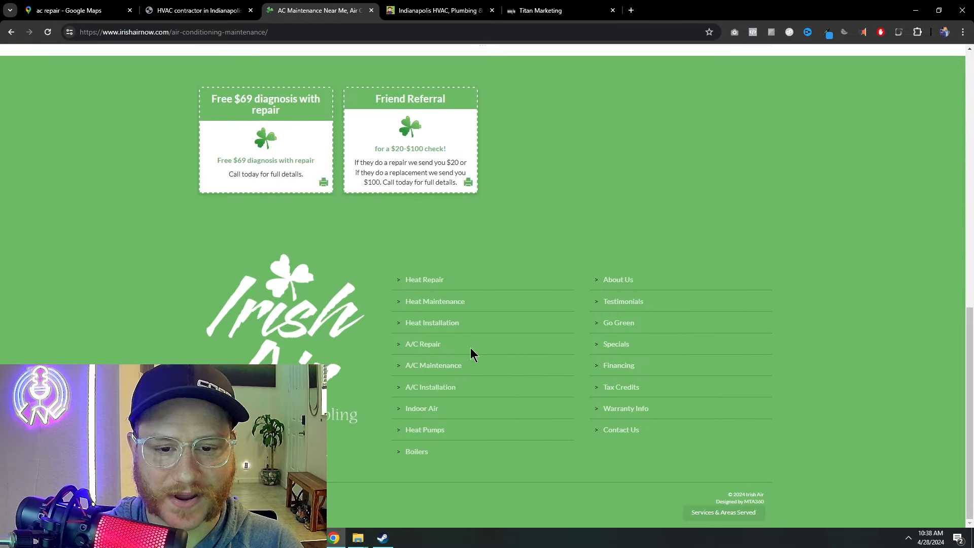
pyautogui.click(553, 10)
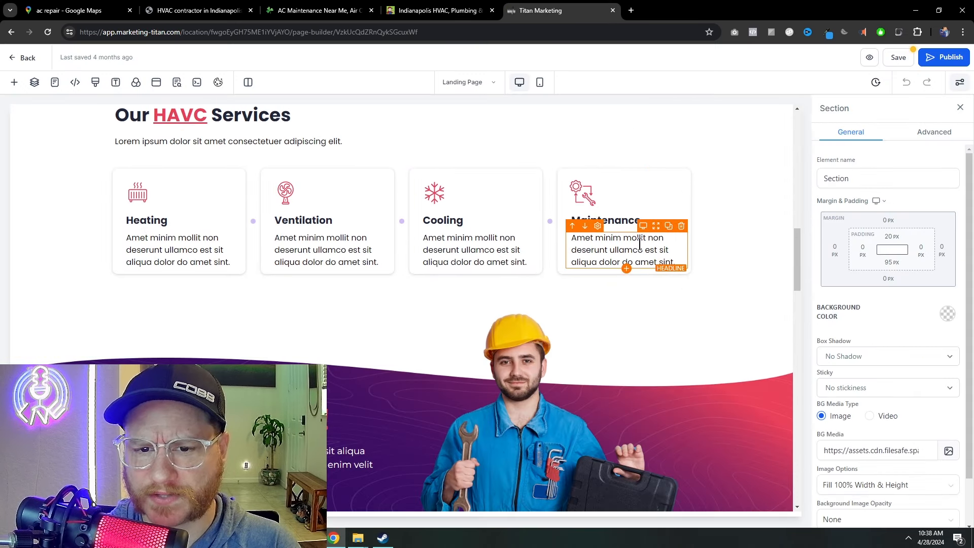
pyautogui.scroll(-3)
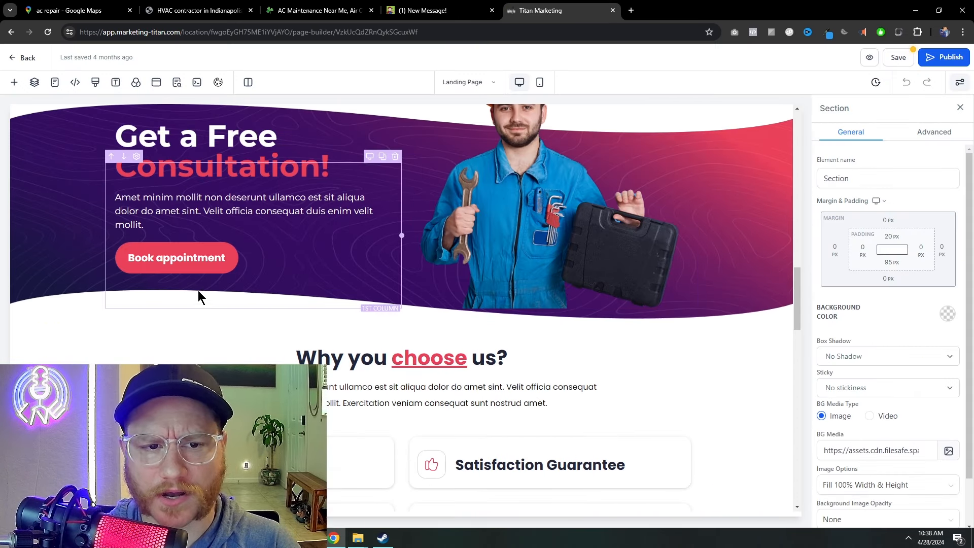
pyautogui.scroll(-3)
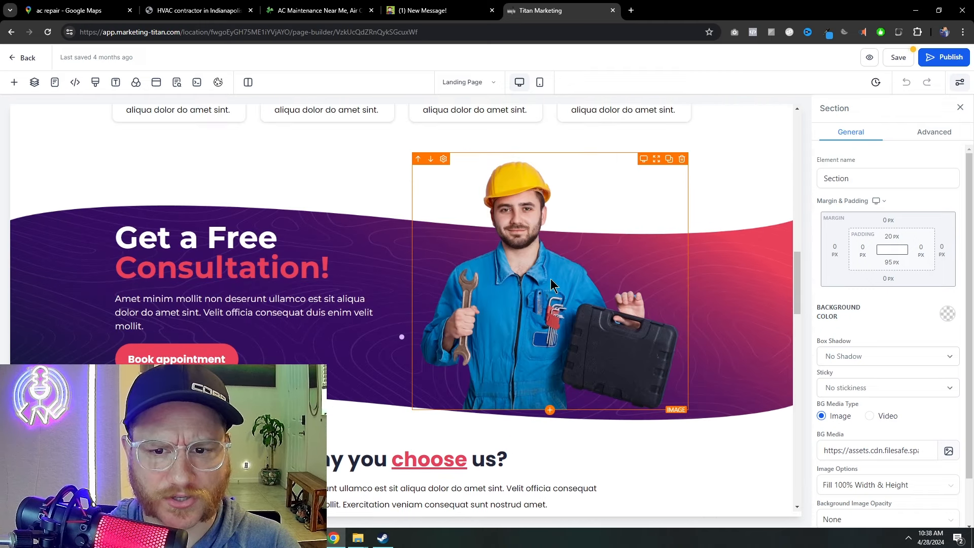
# Step: Search Pixabay stock photos for 'repair man' and 'hvac', keeping the current worker photo
pyautogui.click(554, 284)
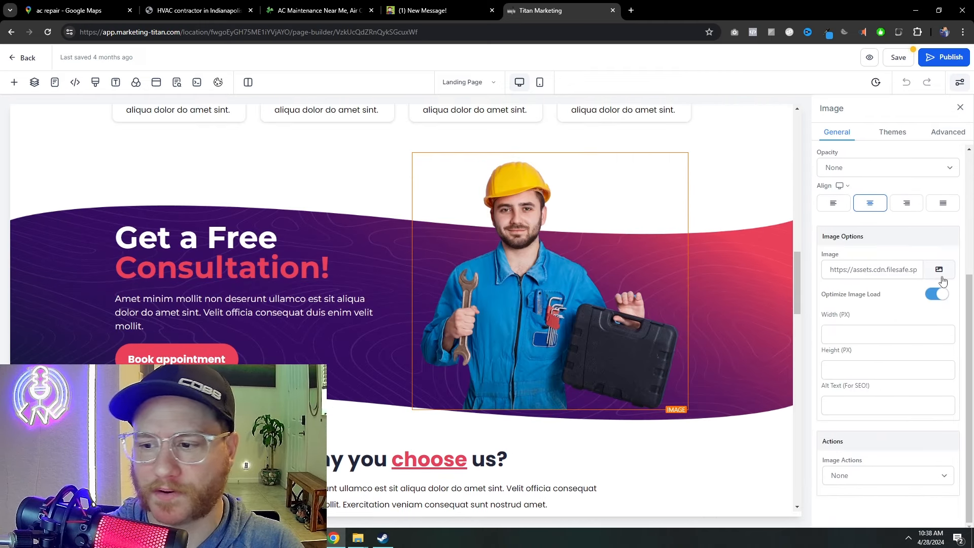
pyautogui.click(938, 269)
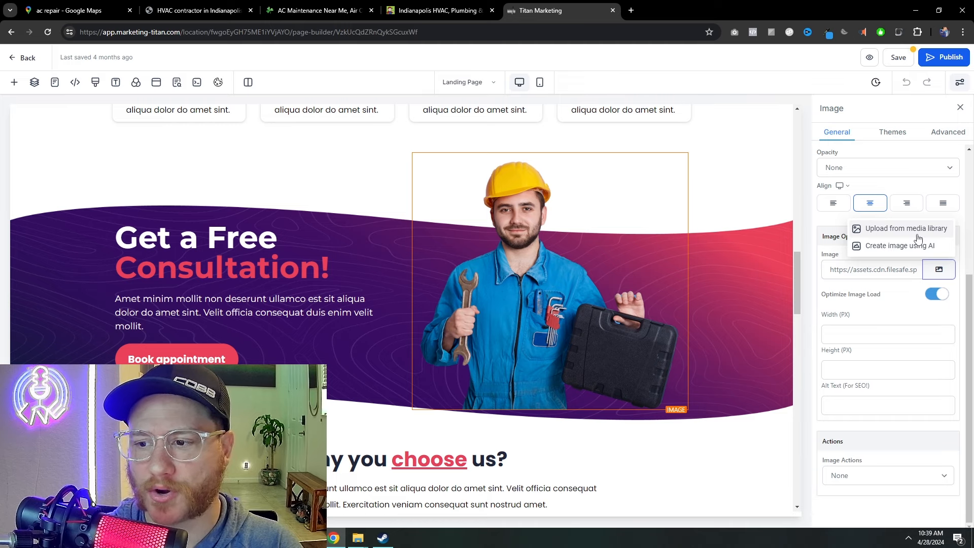
pyautogui.click(905, 228)
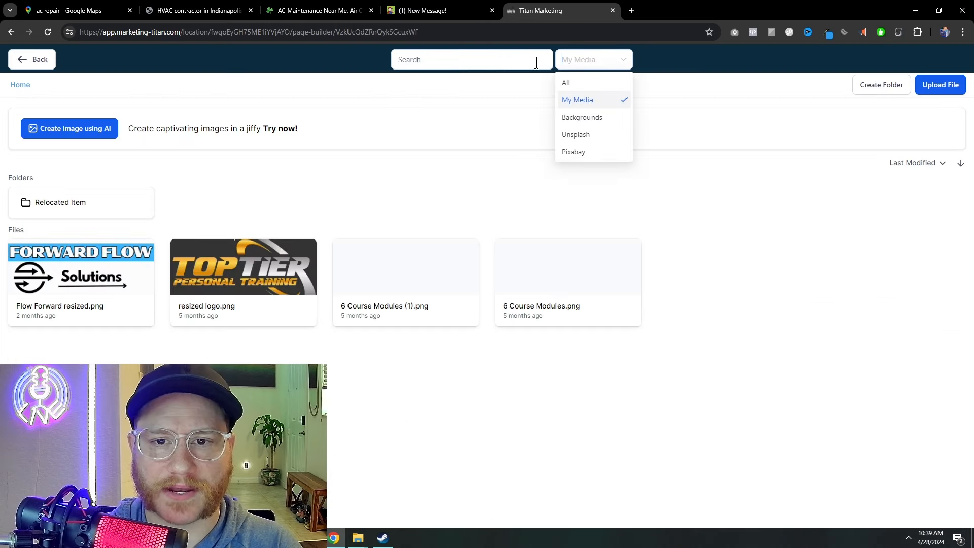
pyautogui.click(573, 151)
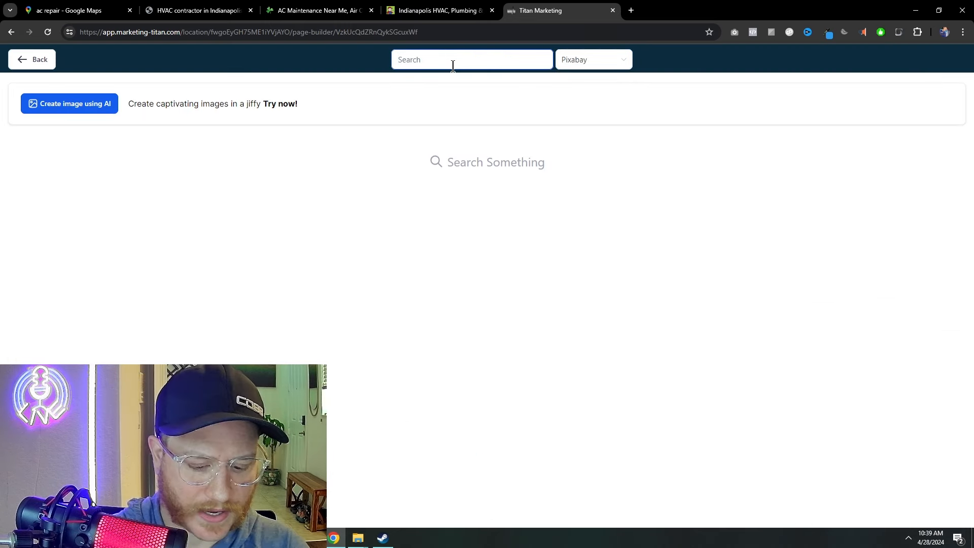
pyautogui.write('repair man')
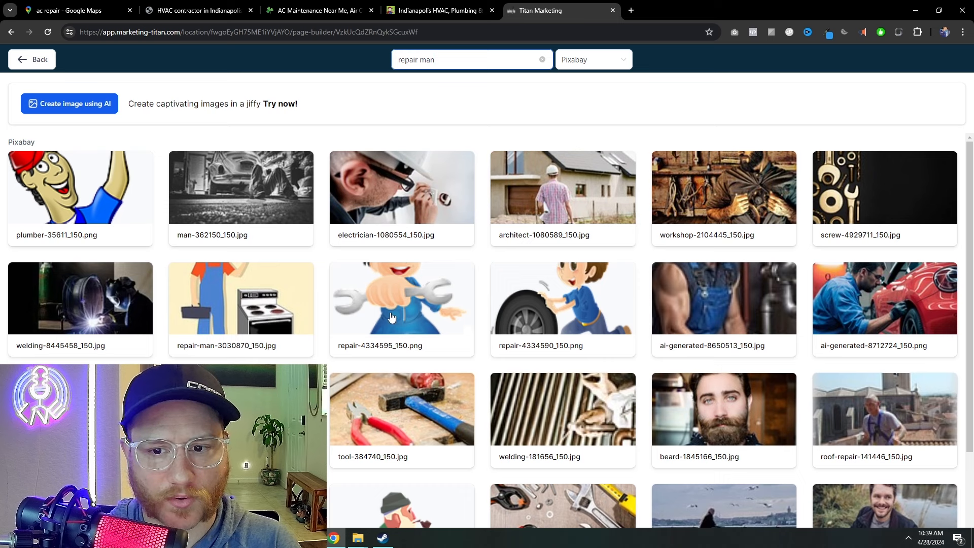
pyautogui.write('hvac')
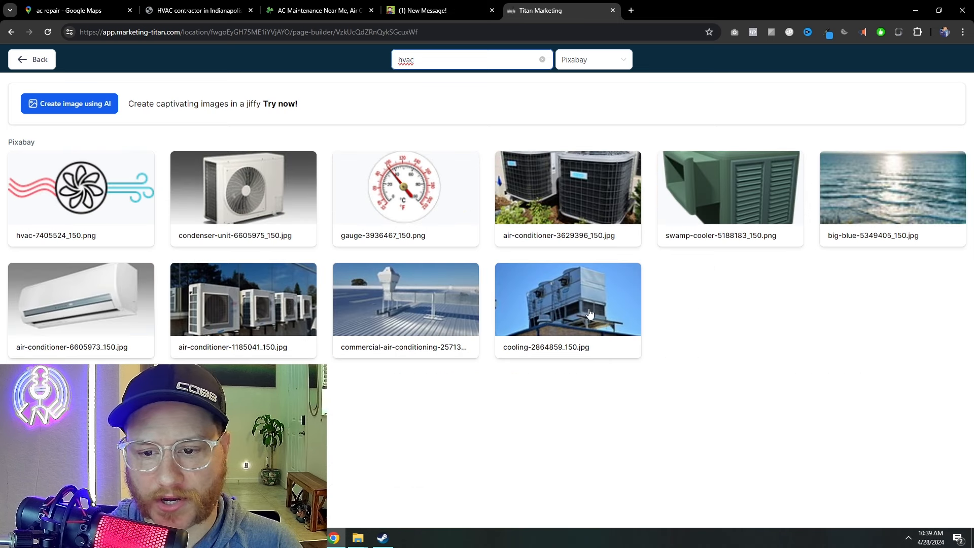
pyautogui.click(31, 59)
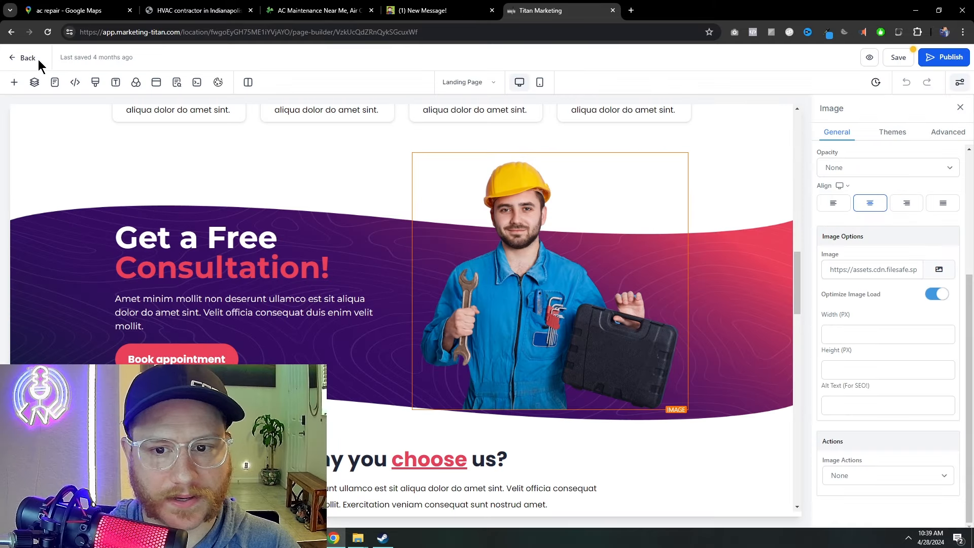
pyautogui.scroll(-3)
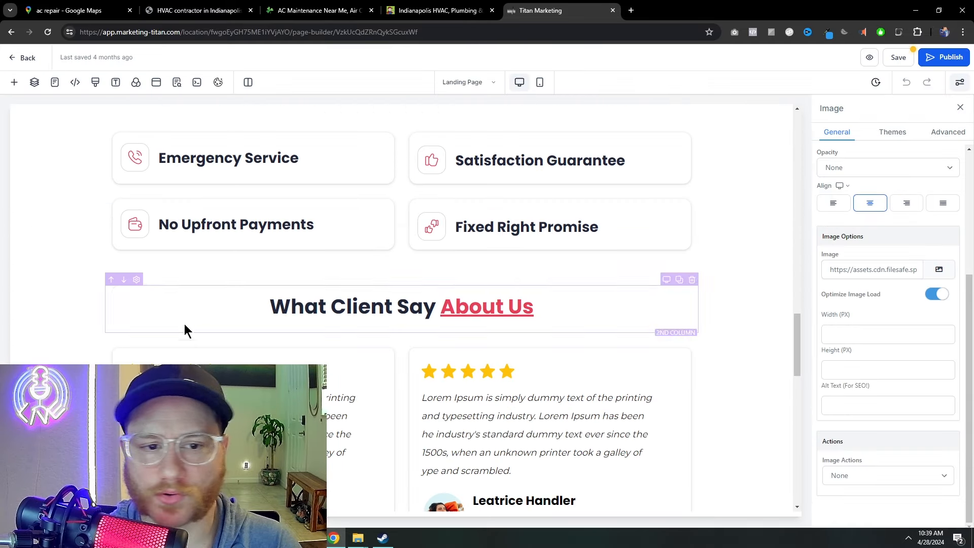
pyautogui.scroll(-3)
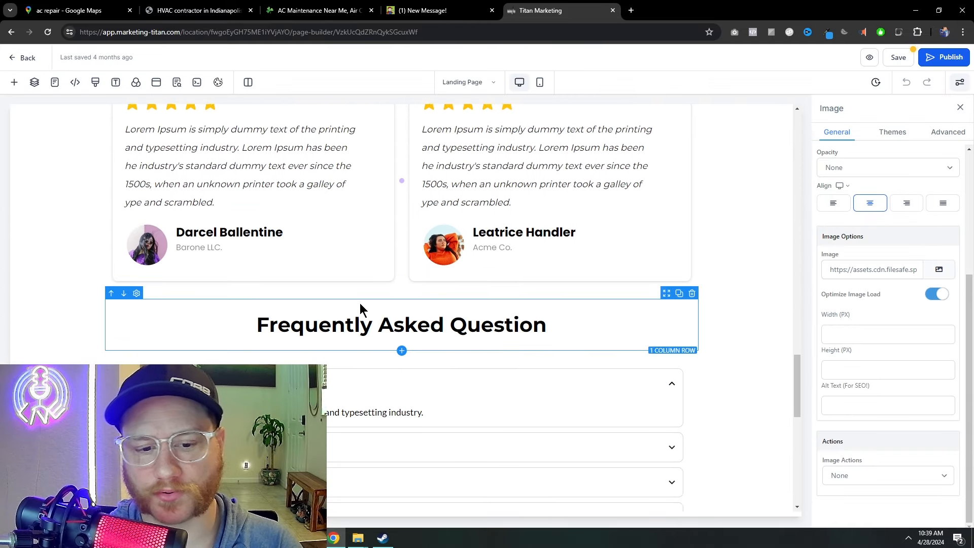
pyautogui.scroll(-3)
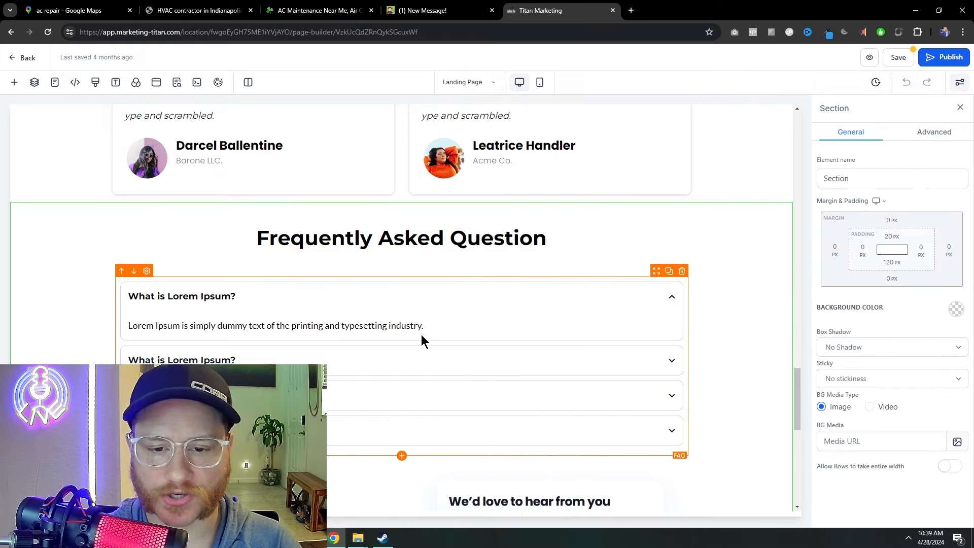
pyautogui.scroll(-3)
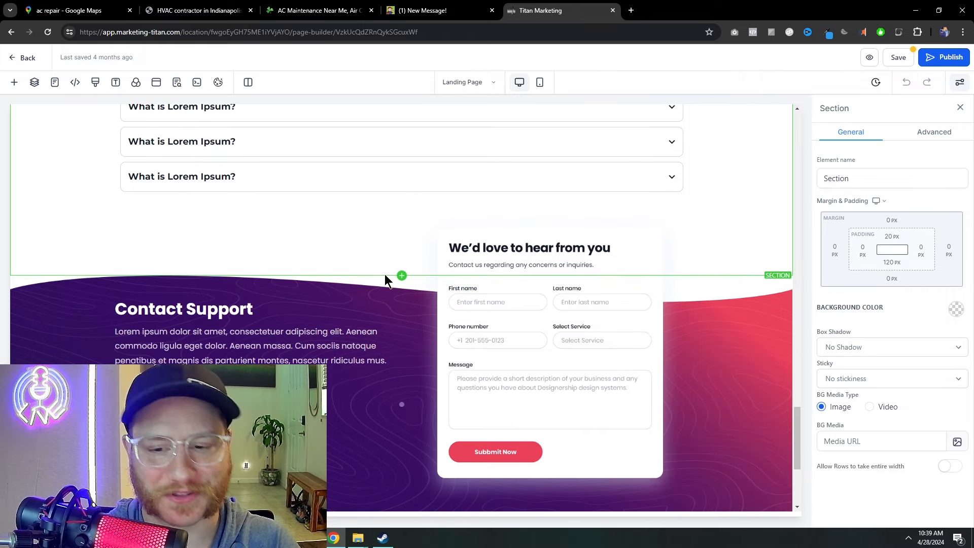
pyautogui.scroll(-3)
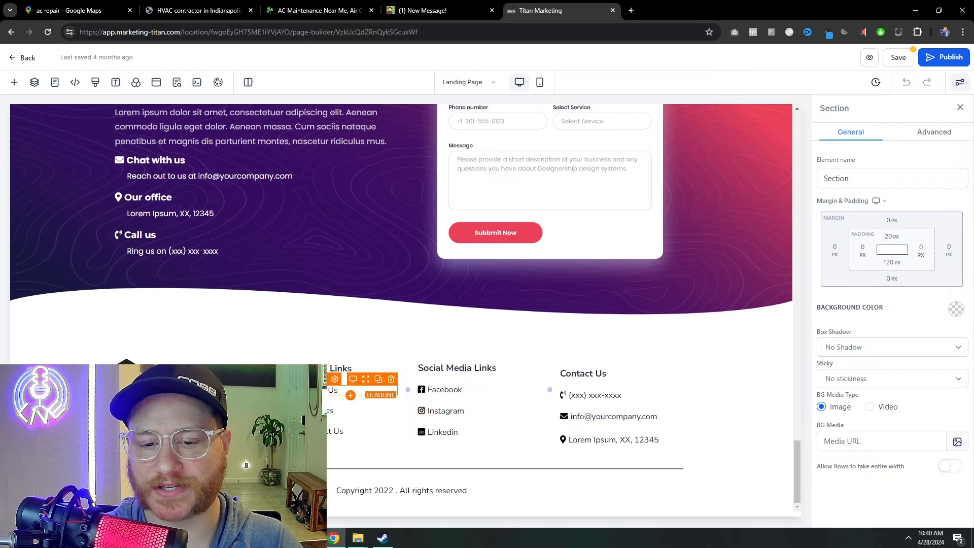
pyautogui.scroll(3)
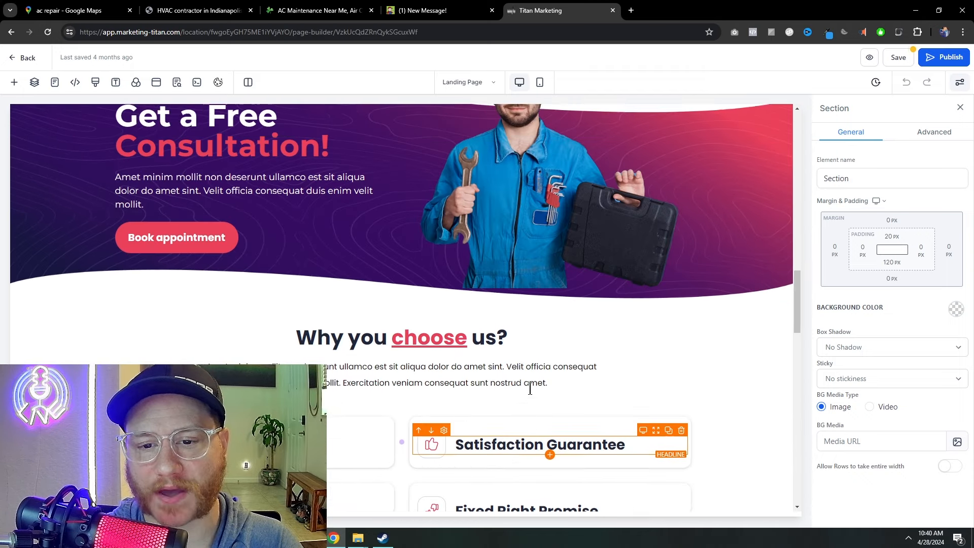
pyautogui.scroll(3)
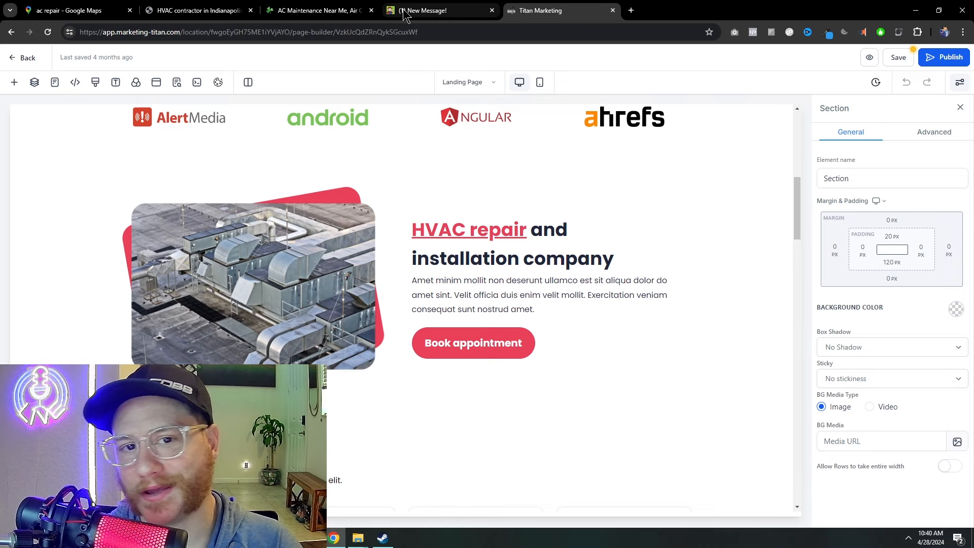
# Step: Glance at the Mark Olis HVAC site, then show the sponsored ARS / Rescue Rooter map listing
pyautogui.click(196, 10)
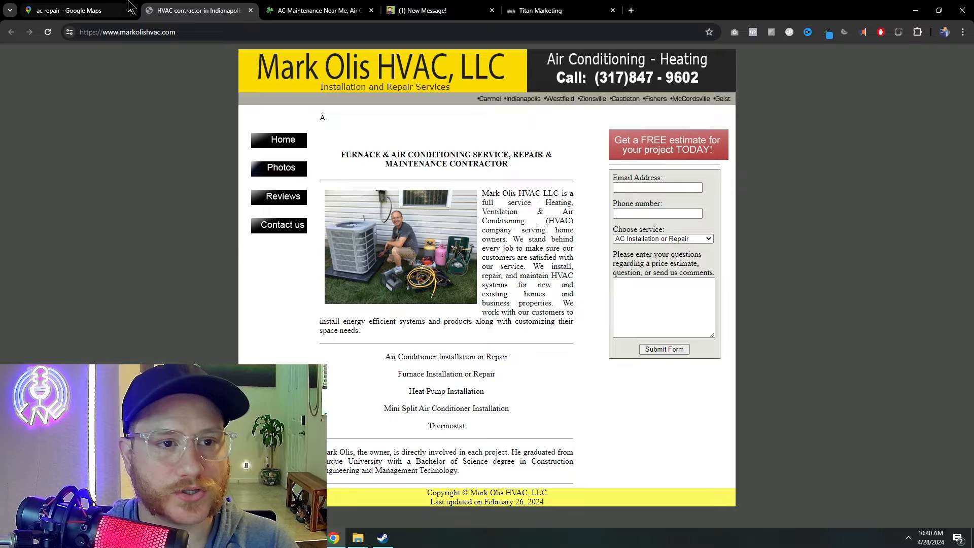
pyautogui.click(71, 10)
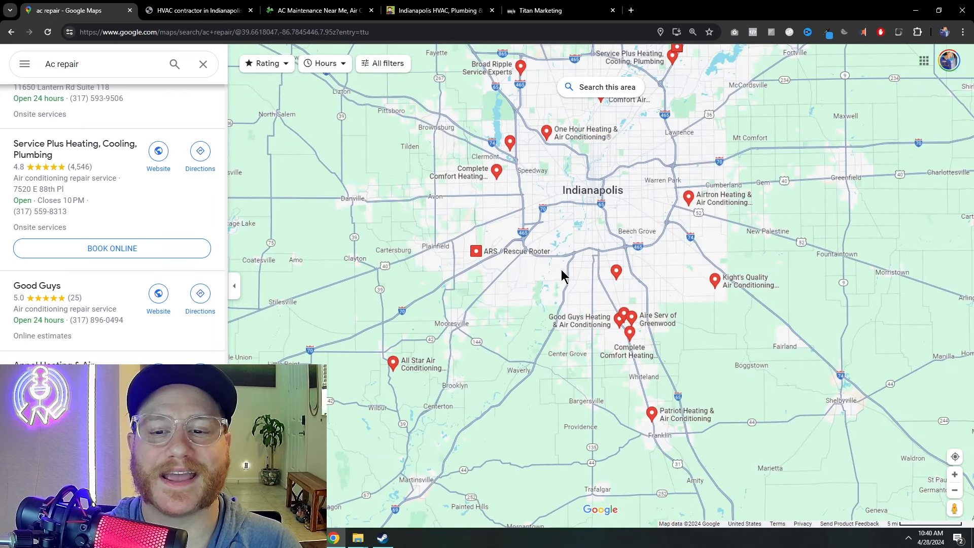
pyautogui.click(475, 251)
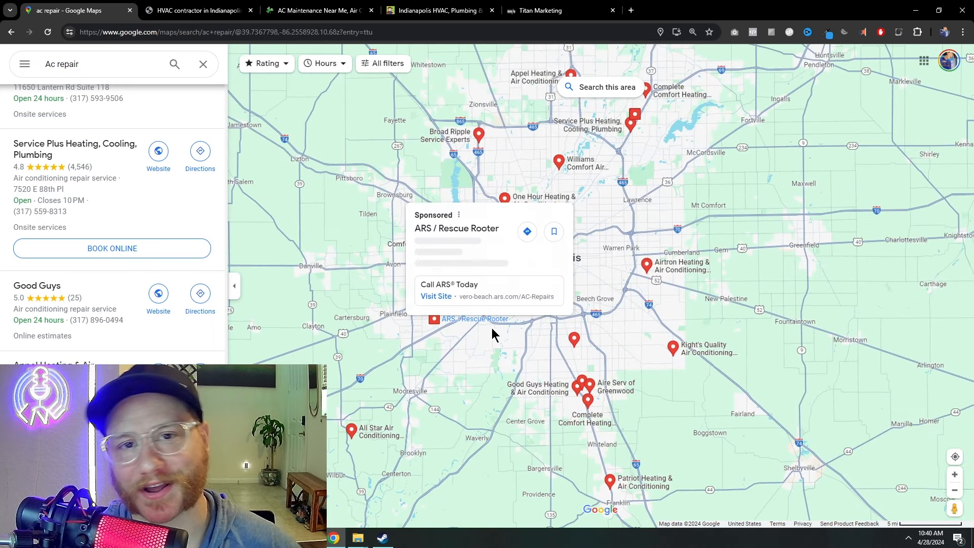